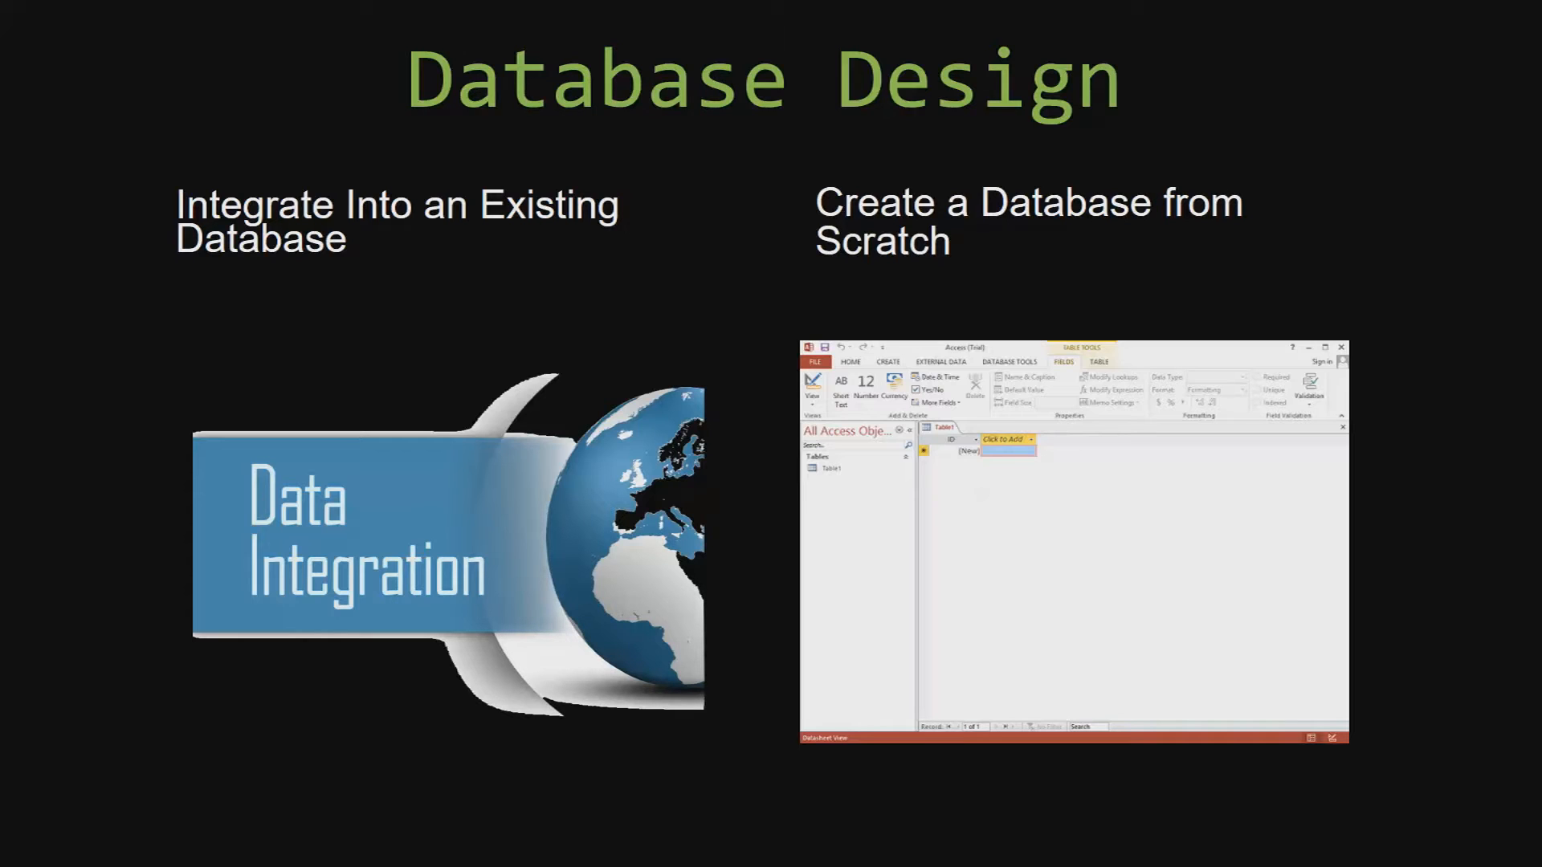
# Step: Advance to the next slide of the Database Design presentation
pyautogui.press('Right')
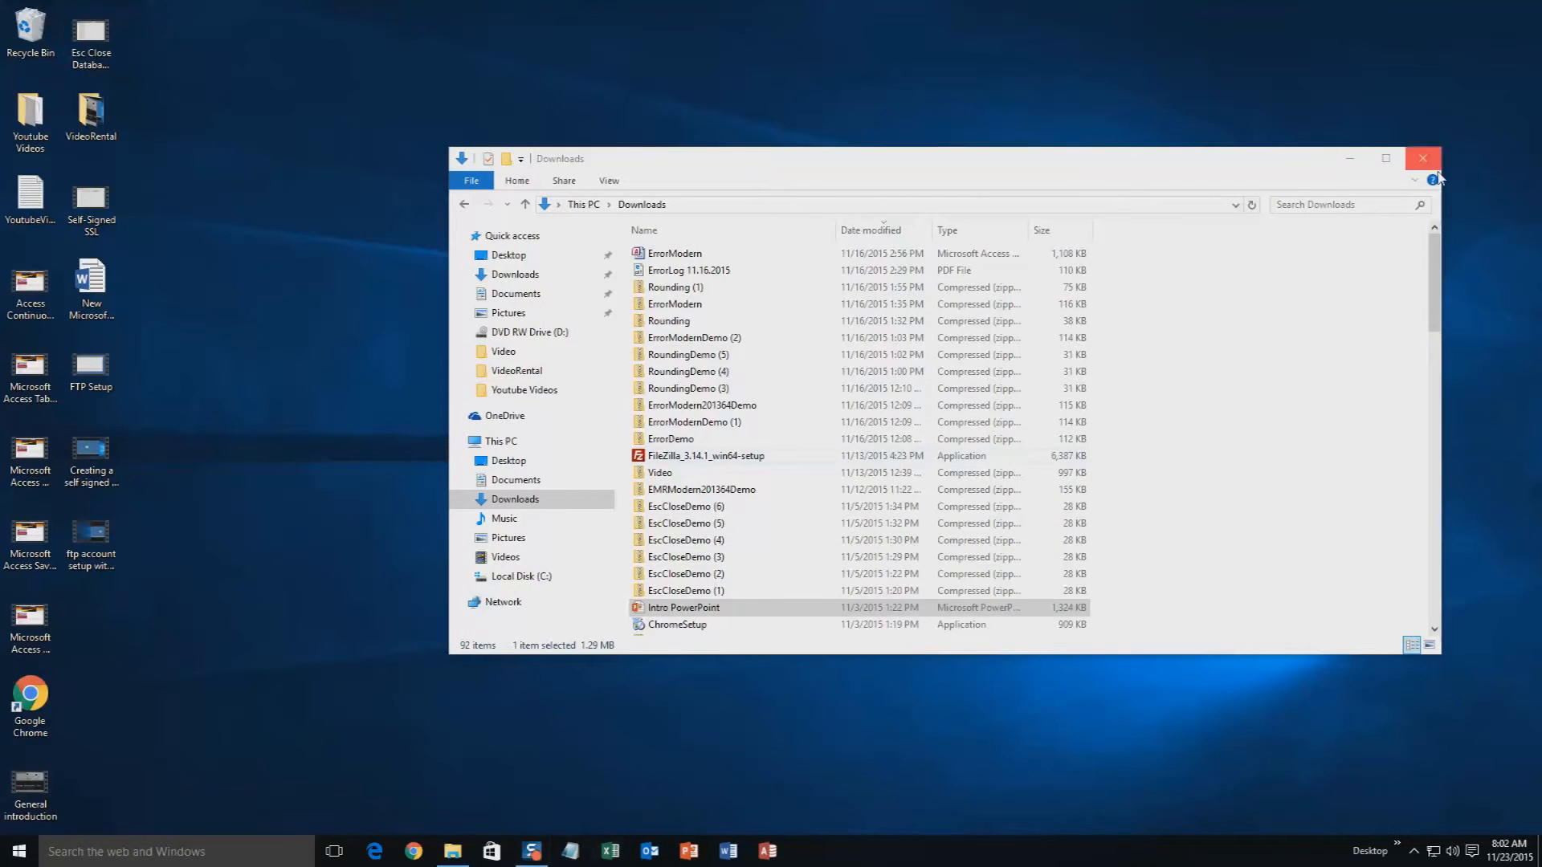
# Step: Close the Downloads window and show the site's Database Templates list page
pyautogui.click(1422, 159)
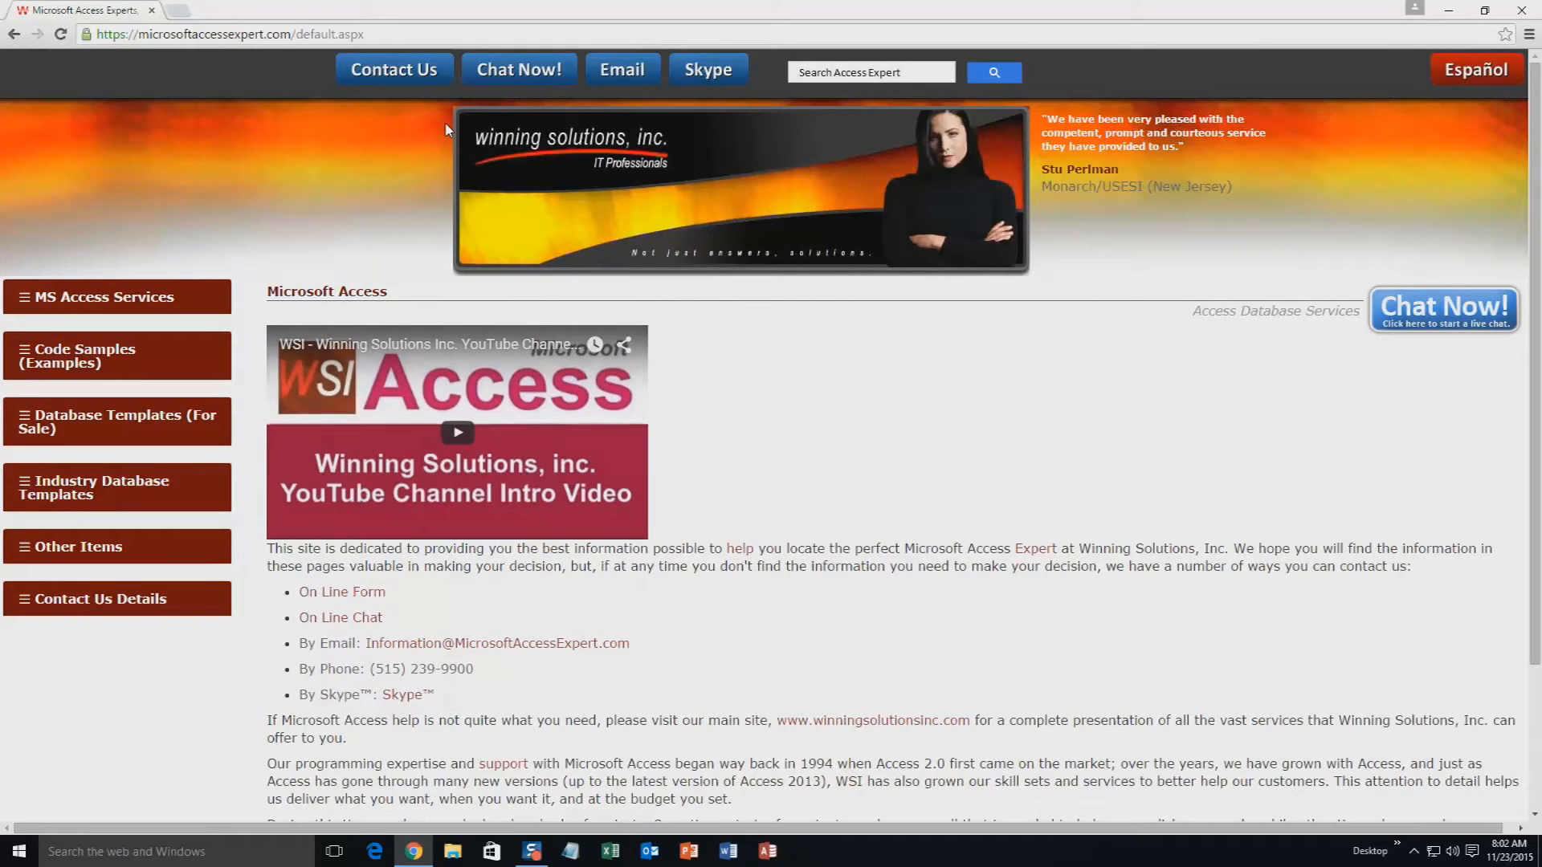
pyautogui.moveTo(585, 176)
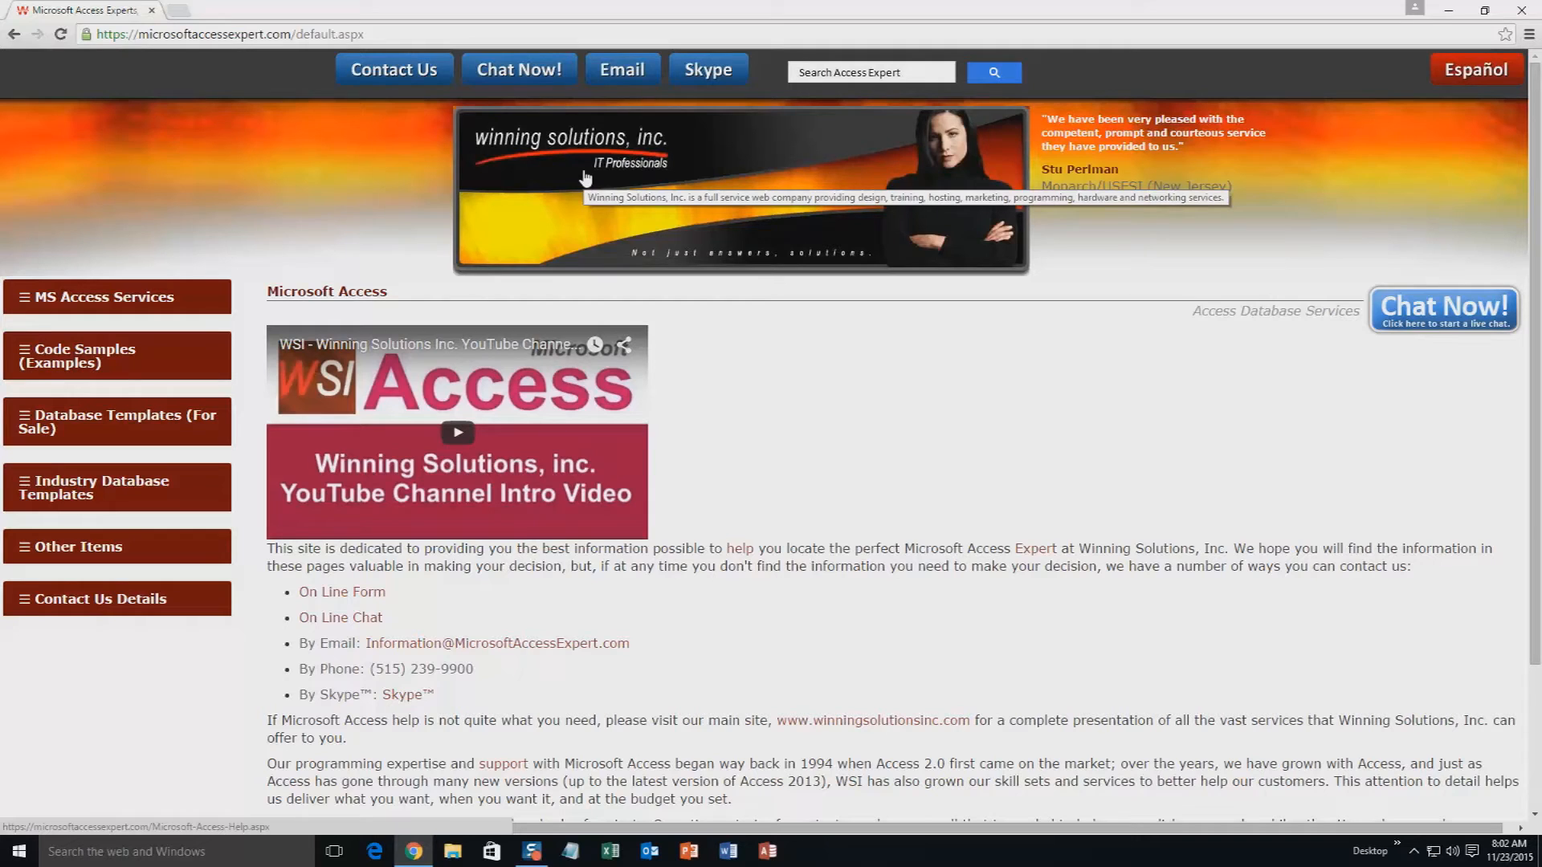
pyautogui.moveTo(578, 190)
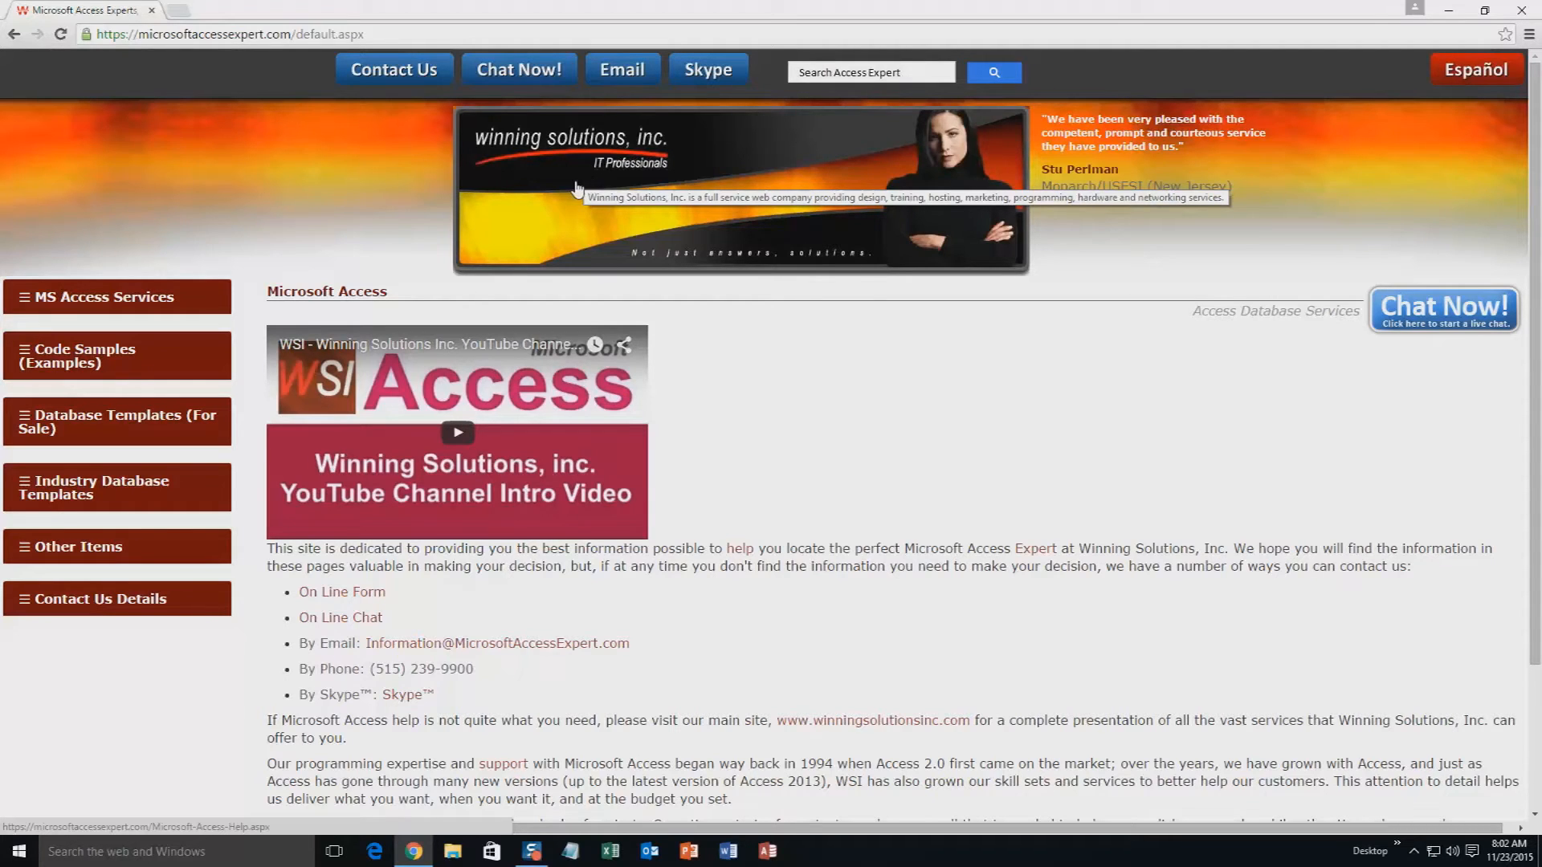
pyautogui.moveTo(91, 217)
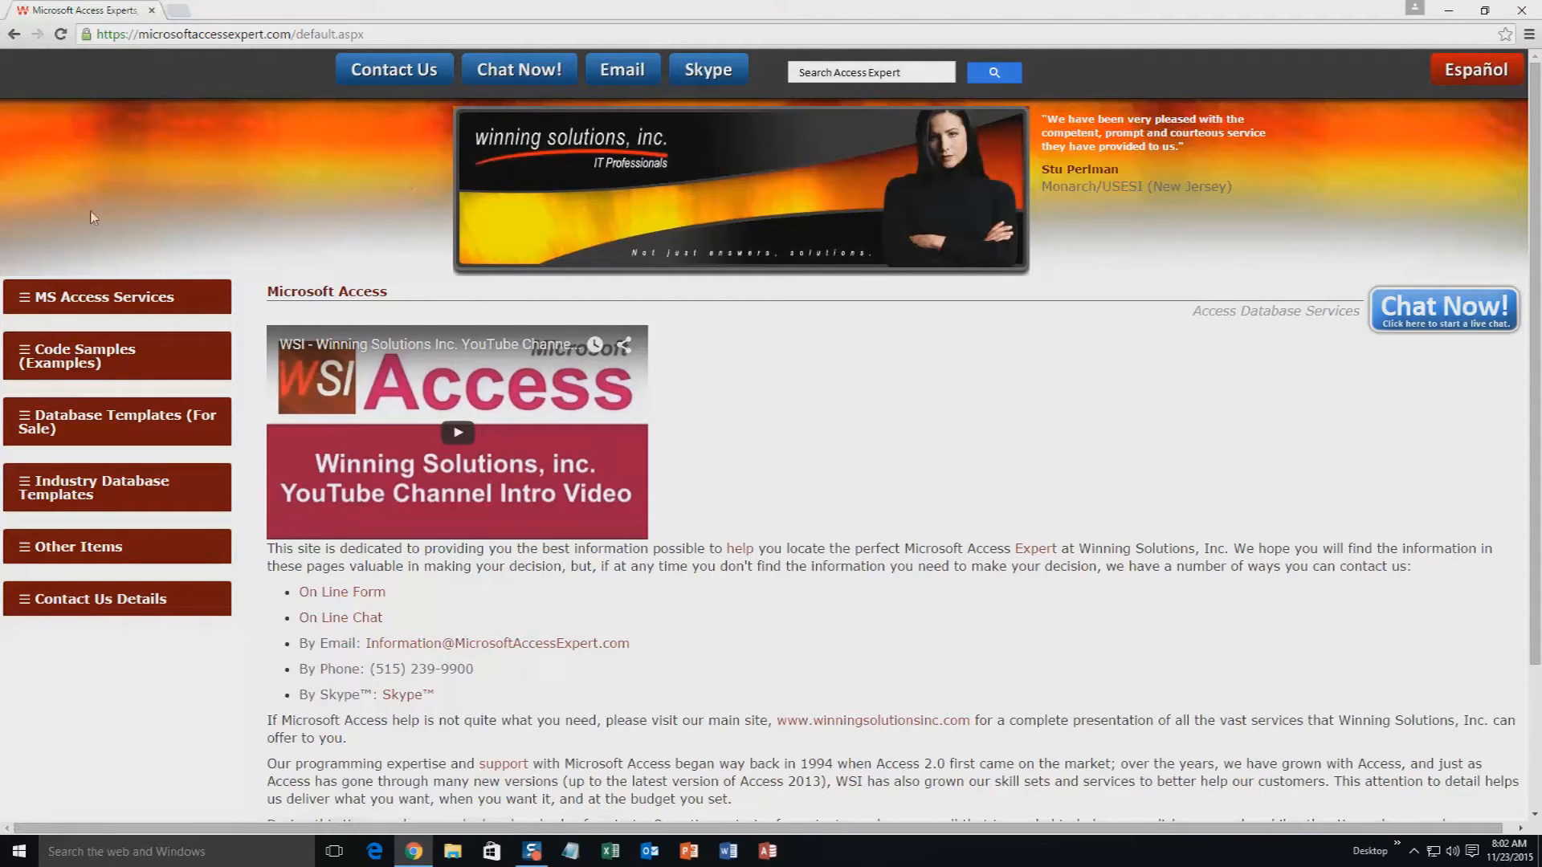
pyautogui.click(116, 421)
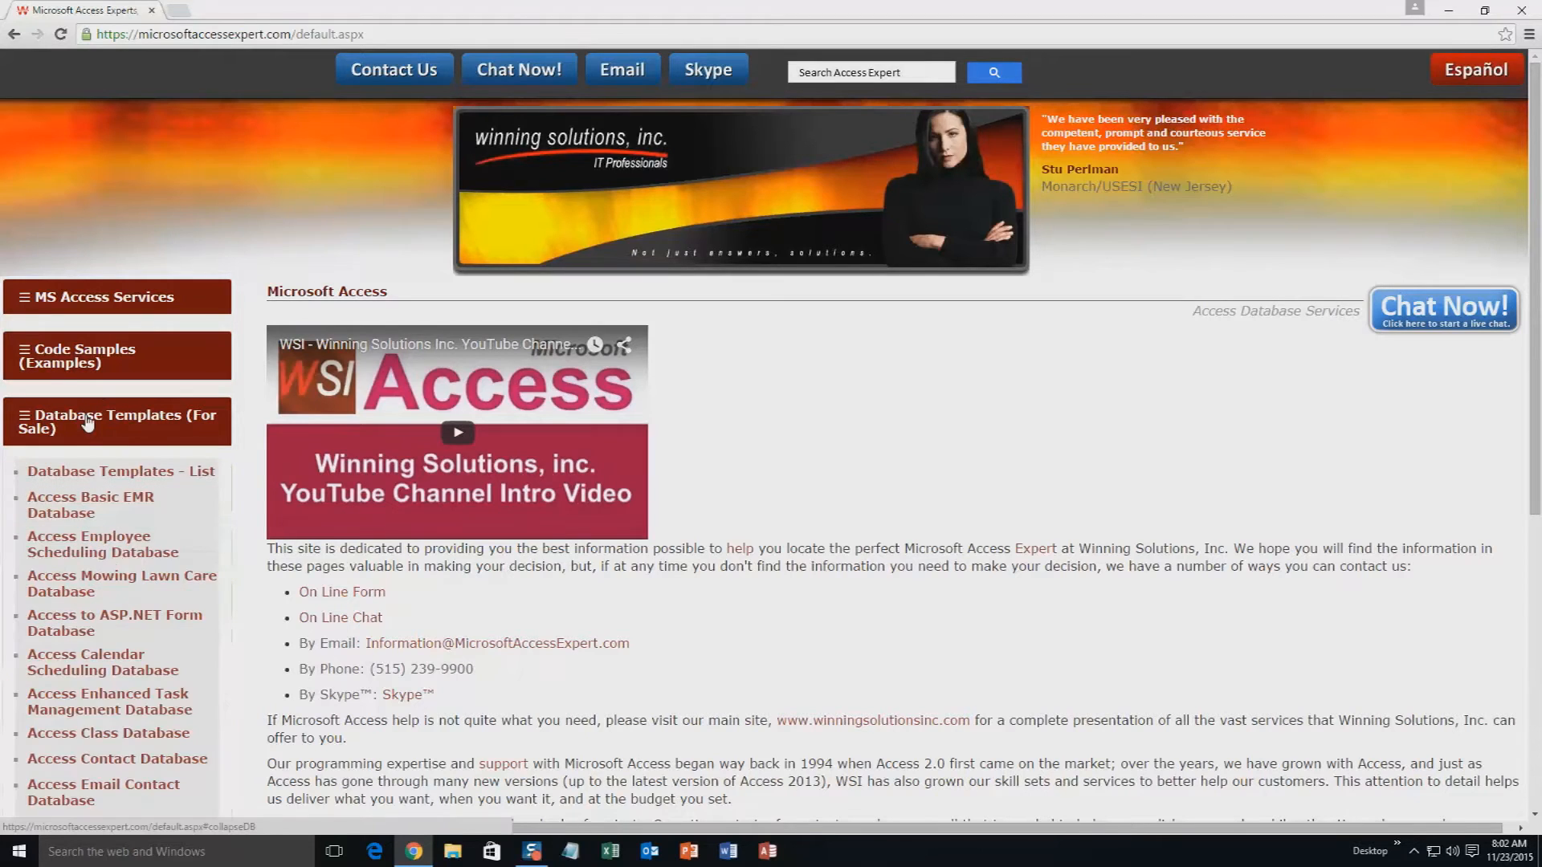
pyautogui.moveTo(95, 420)
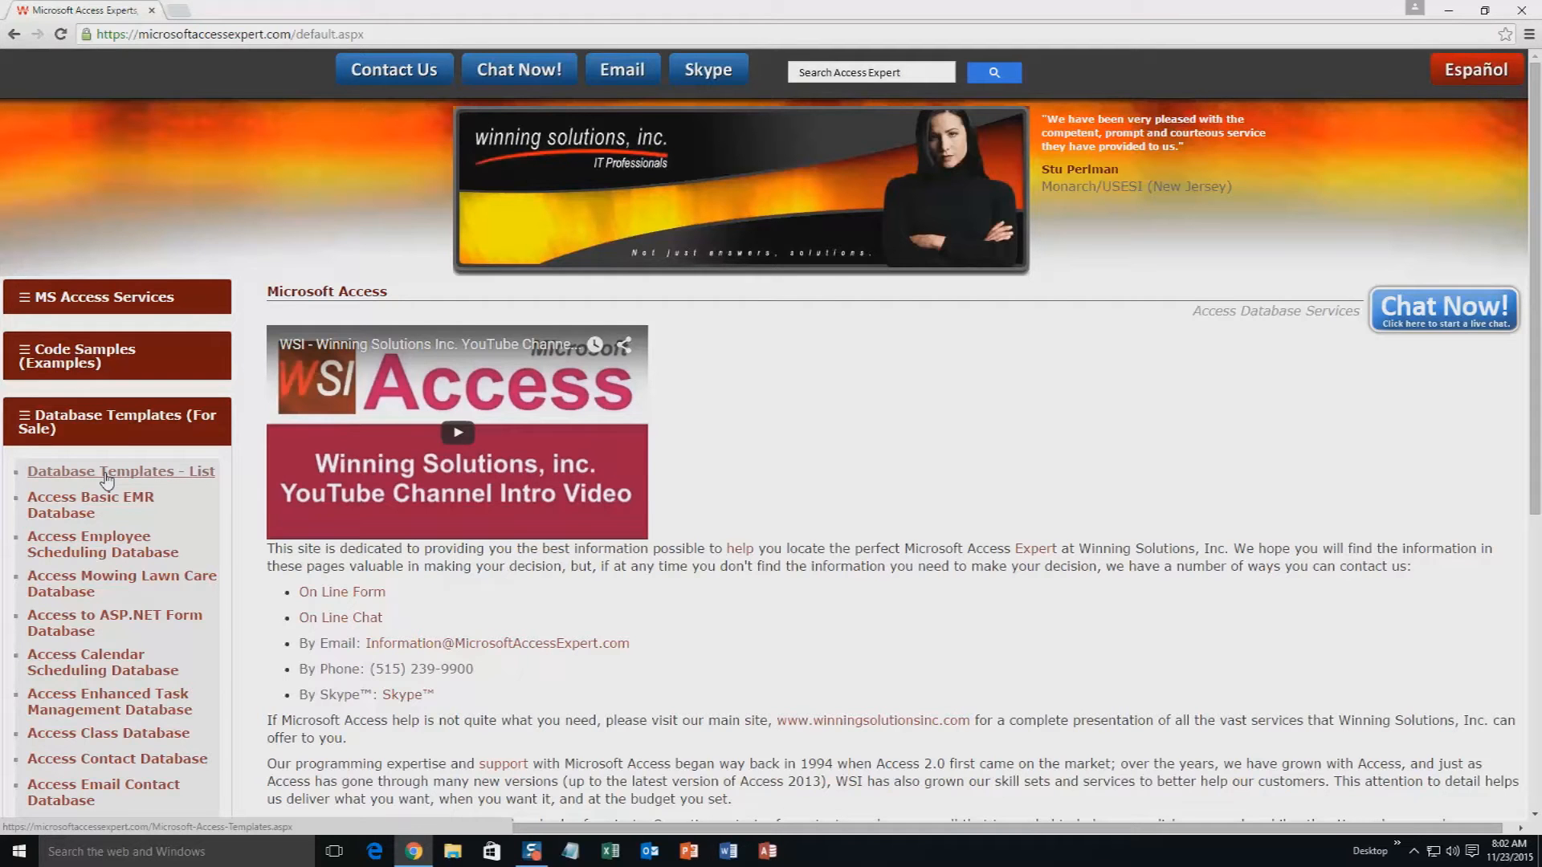
pyautogui.click(120, 470)
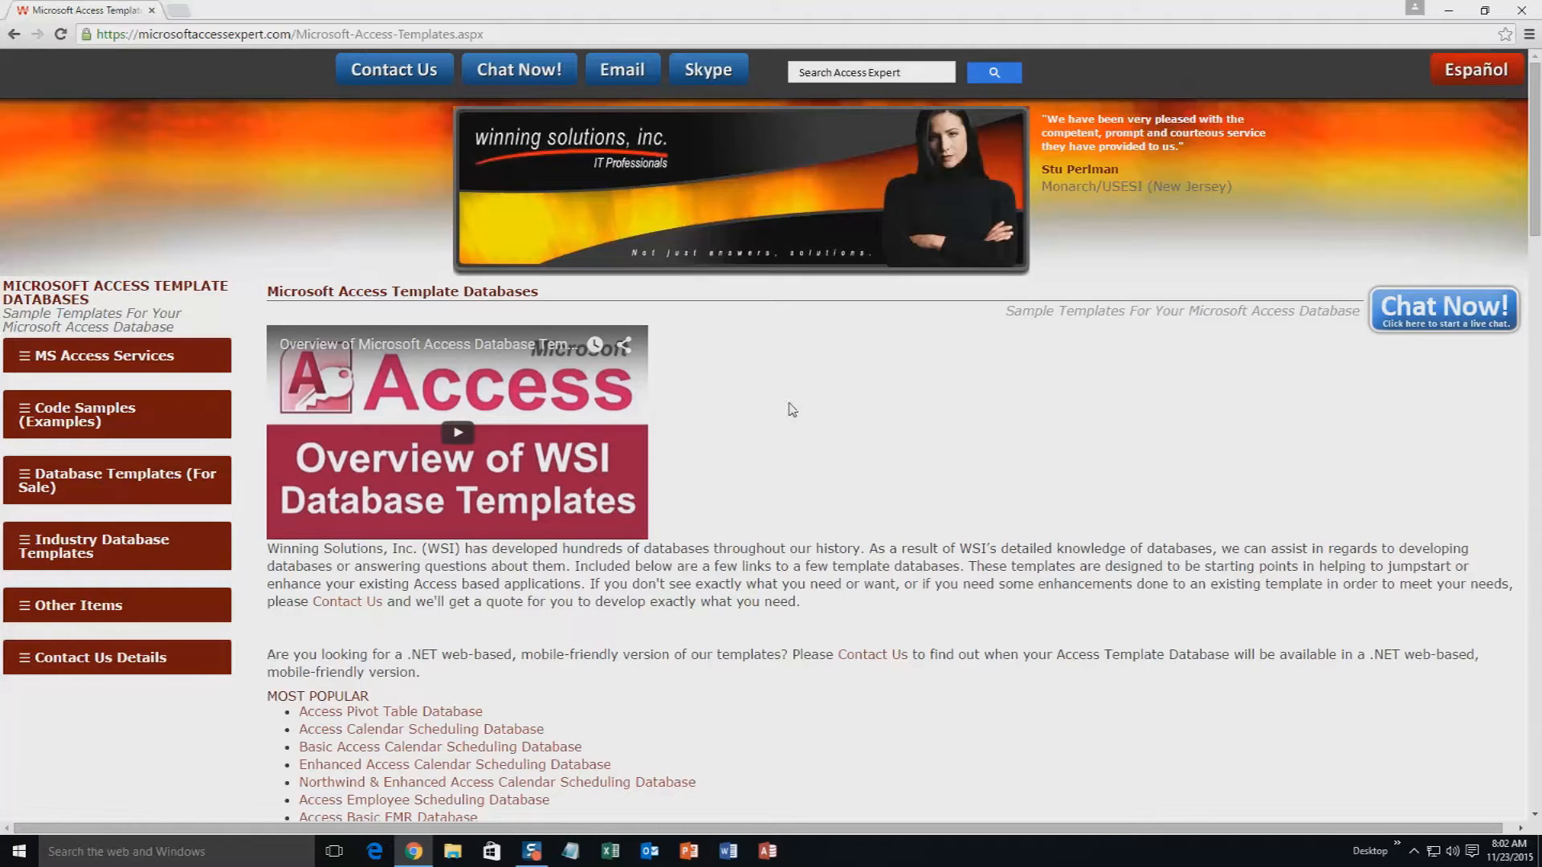
pyautogui.moveTo(1044, 413)
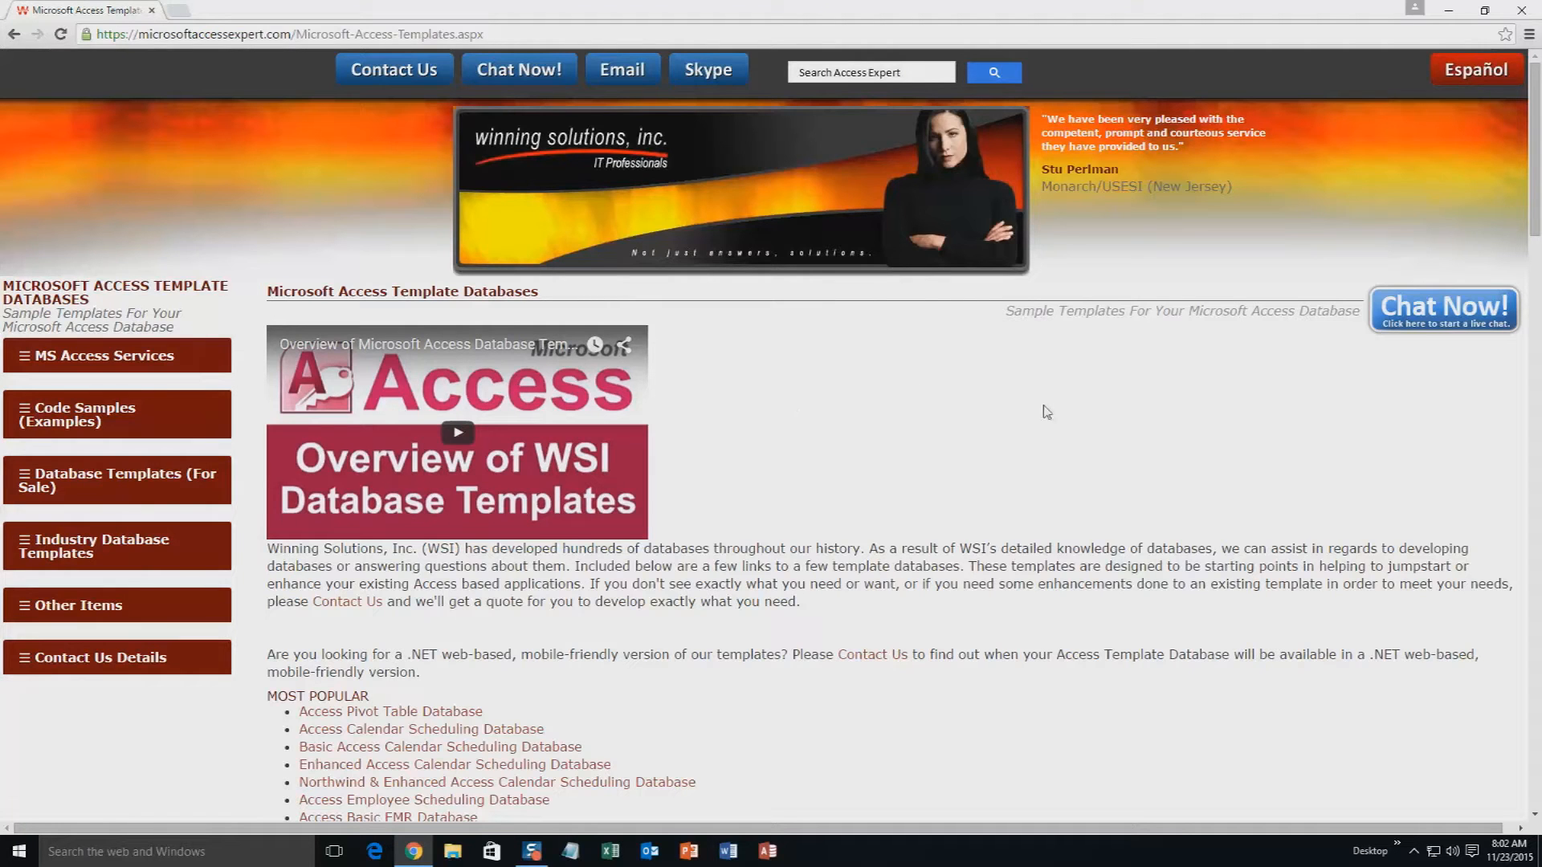
pyautogui.moveTo(1065, 419)
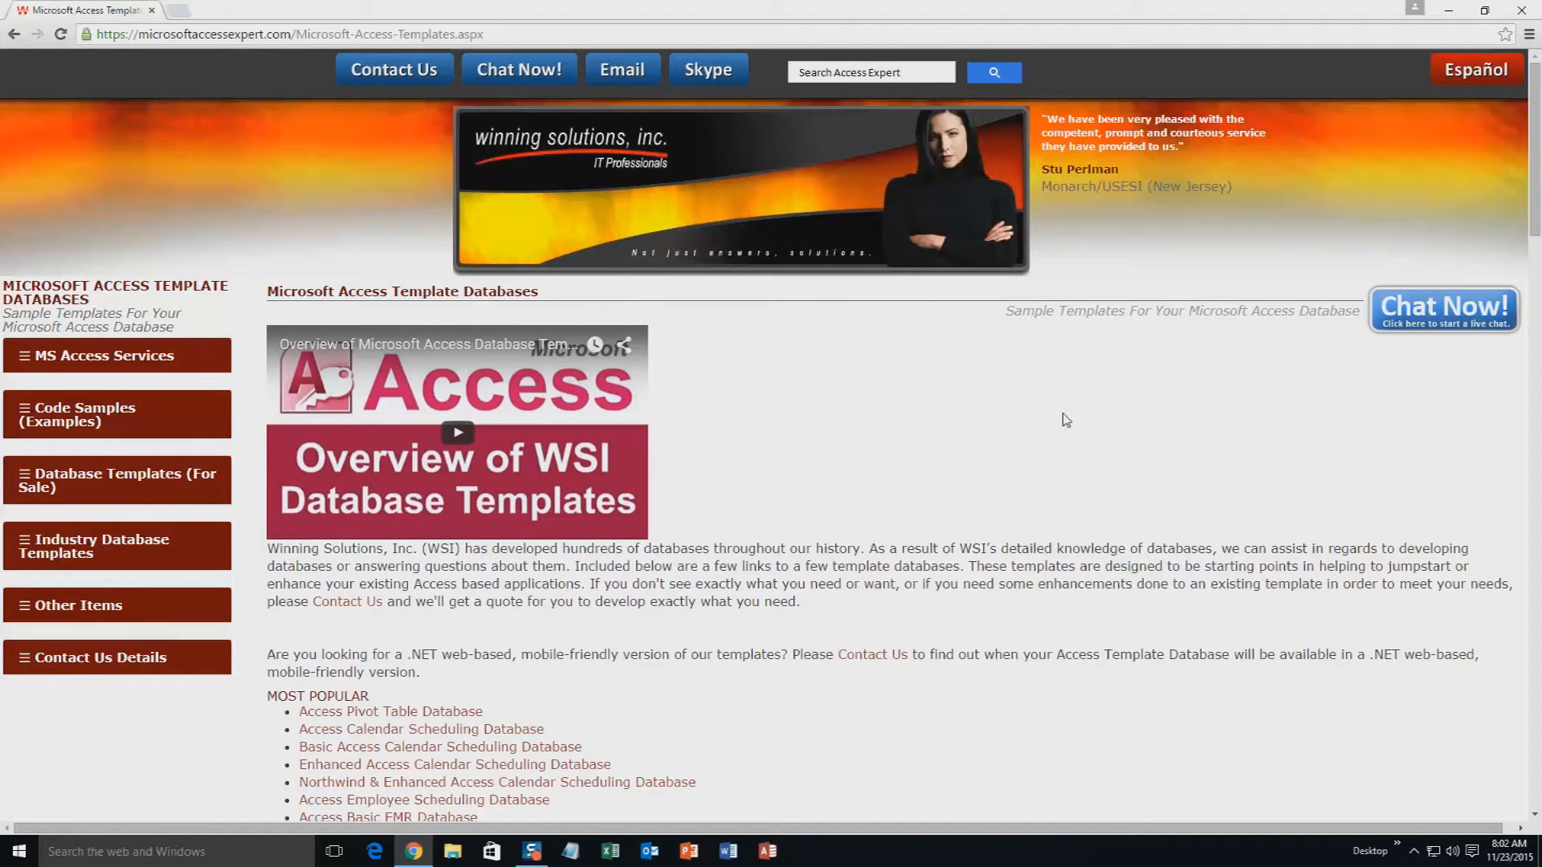
pyautogui.scroll(-3)
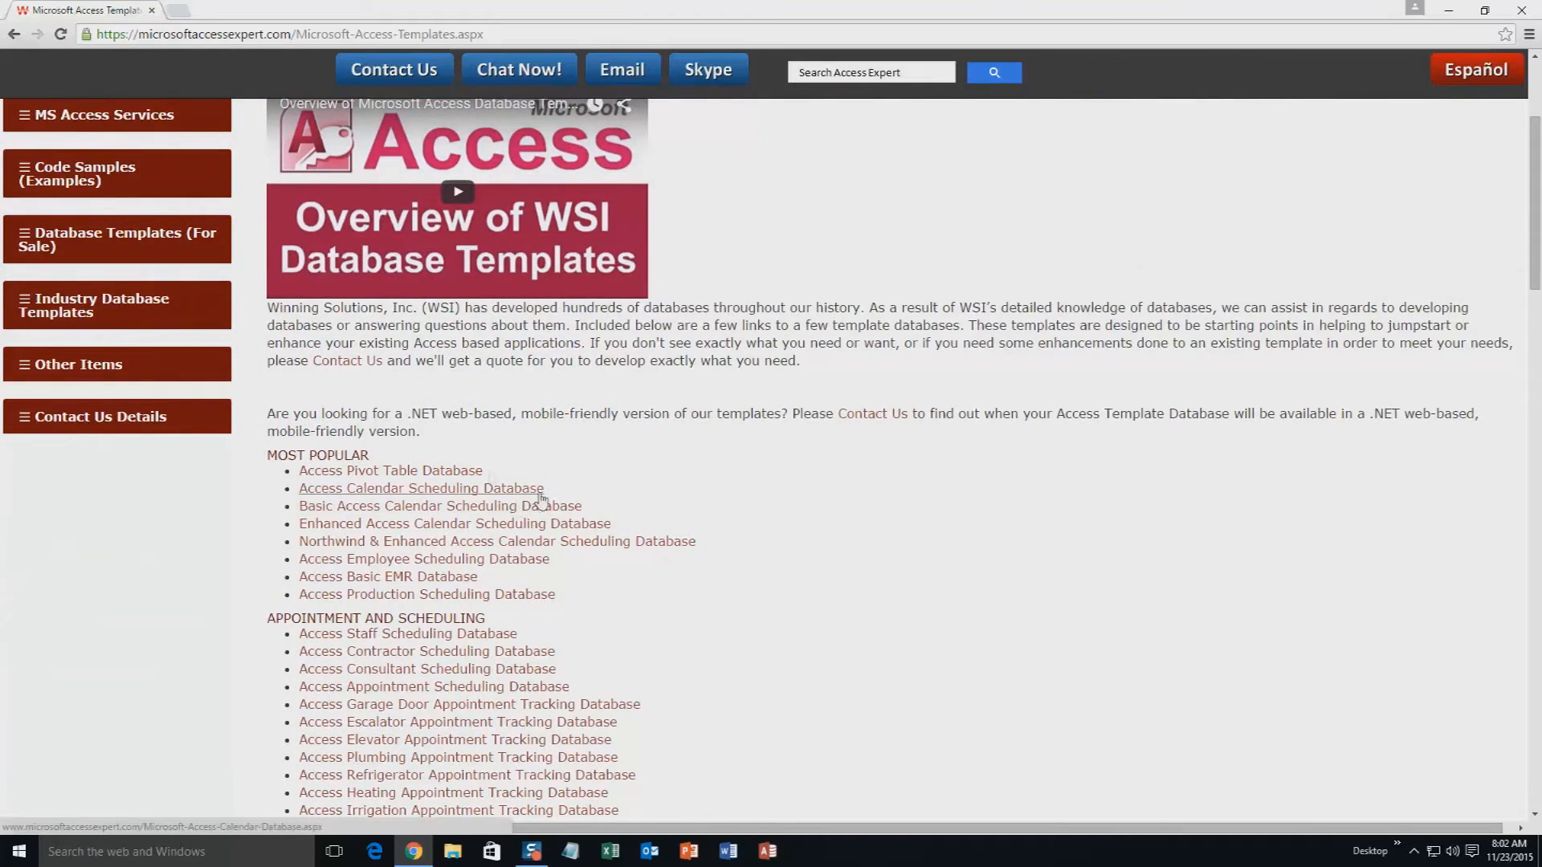
pyautogui.scroll(-3)
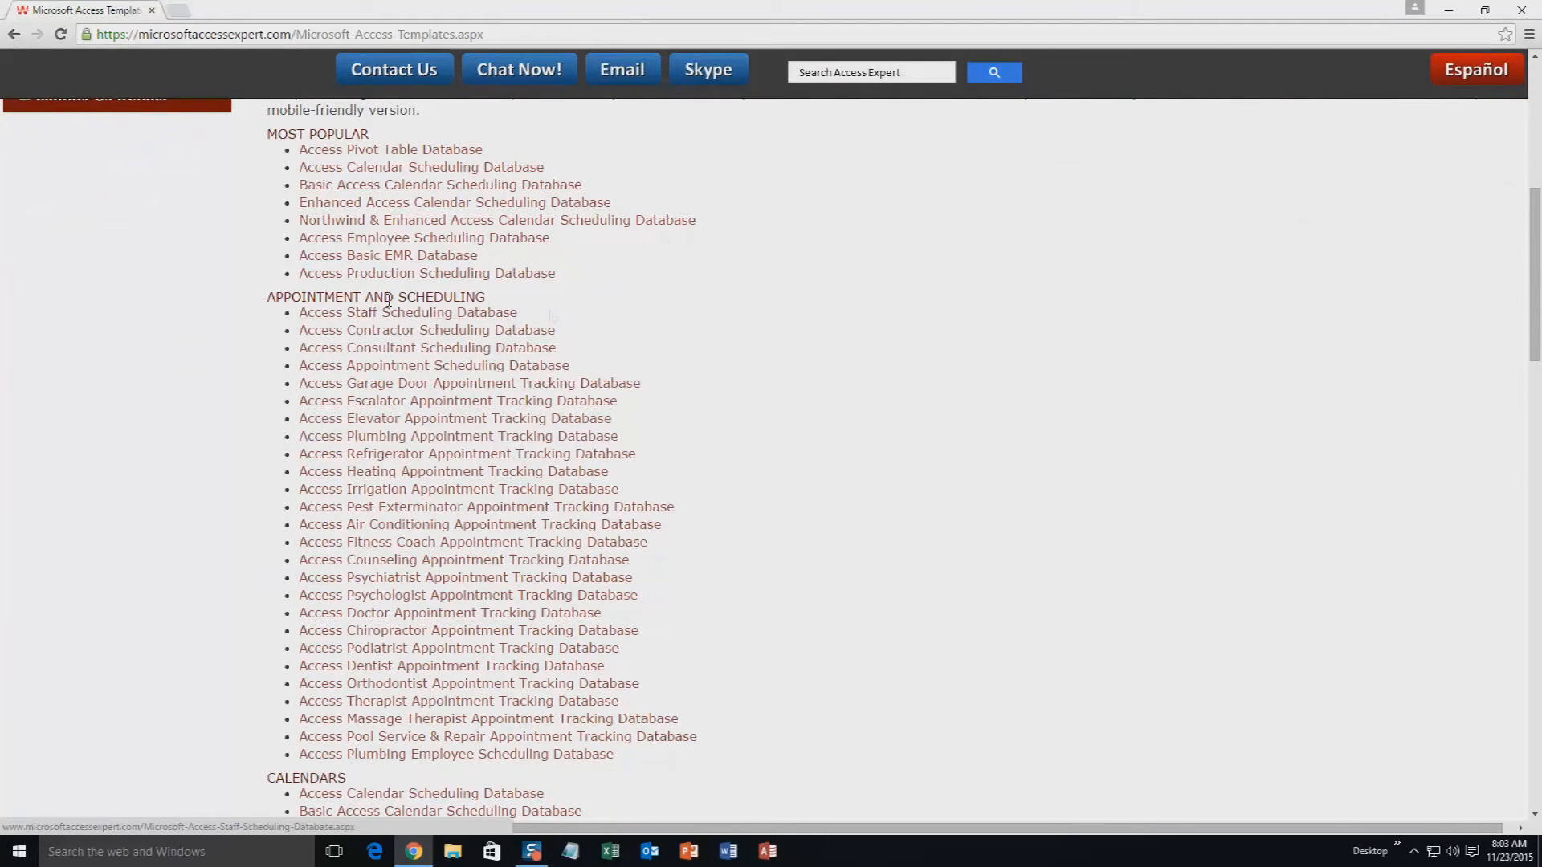
pyautogui.scroll(-3)
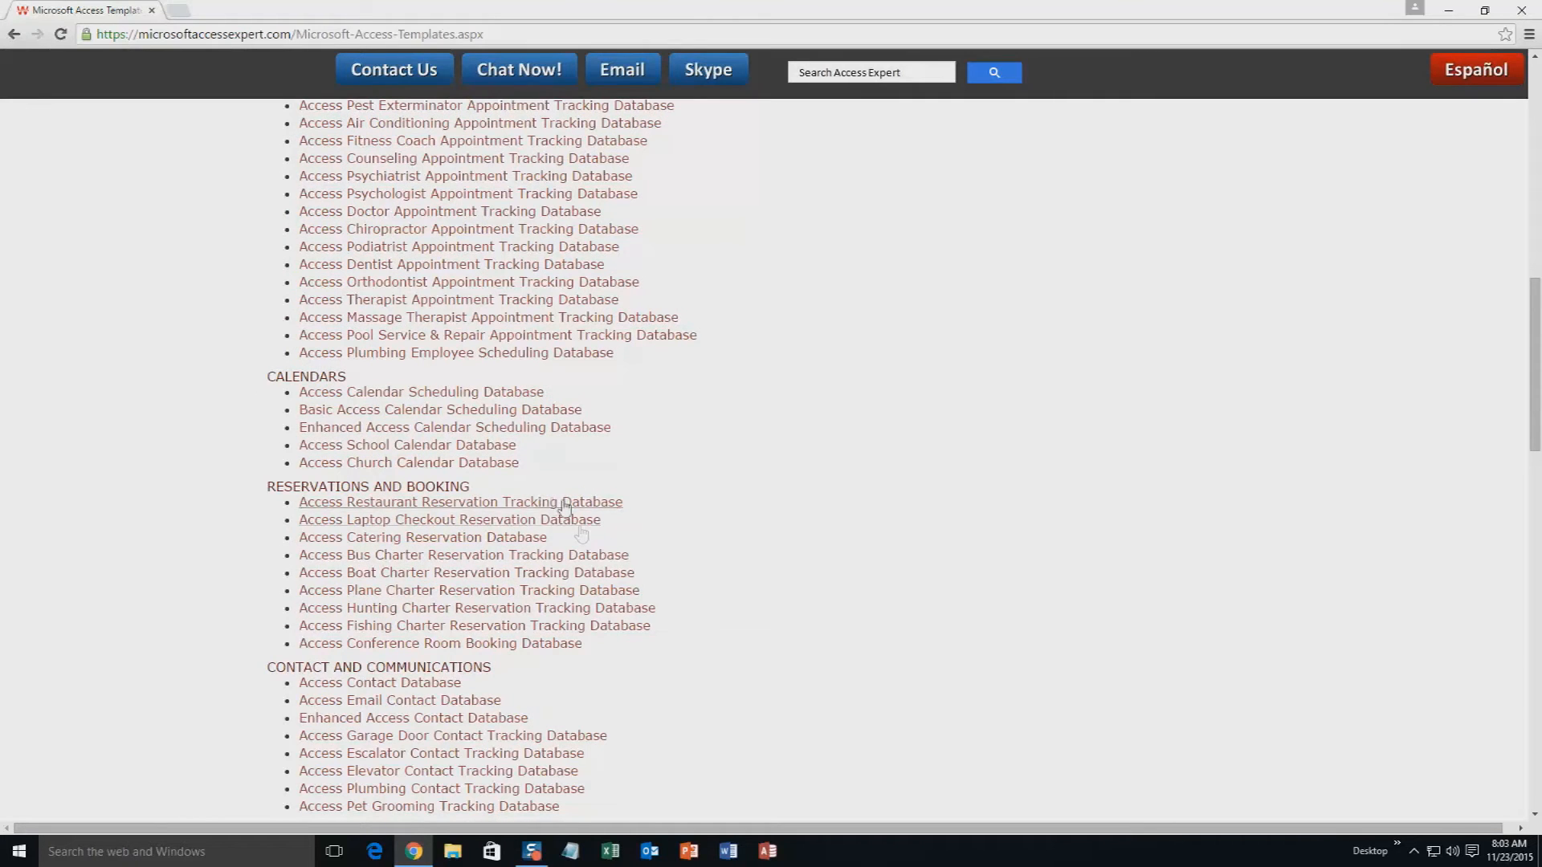
pyautogui.scroll(-3)
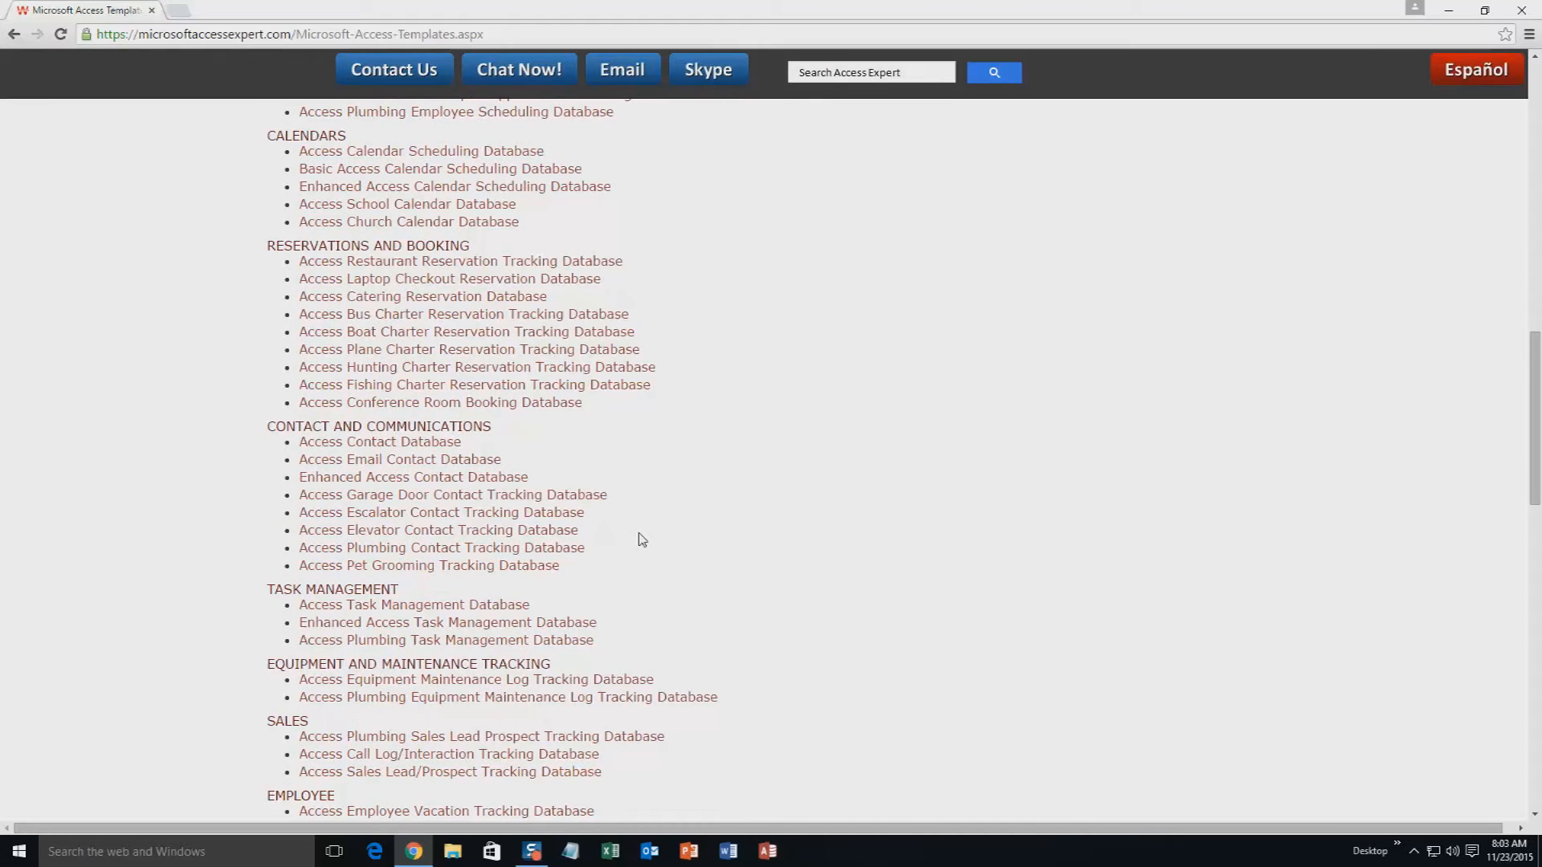
pyautogui.scroll(-3)
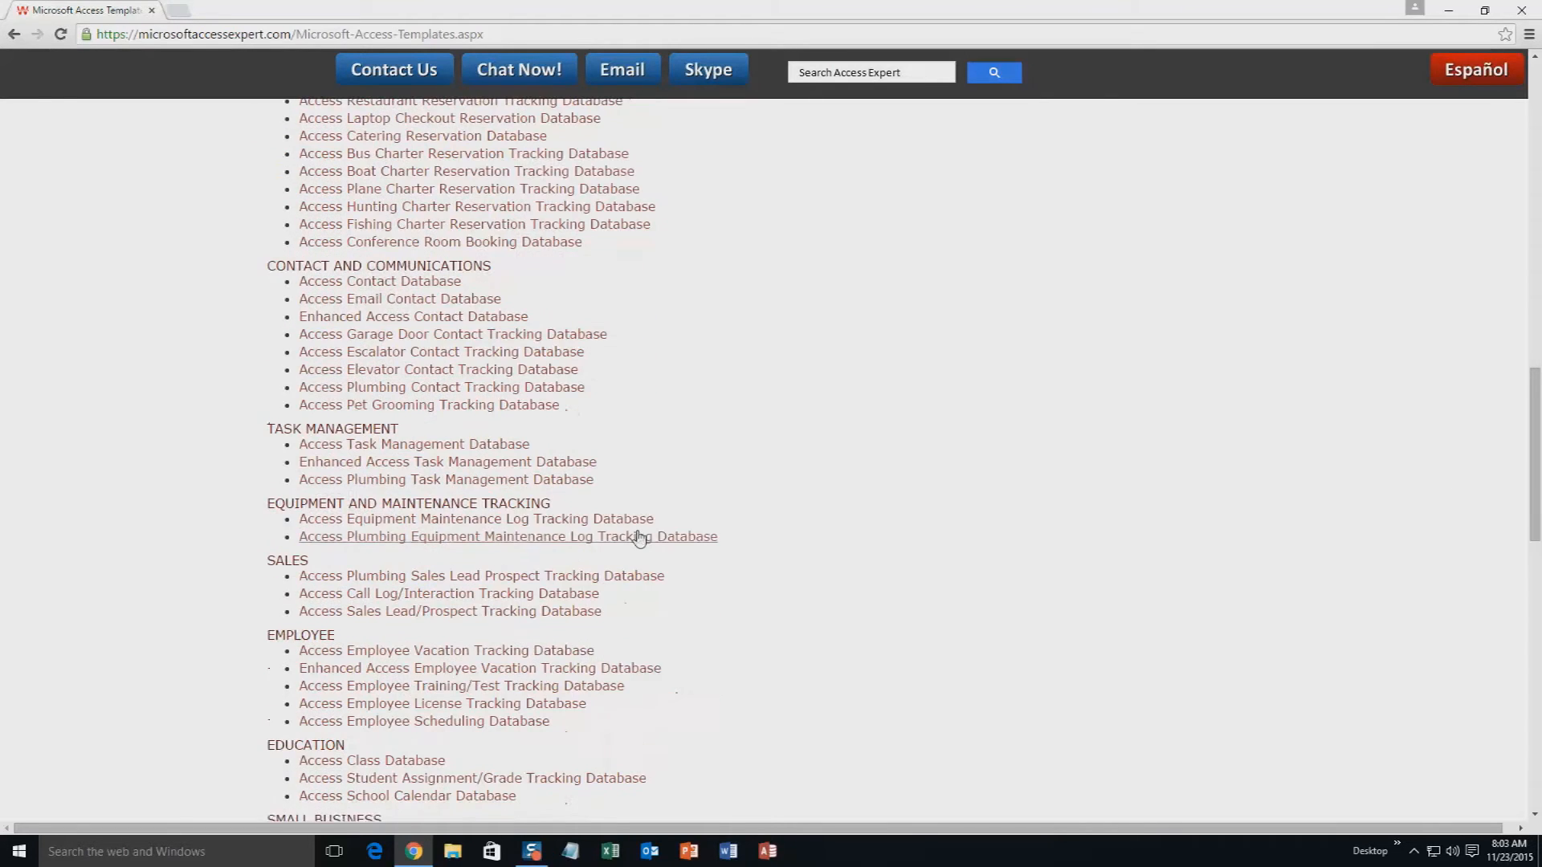
pyautogui.scroll(-3)
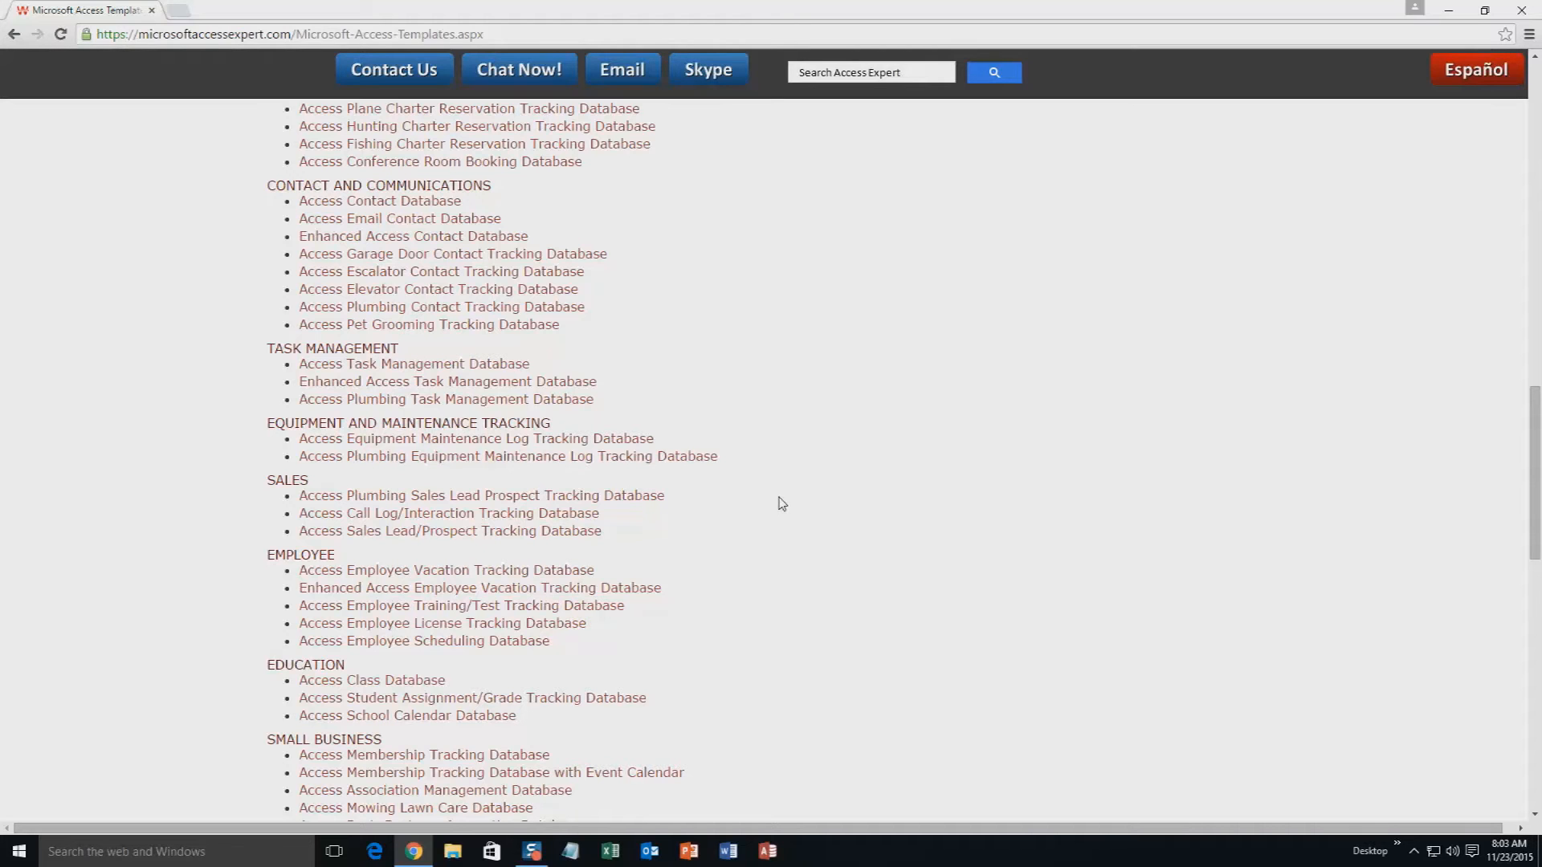
pyautogui.scroll(-3)
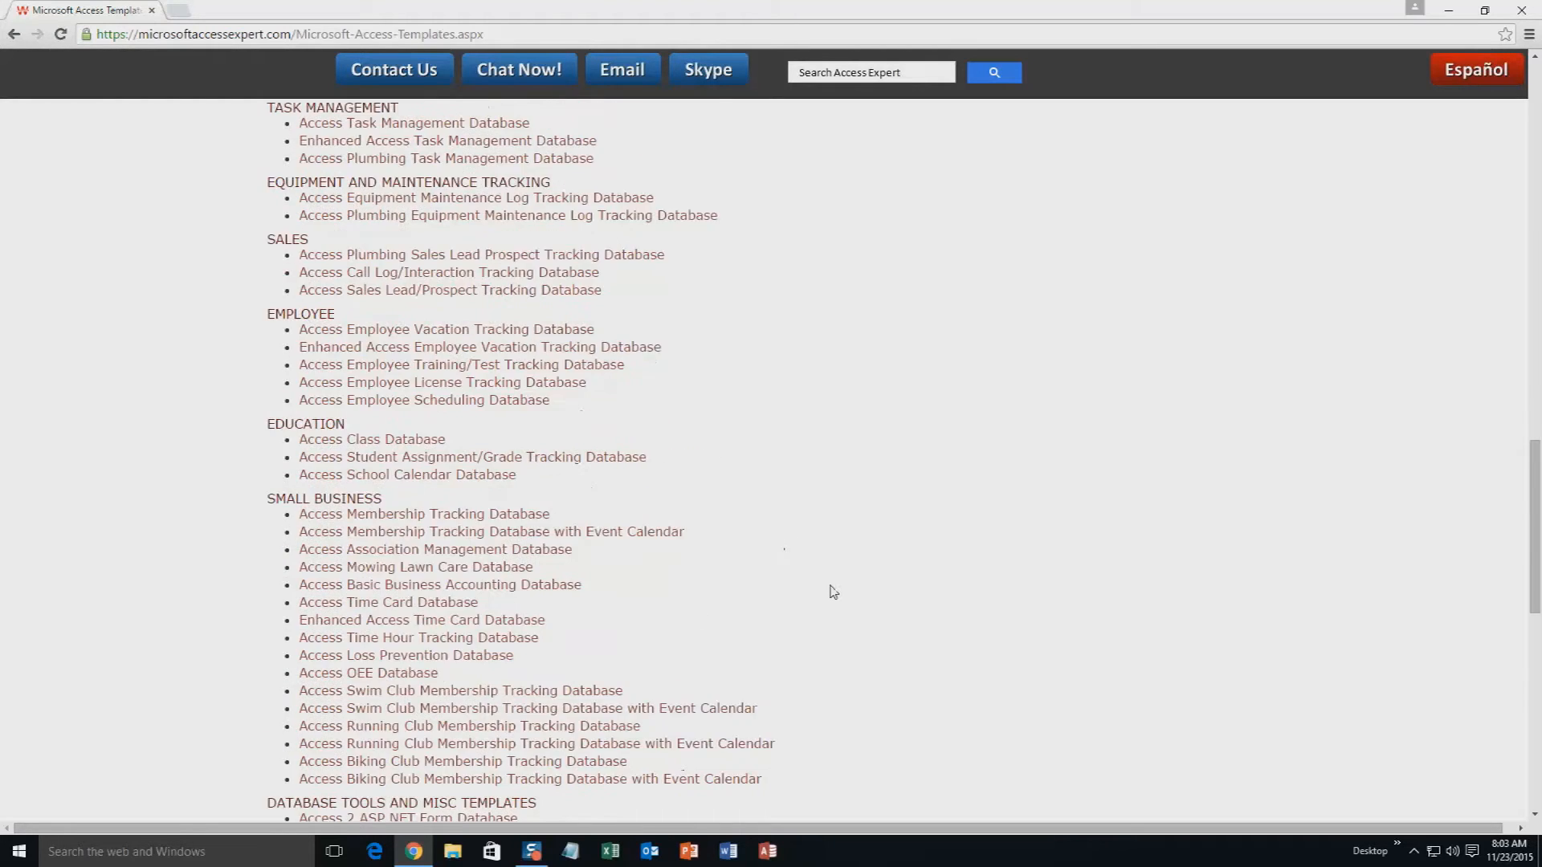
pyautogui.scroll(-3)
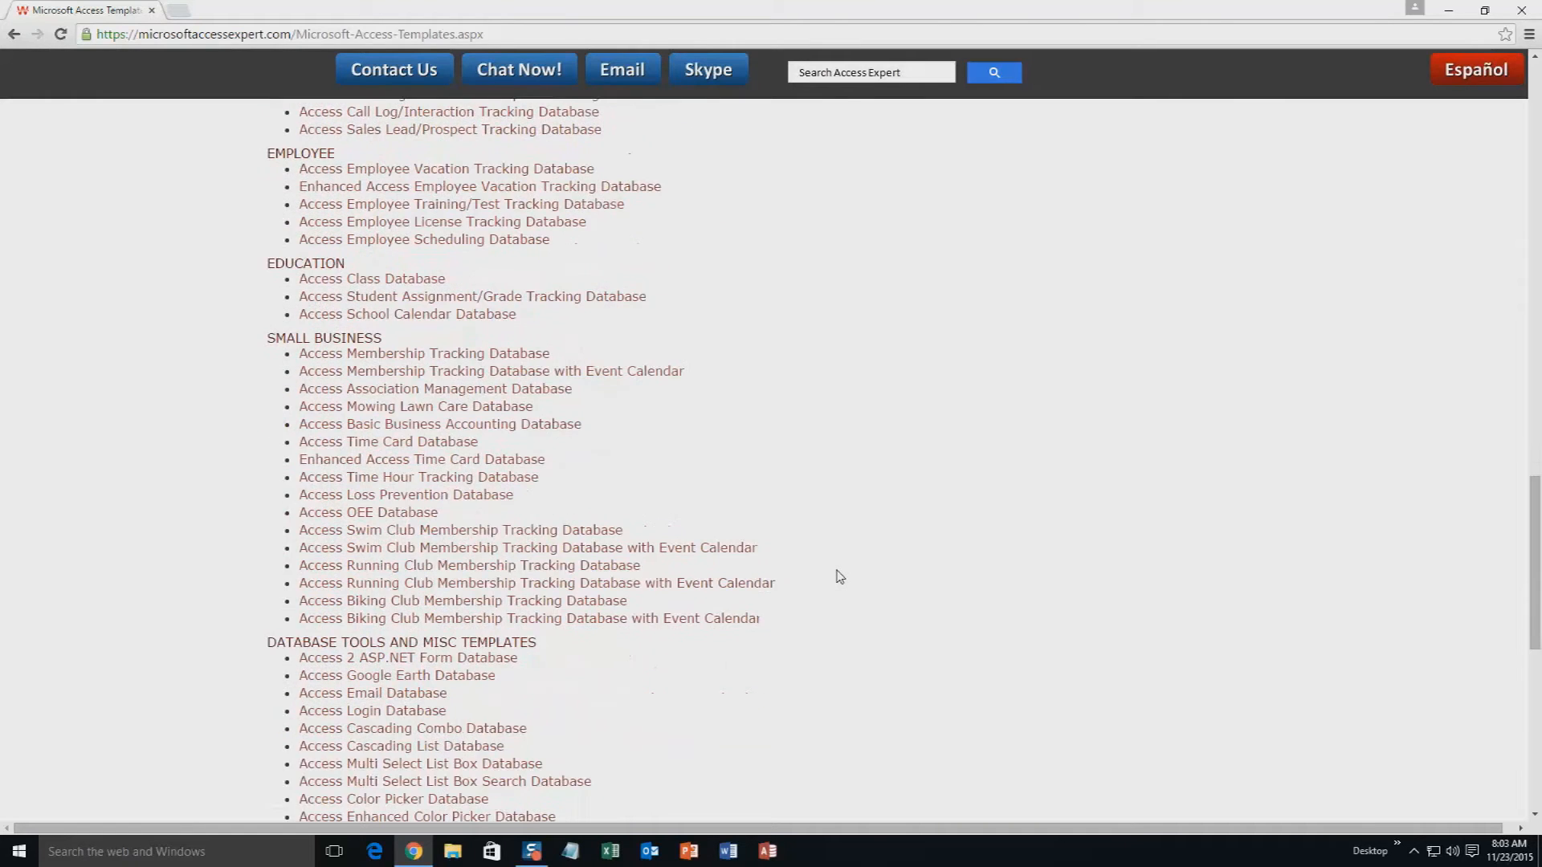
pyautogui.scroll(-3)
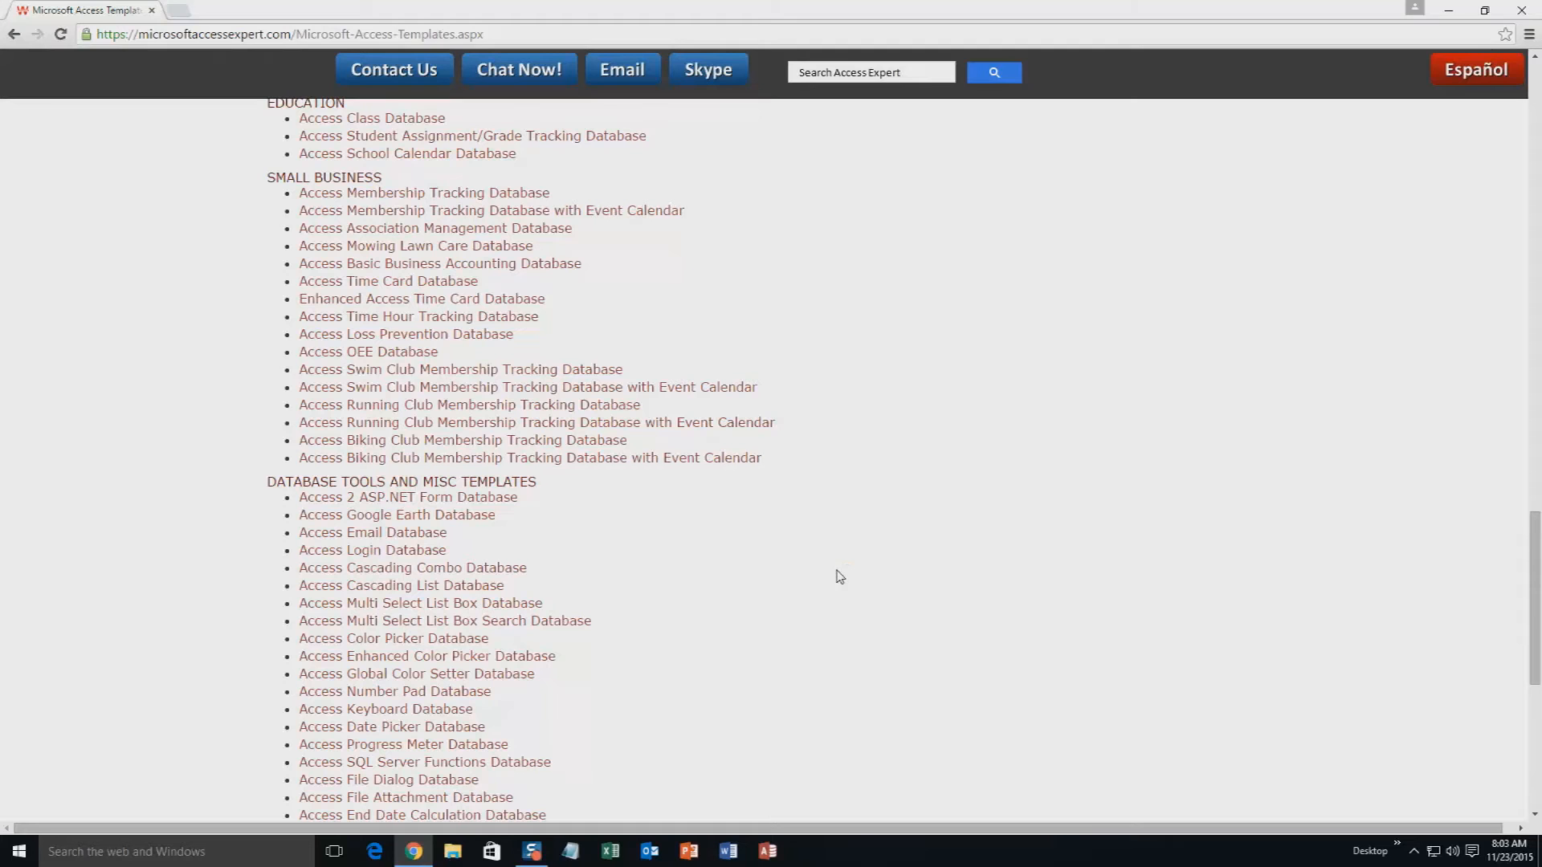
pyautogui.scroll(-3)
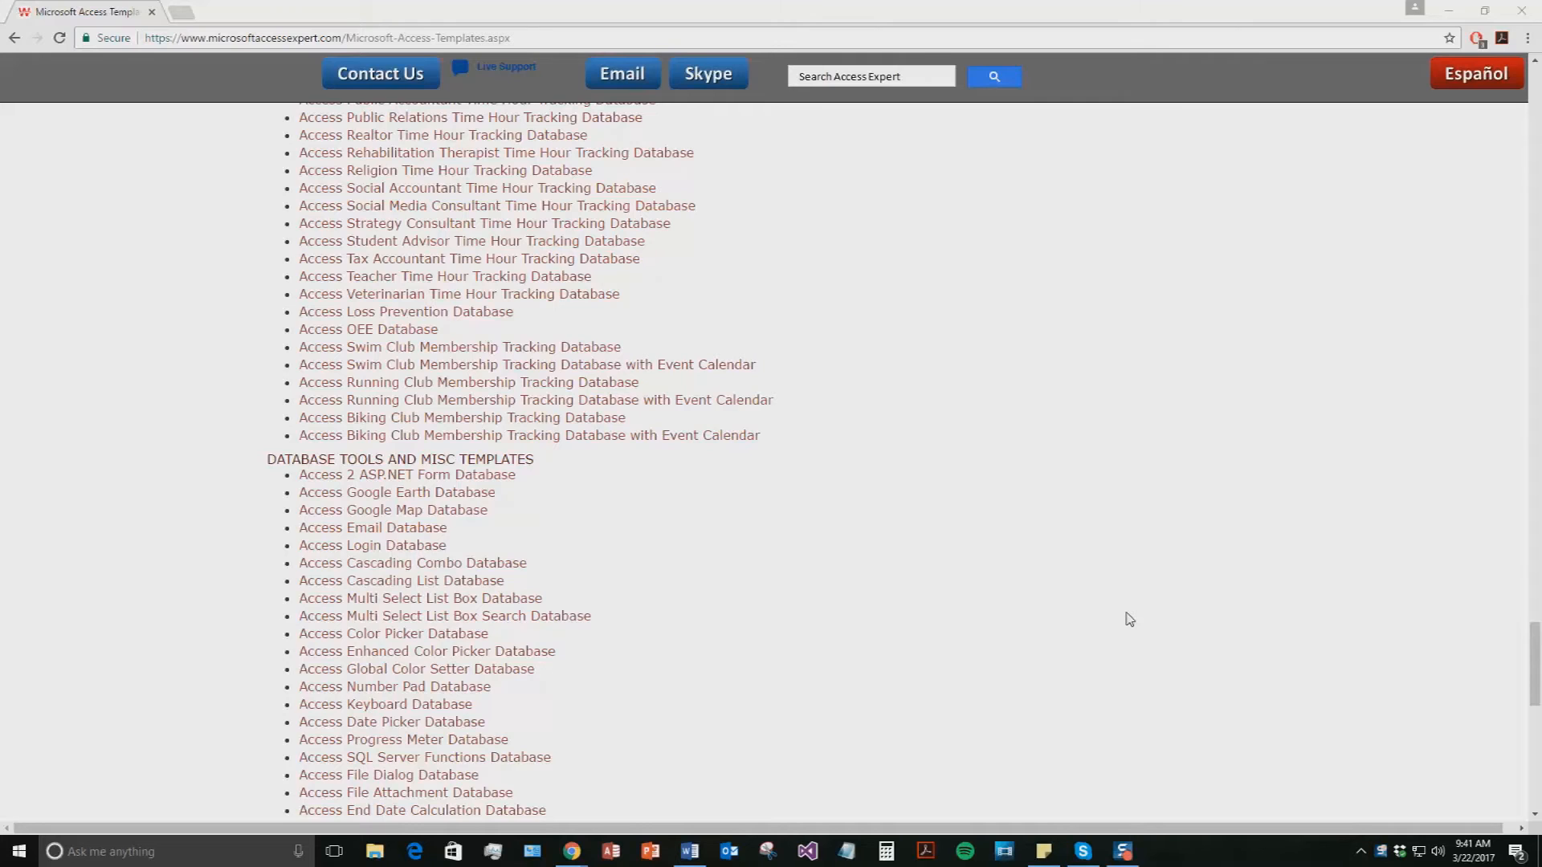
pyautogui.moveTo(869, 109)
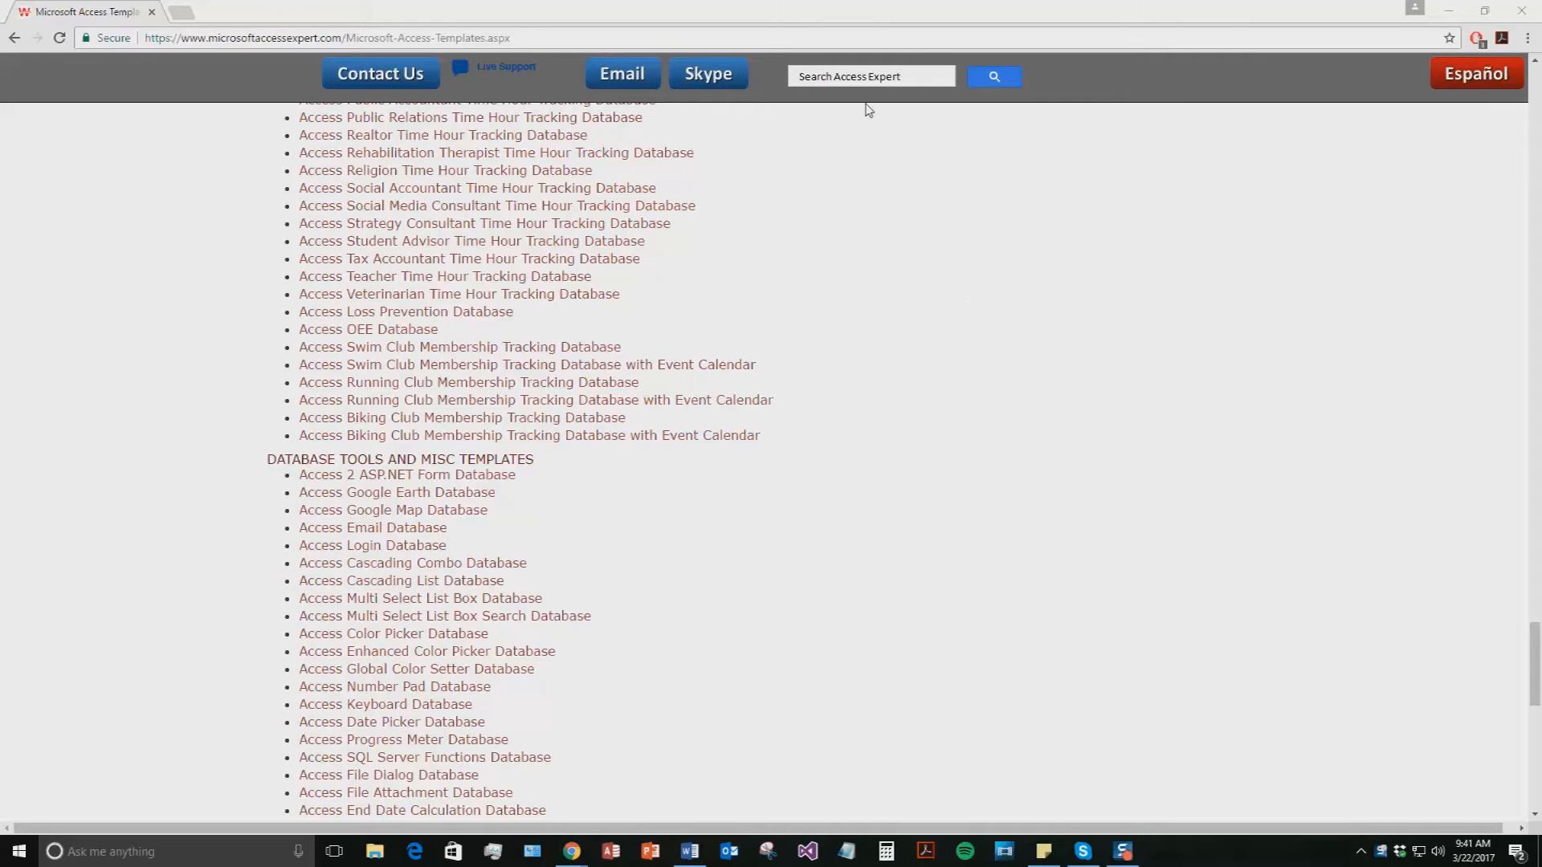
# Step: Search the site for the Enhanced Access Time Hour/Clock Tracking Database and download its free demo
pyautogui.write('enha')
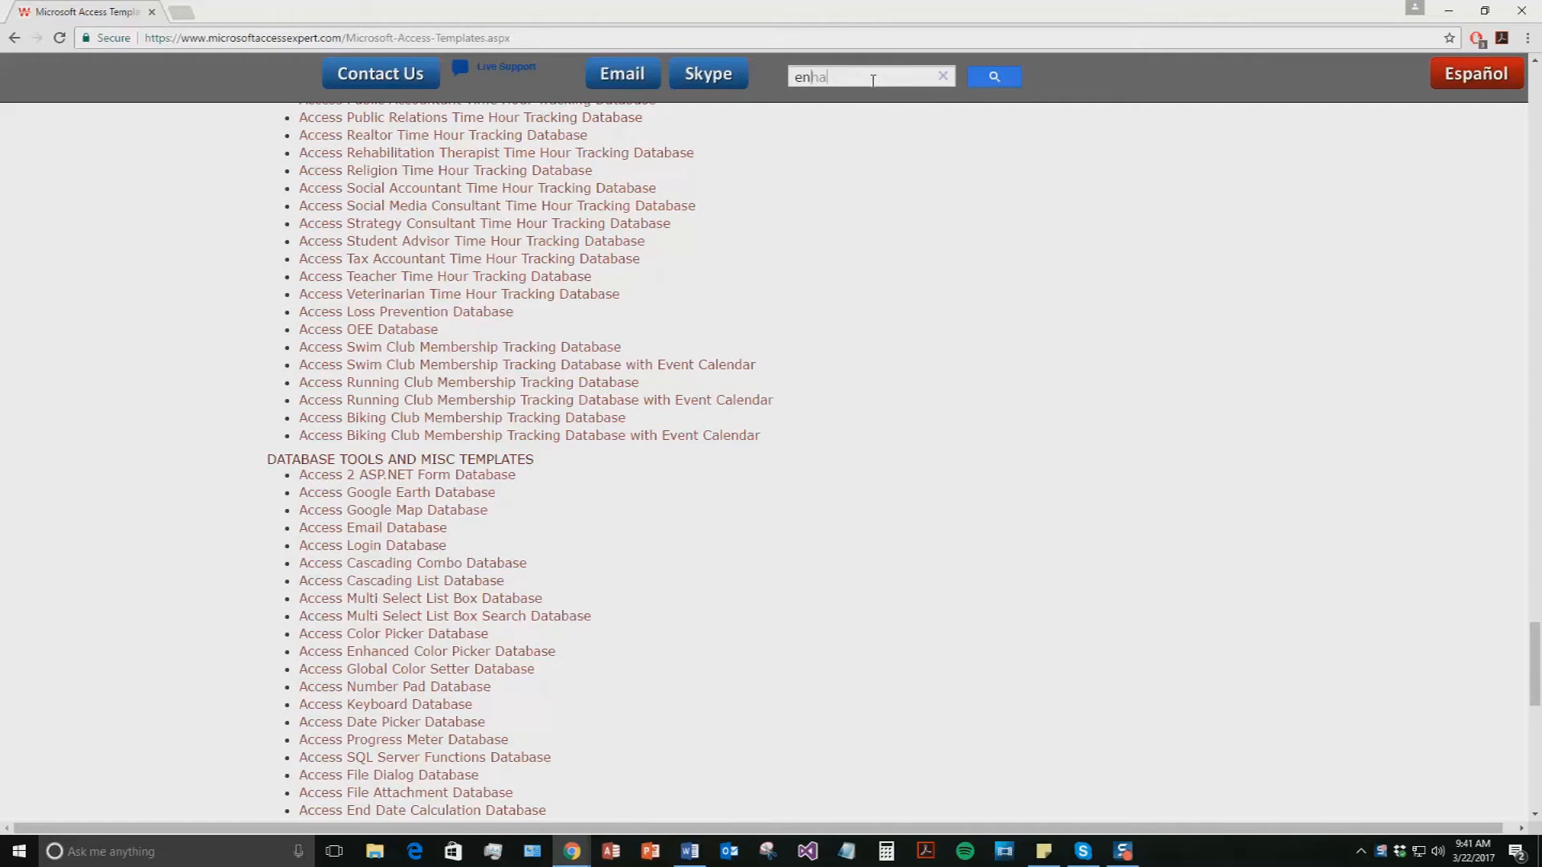
pyautogui.write('enhanced acce')
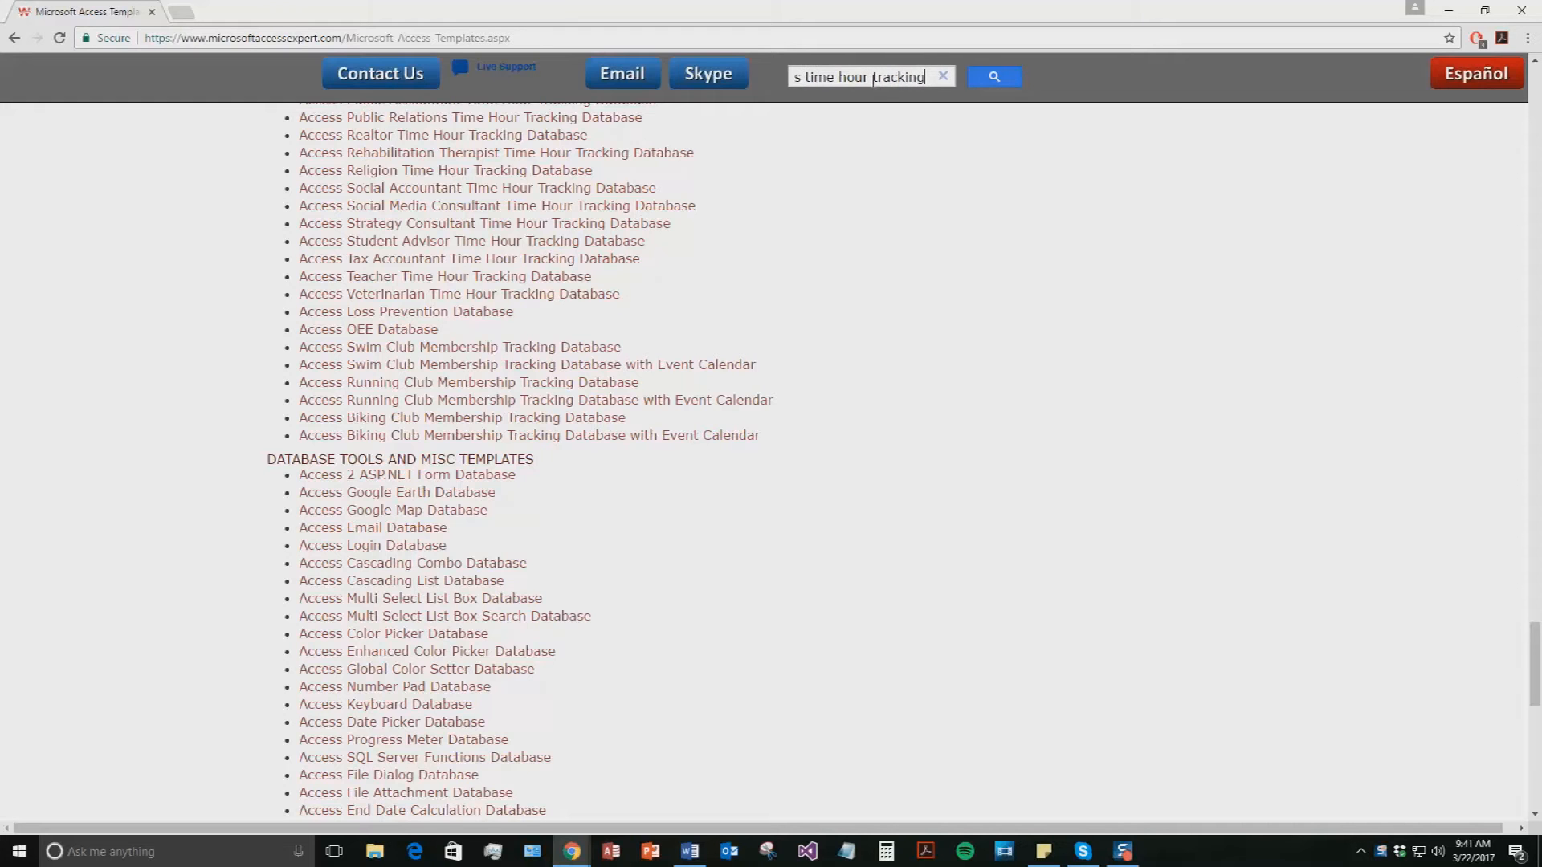
pyautogui.click(993, 77)
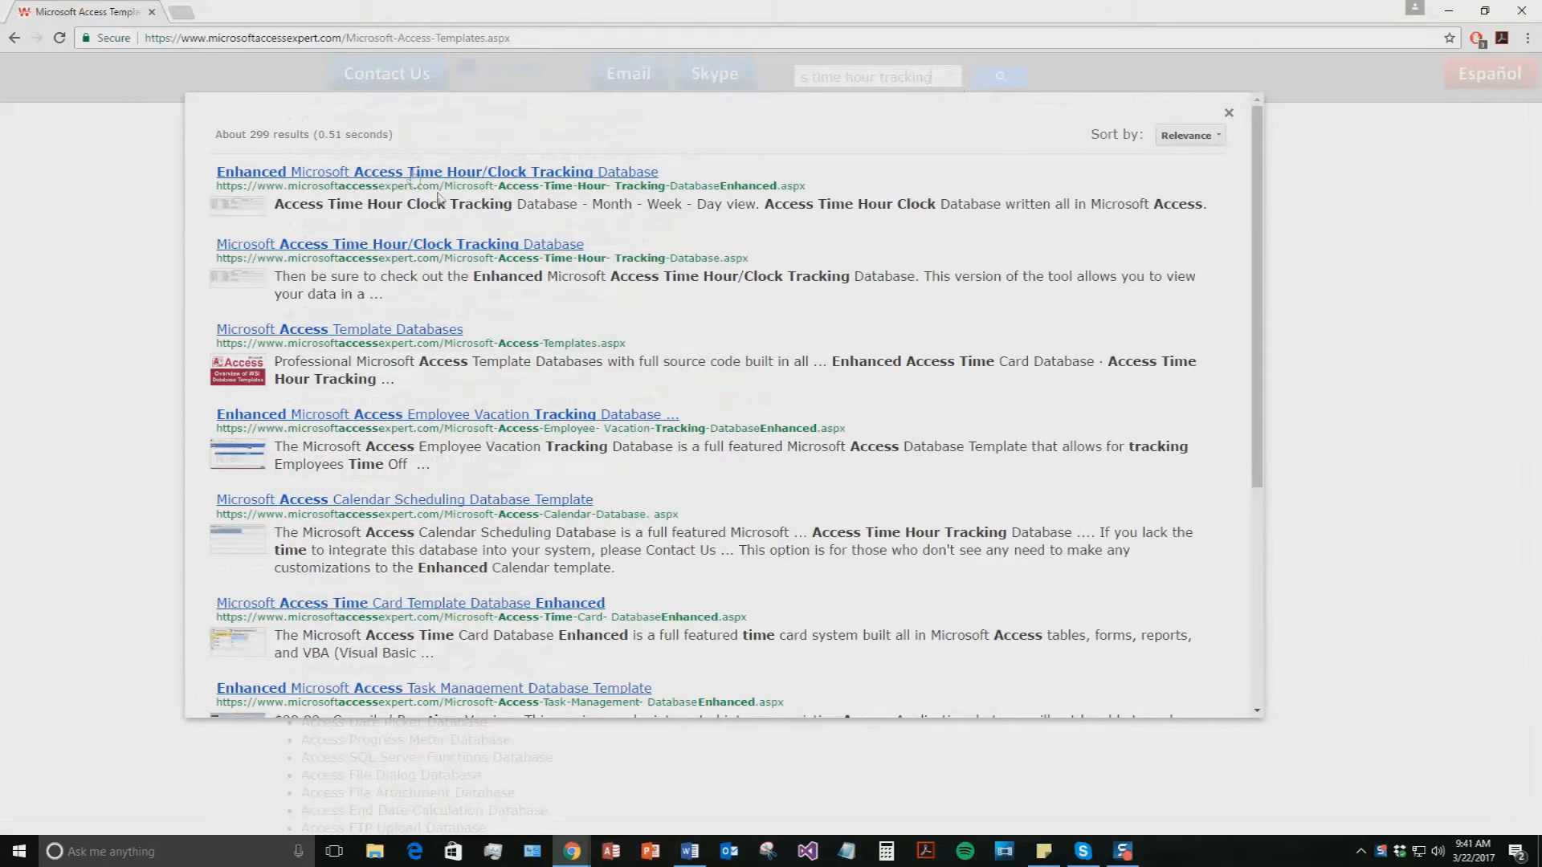
pyautogui.click(437, 172)
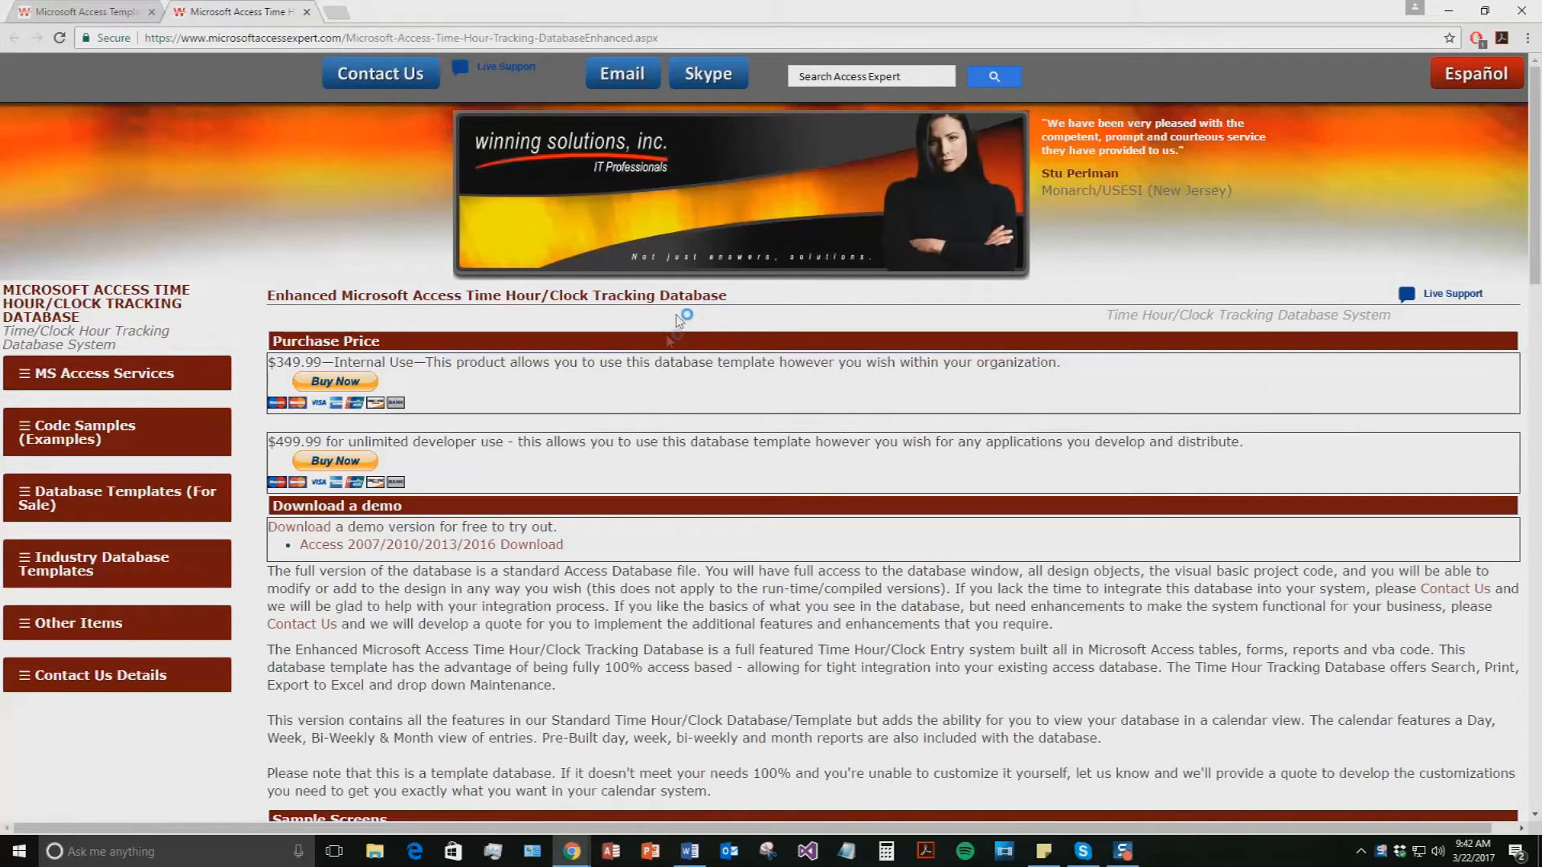
pyautogui.moveTo(527, 424)
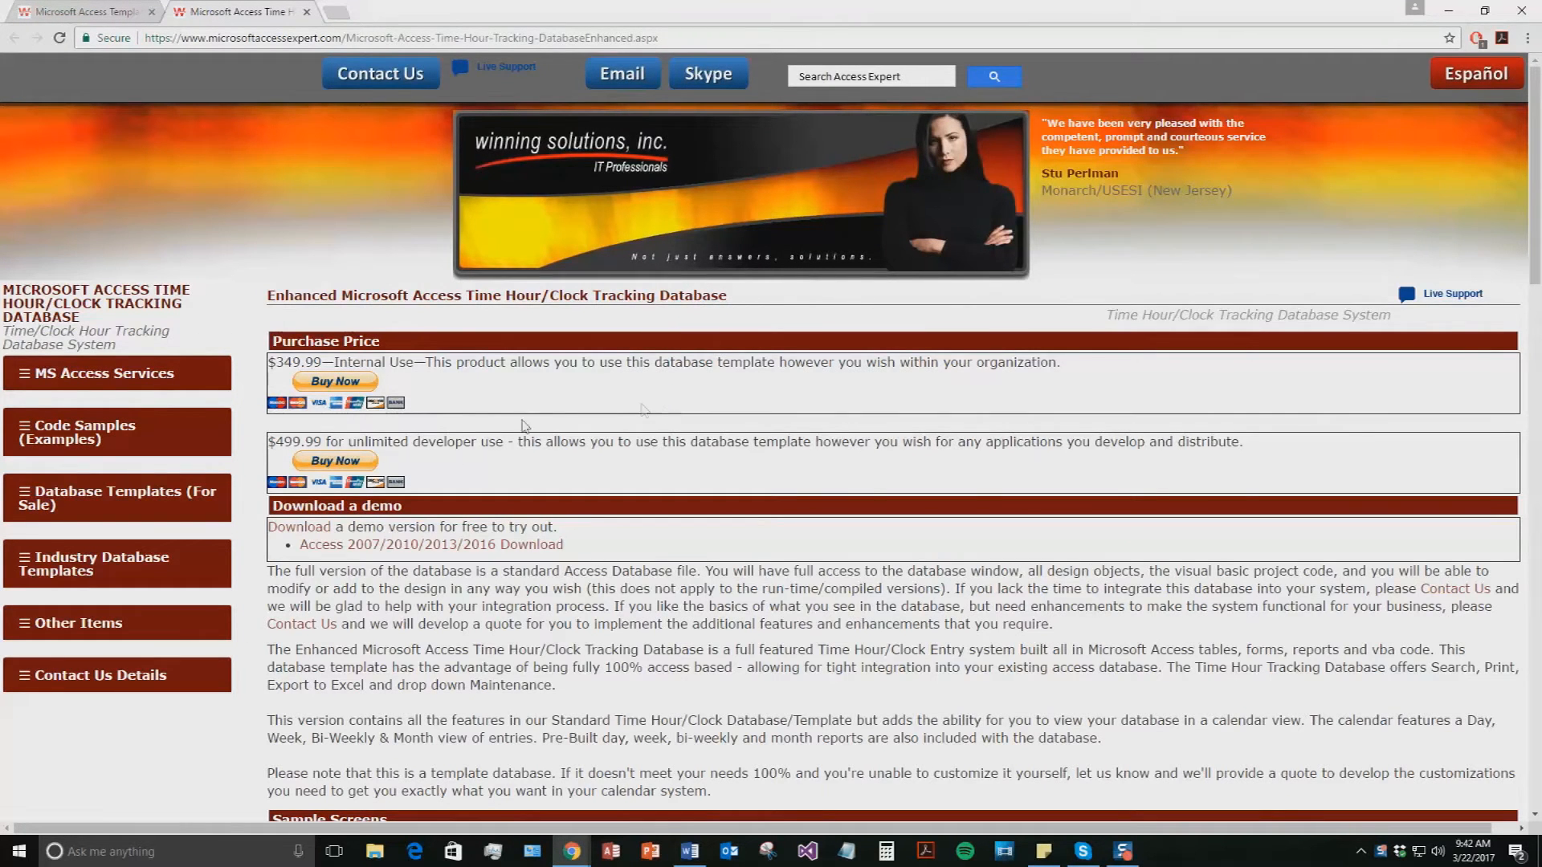
pyautogui.moveTo(504, 490)
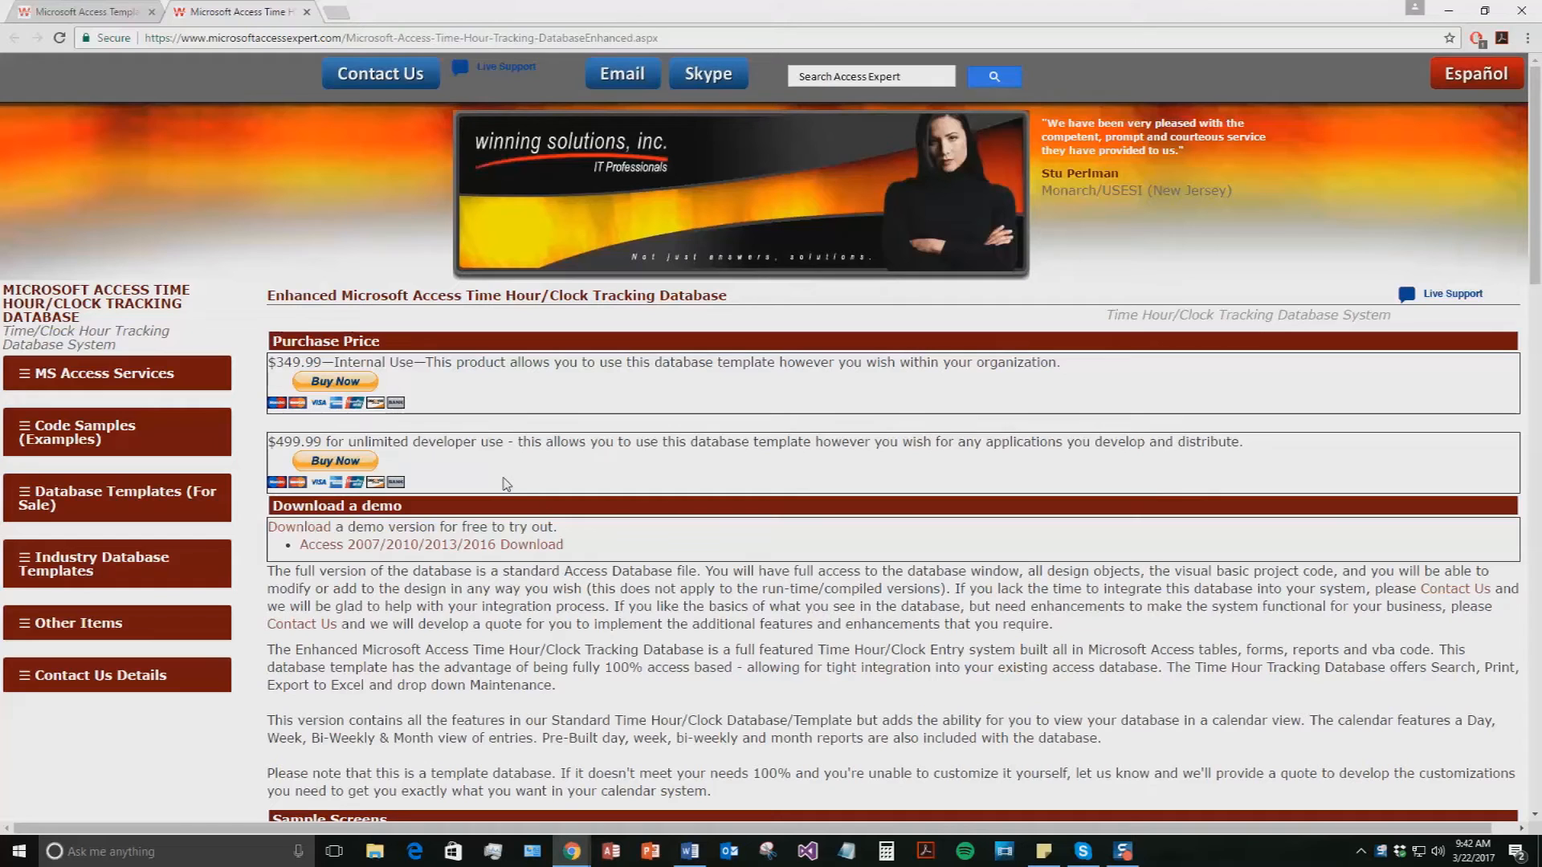
pyautogui.moveTo(462, 528)
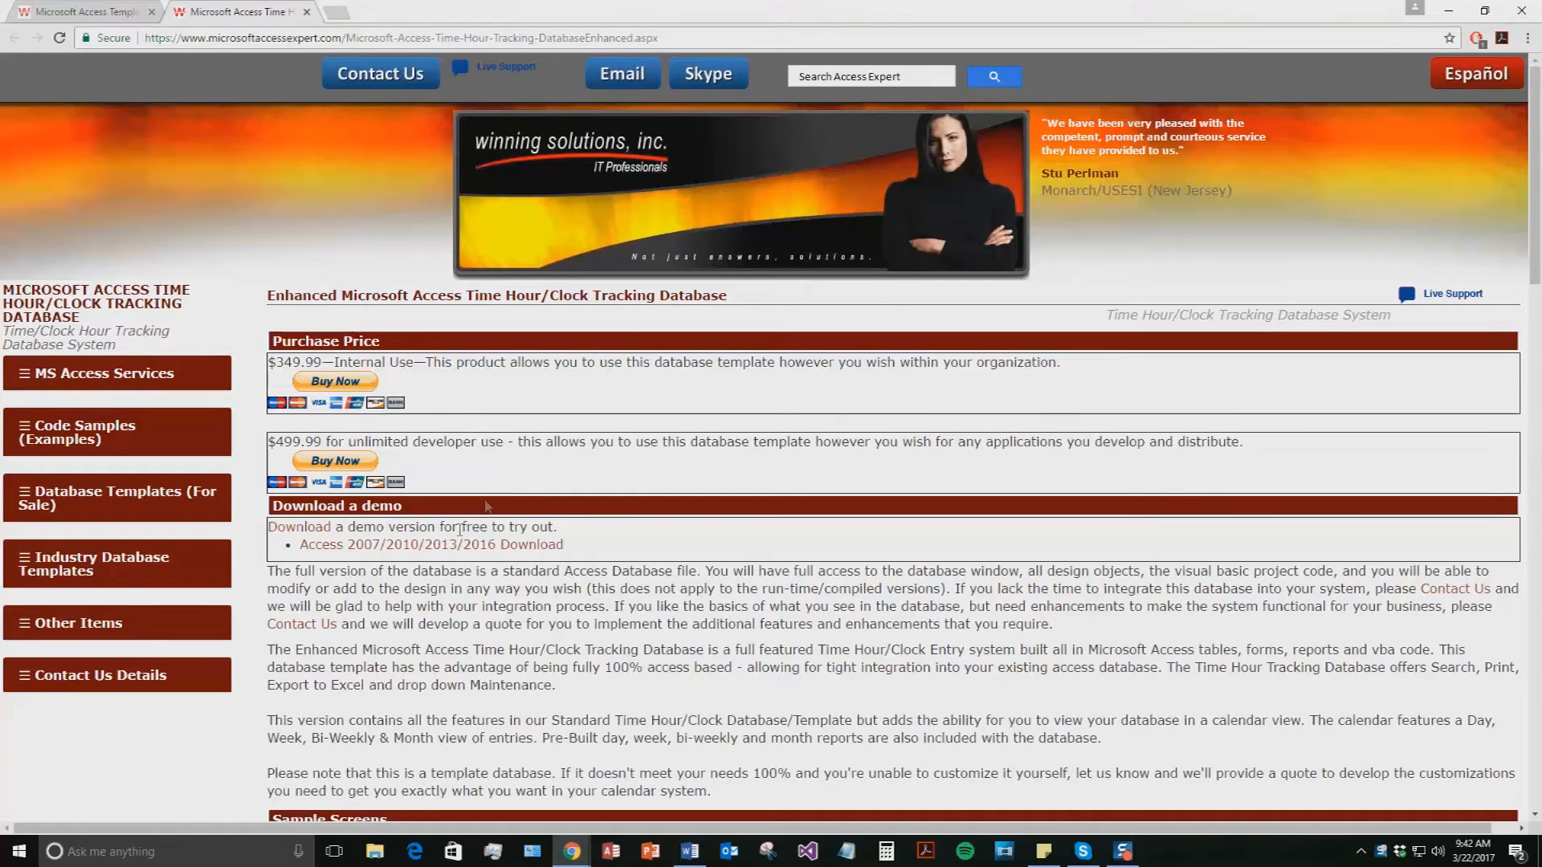
pyautogui.click(431, 545)
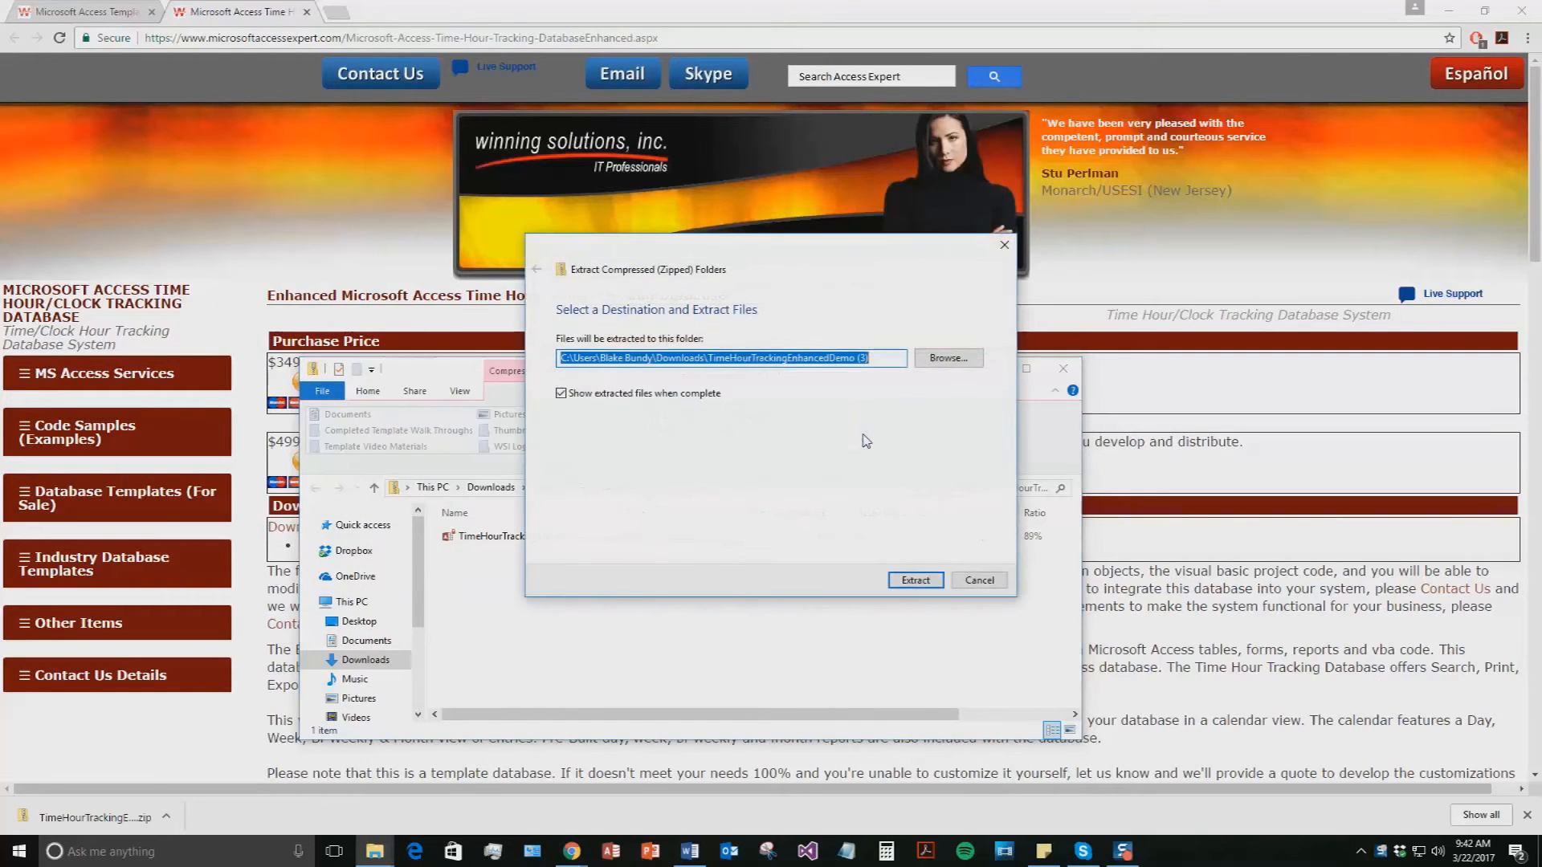
# Step: Extract the demo zip and launch TimeHourTrackingEnhancedDemo.accde from the extracted folder
pyautogui.click(914, 580)
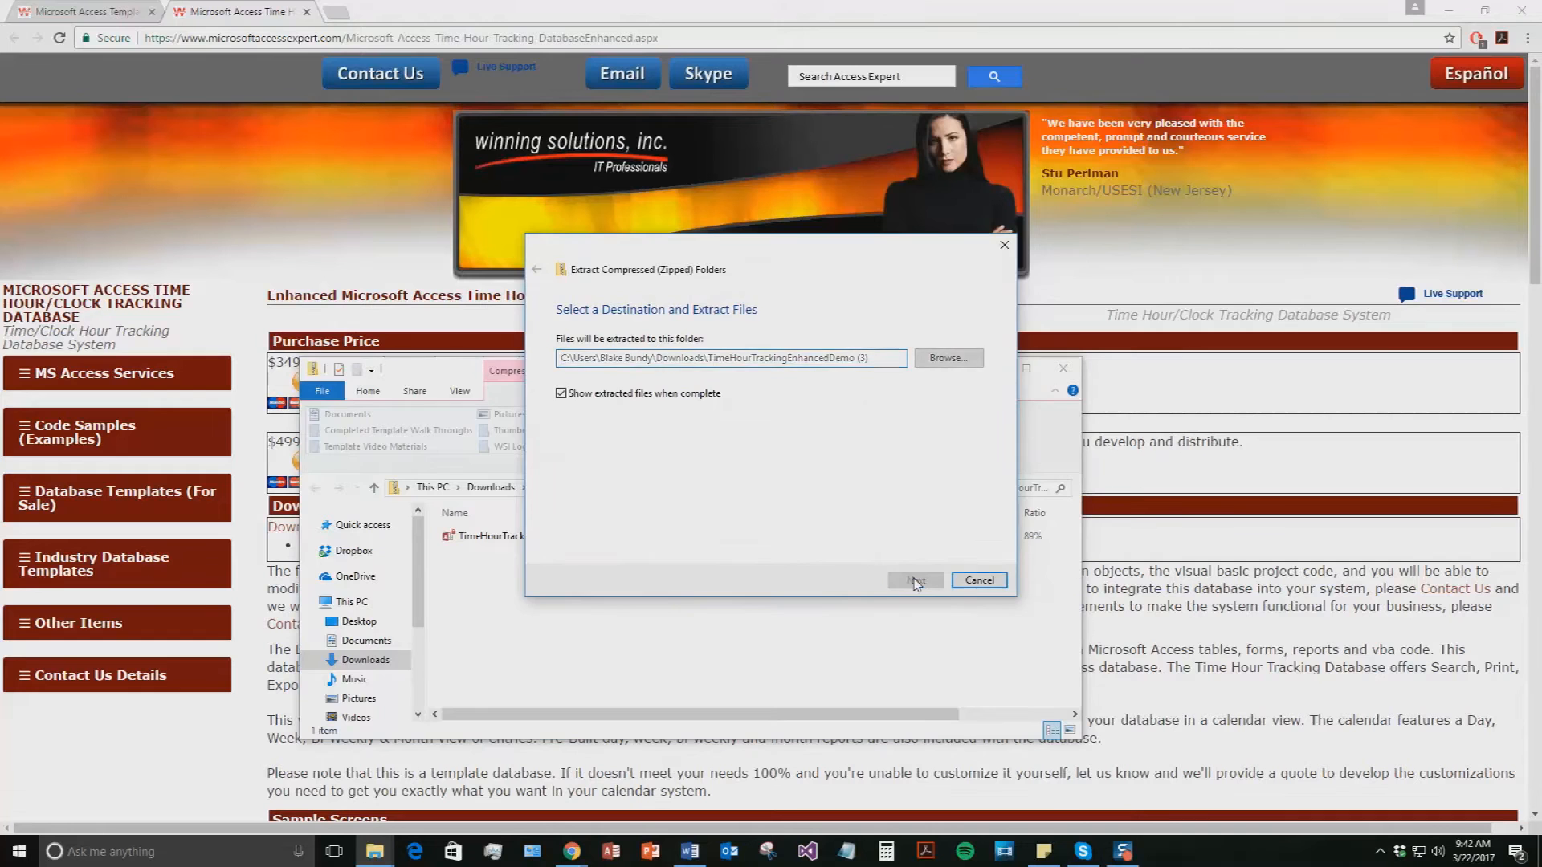
pyautogui.click(914, 579)
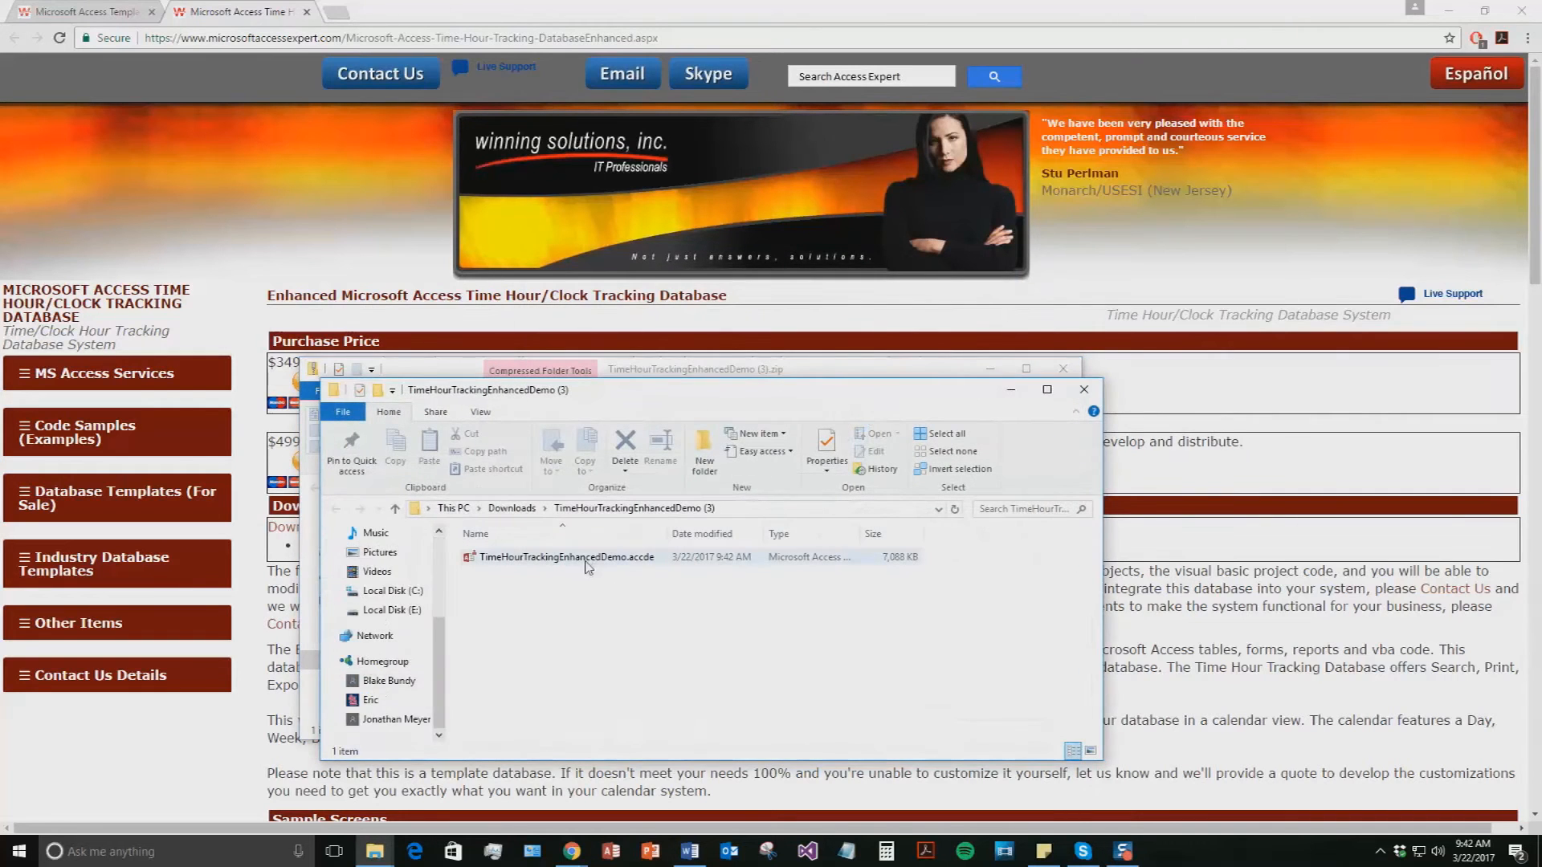
pyautogui.click(569, 558)
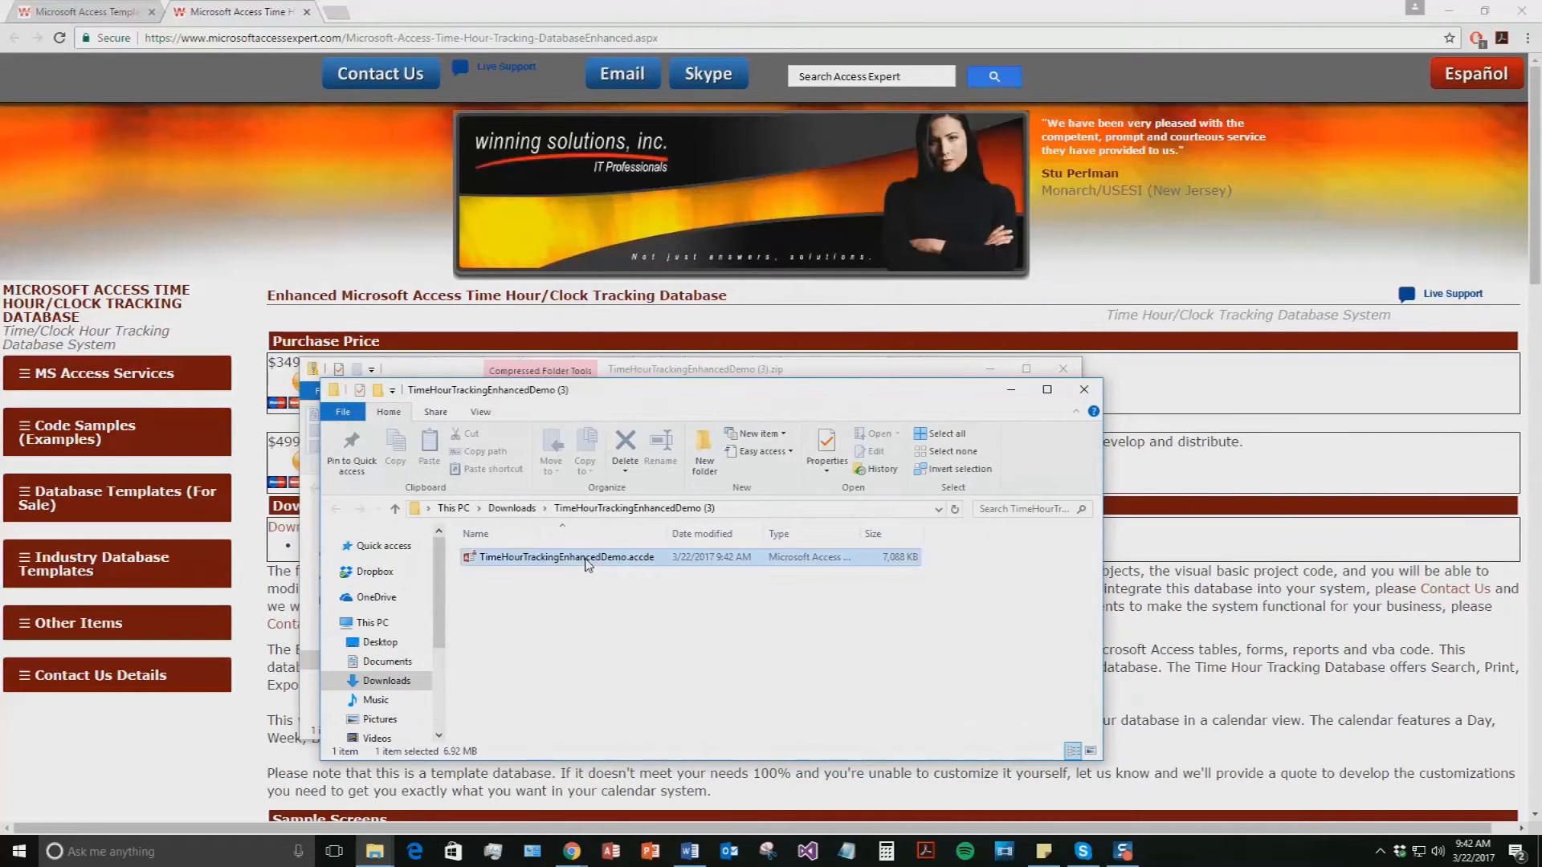
pyautogui.doubleClick(566, 557)
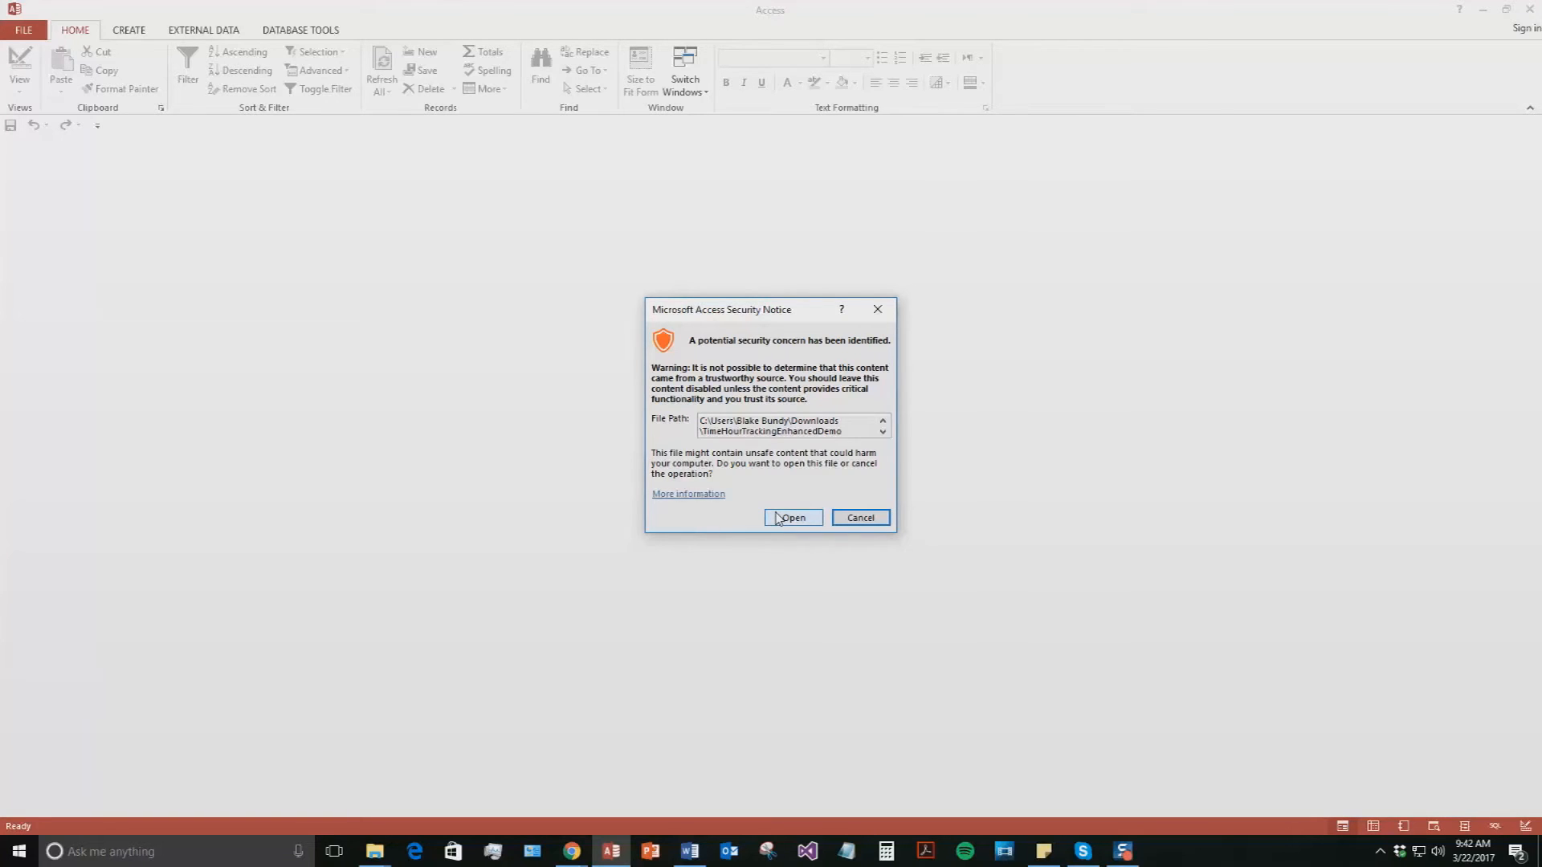
# Step: Allow the database to open and log in as admin with the password
pyautogui.click(792, 517)
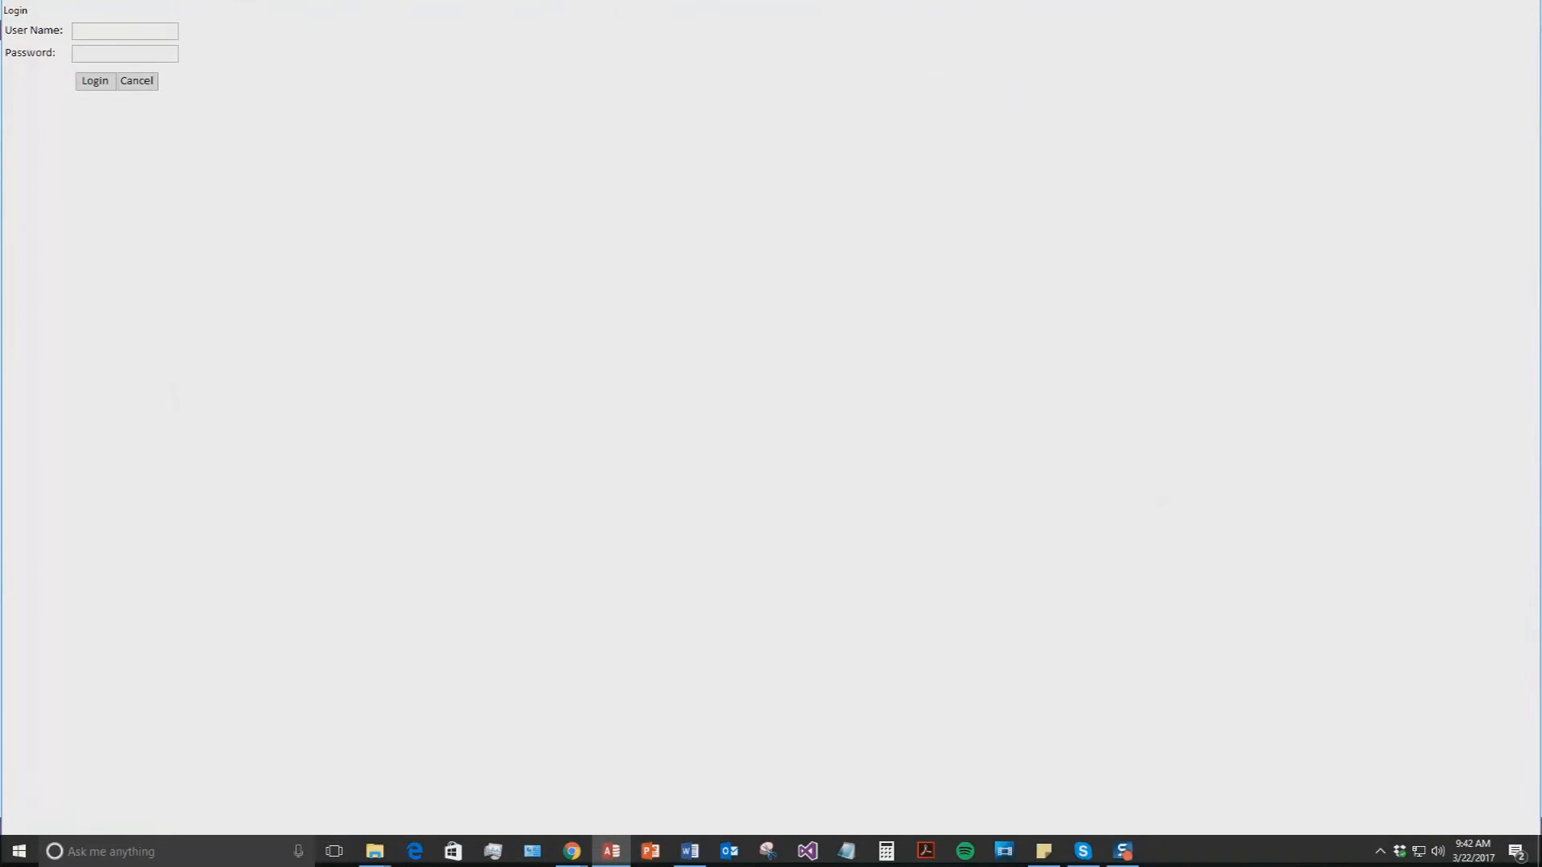
pyautogui.write('admin')
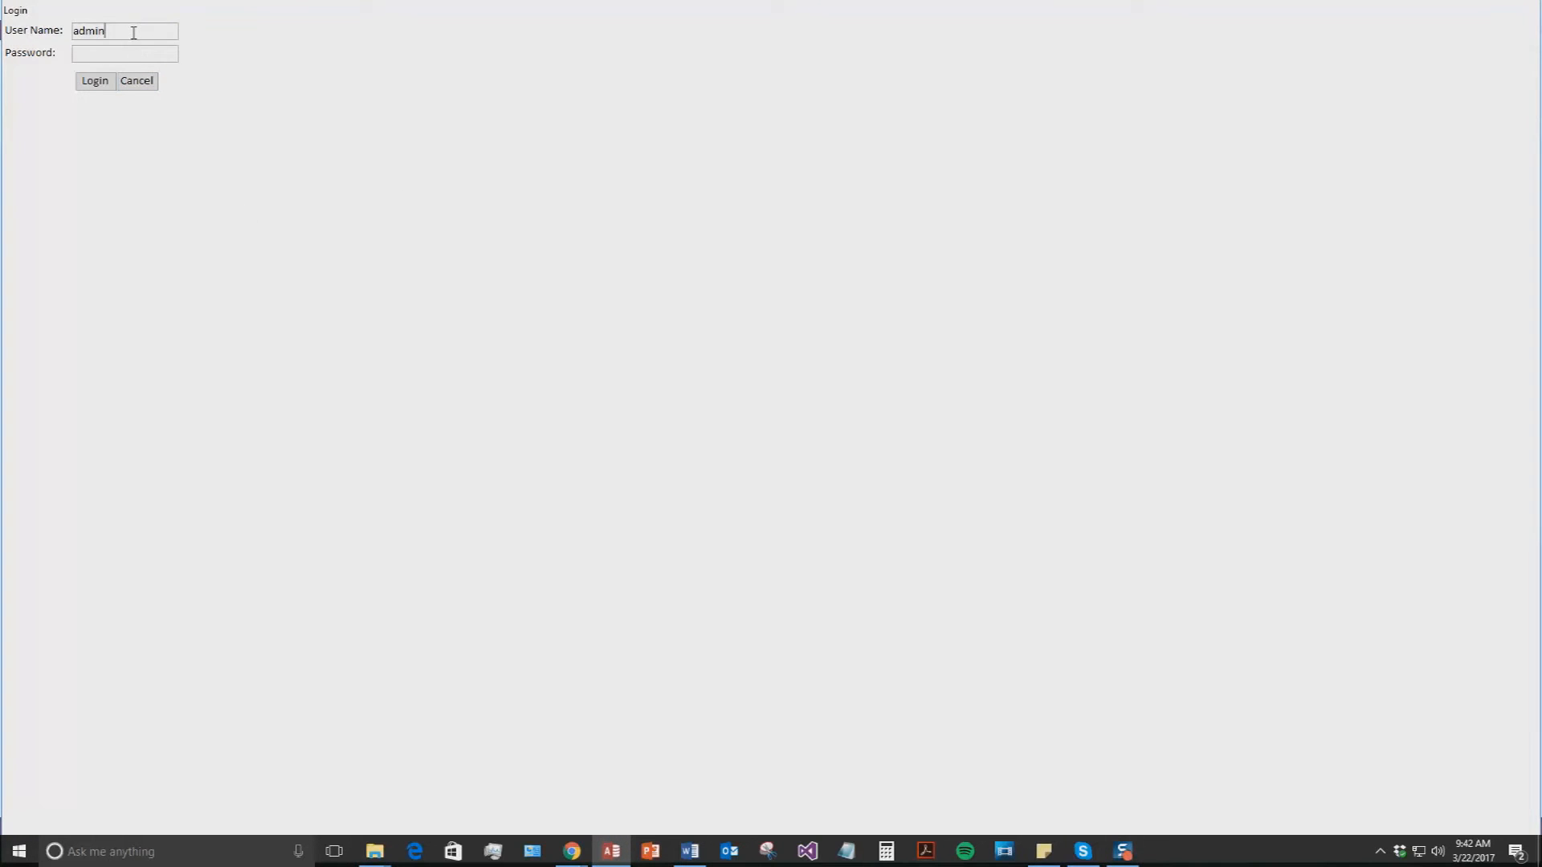
pyautogui.write('*****')
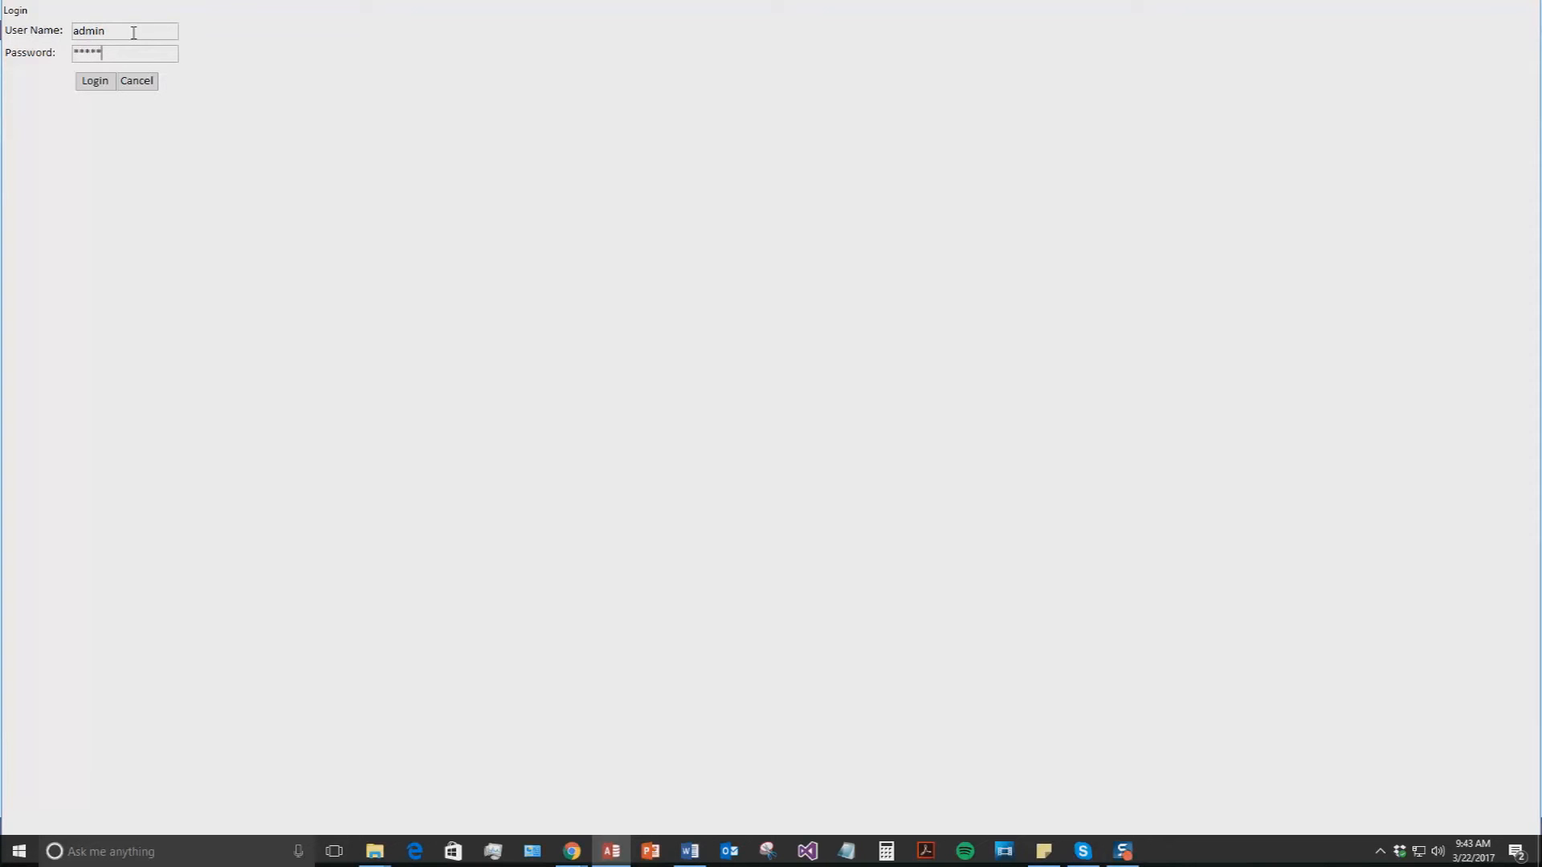
pyautogui.click(95, 80)
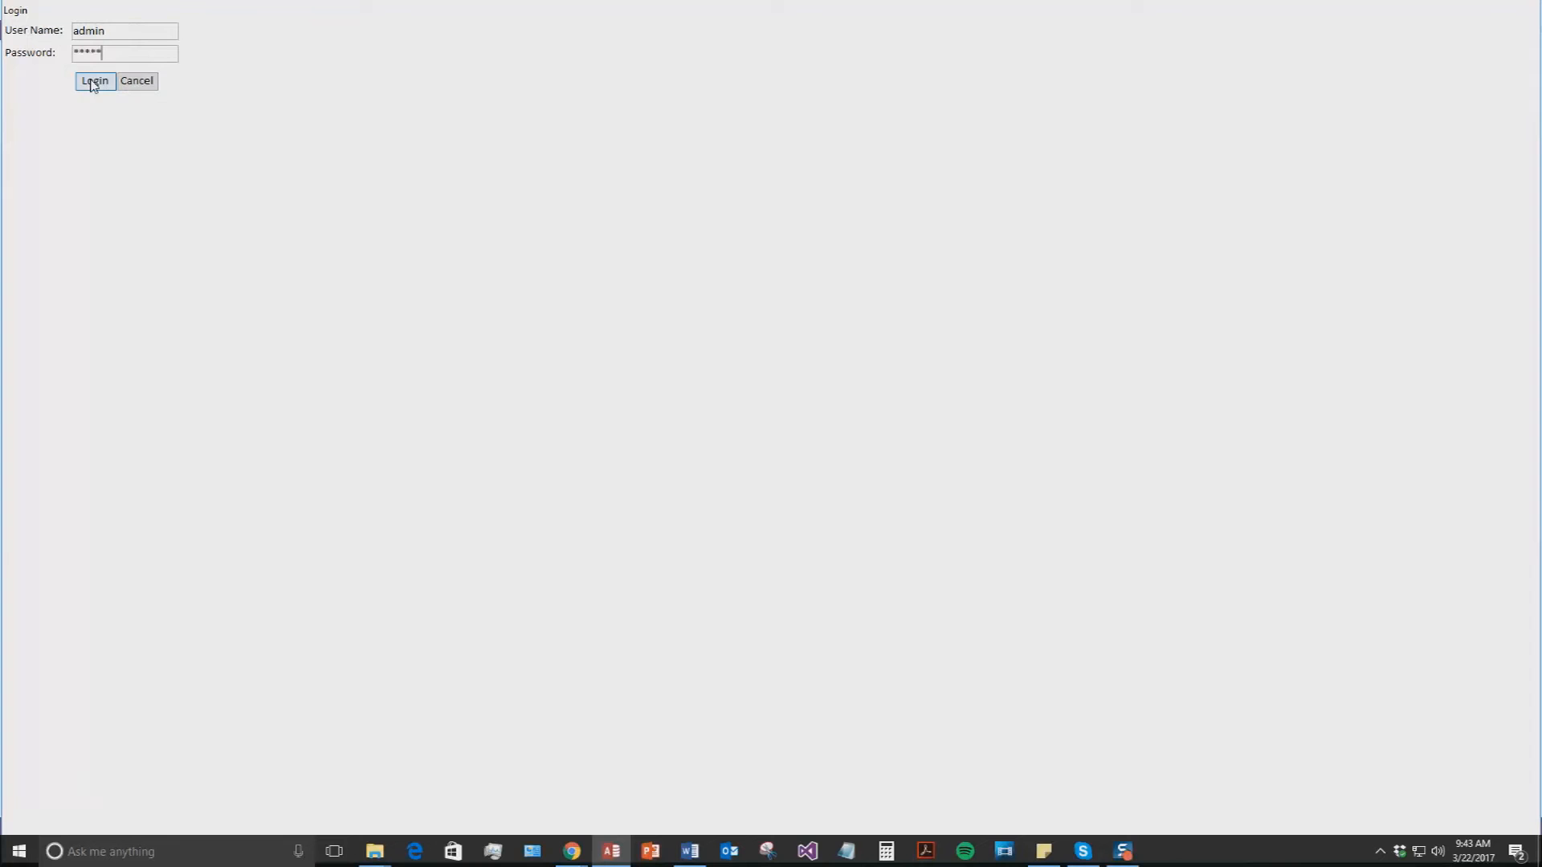
pyautogui.click(95, 80)
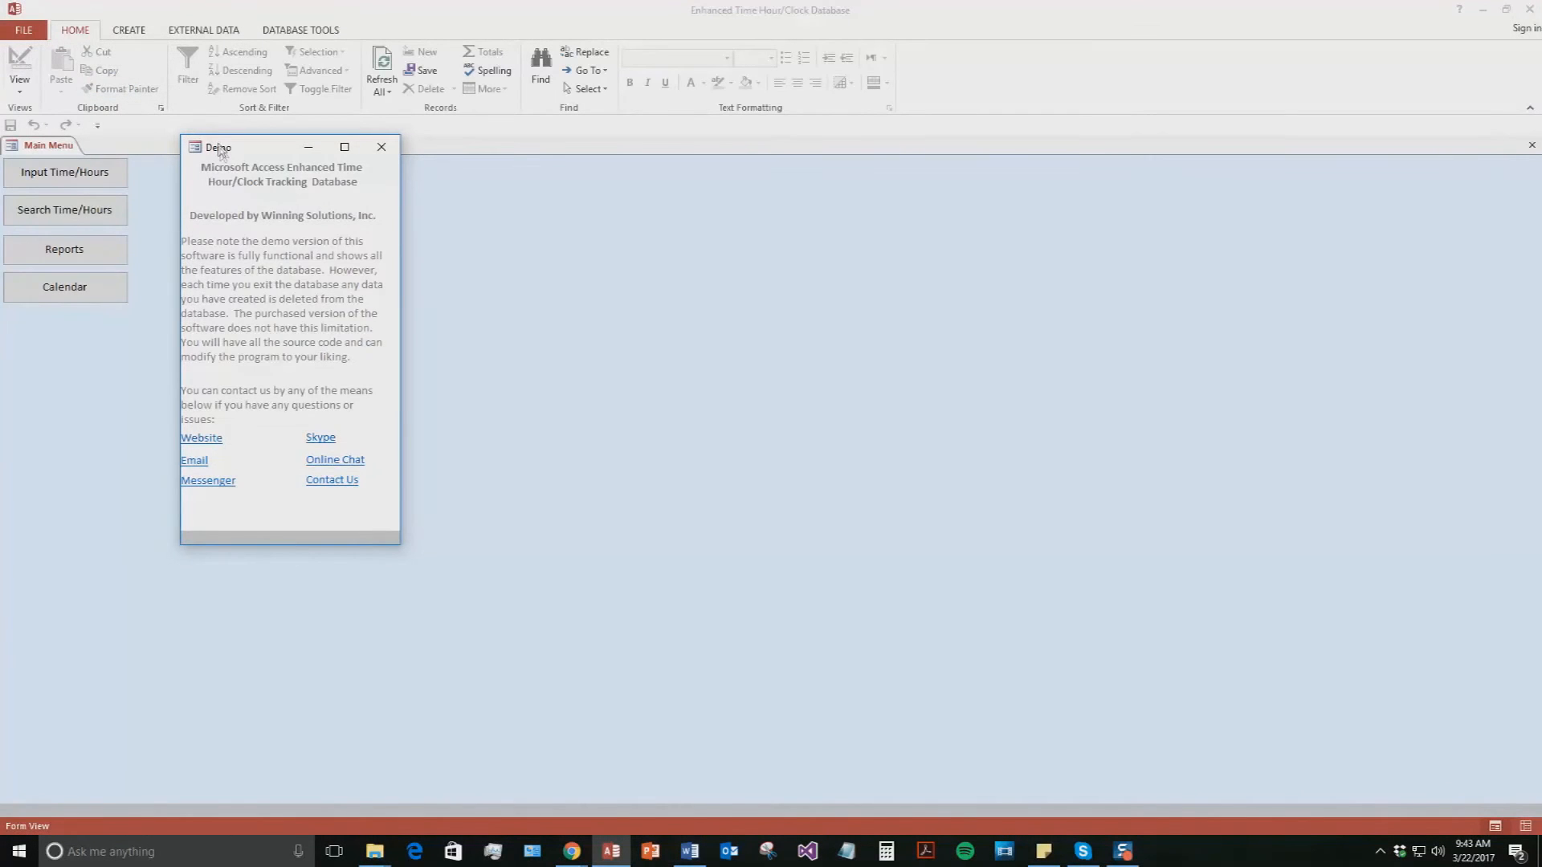
# Step: Move the Demo notice aside and close it, leaving the main menu
pyautogui.moveTo(219, 148); pyautogui.dragTo(562, 169)
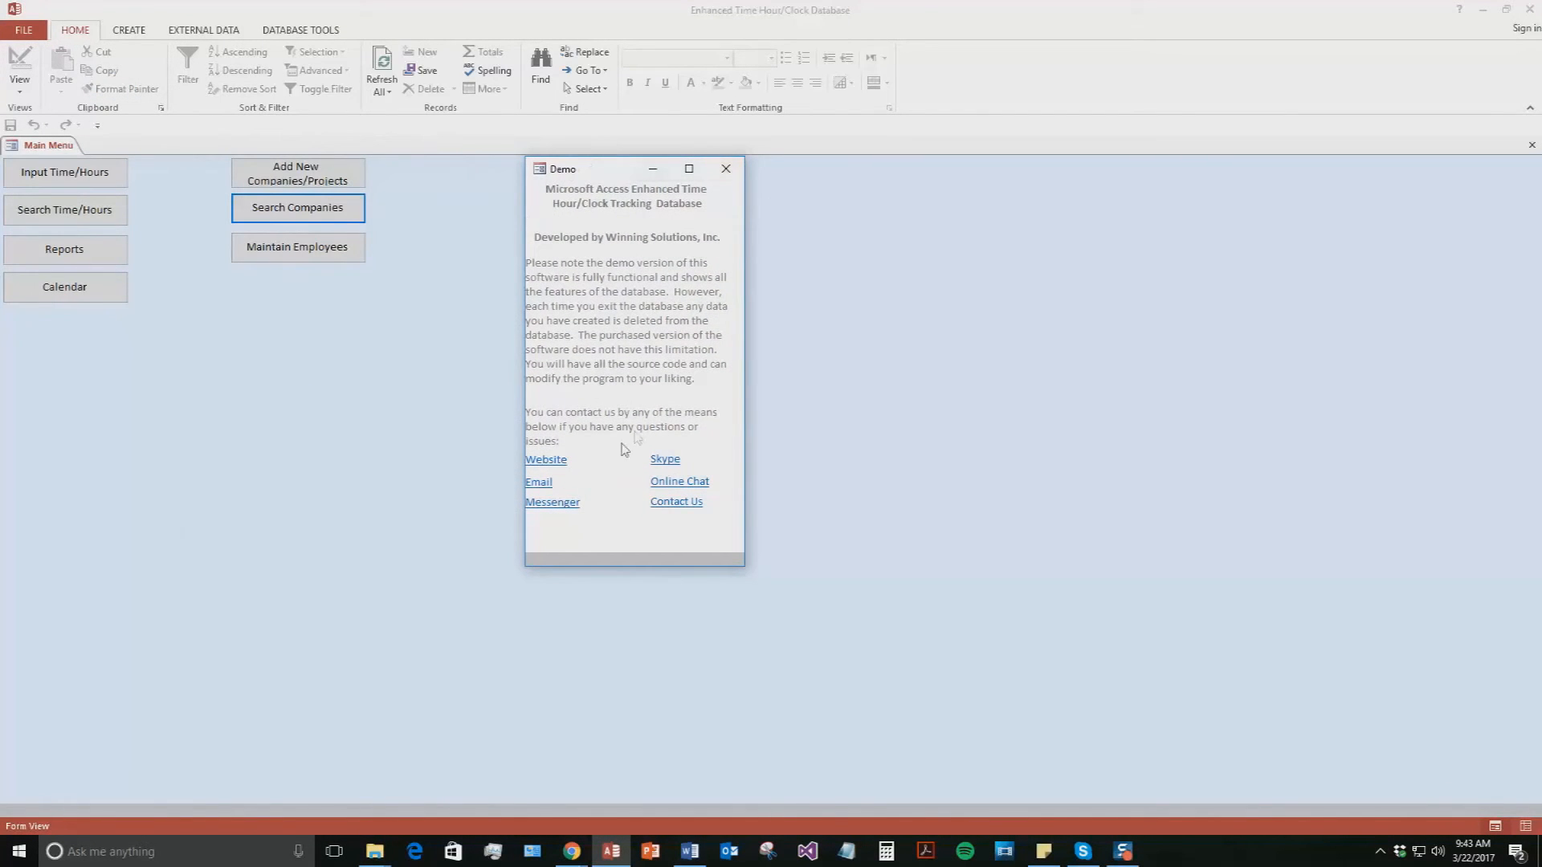
pyautogui.moveTo(635, 437)
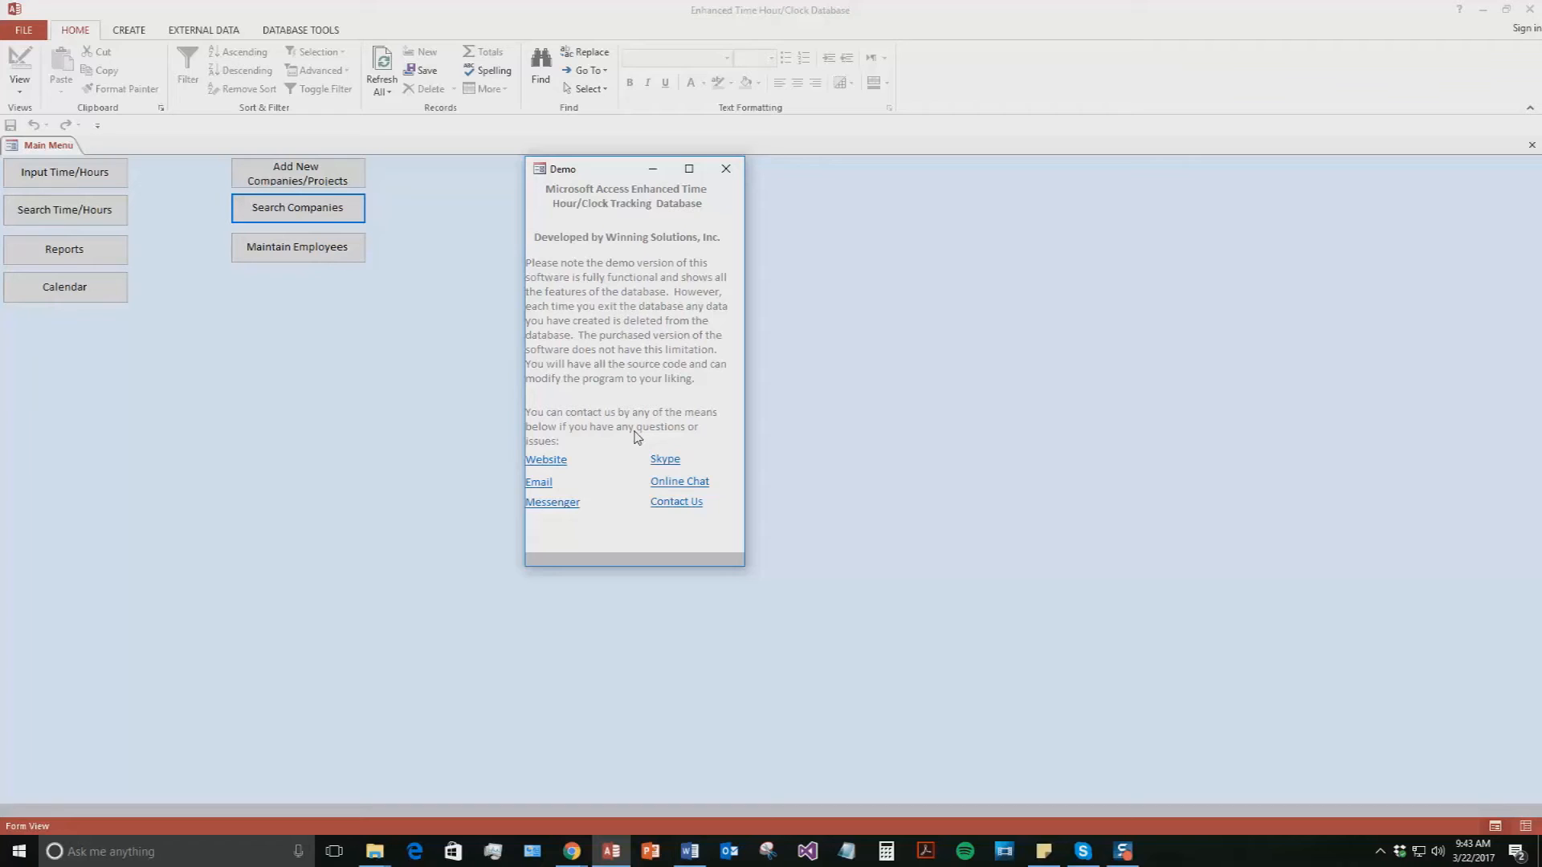
pyautogui.moveTo(546, 503)
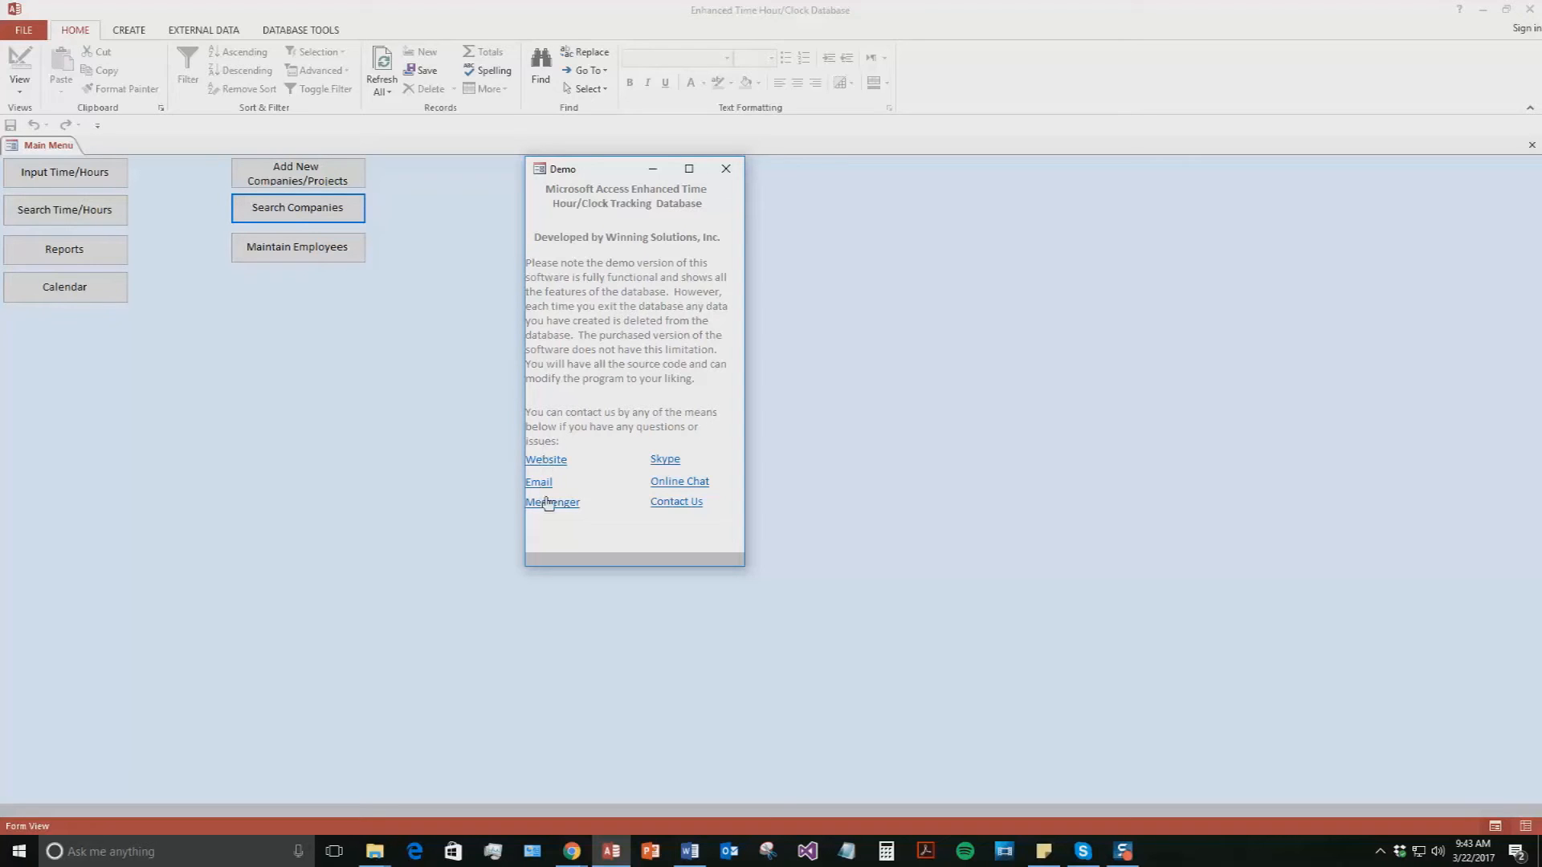
pyautogui.moveTo(728, 366)
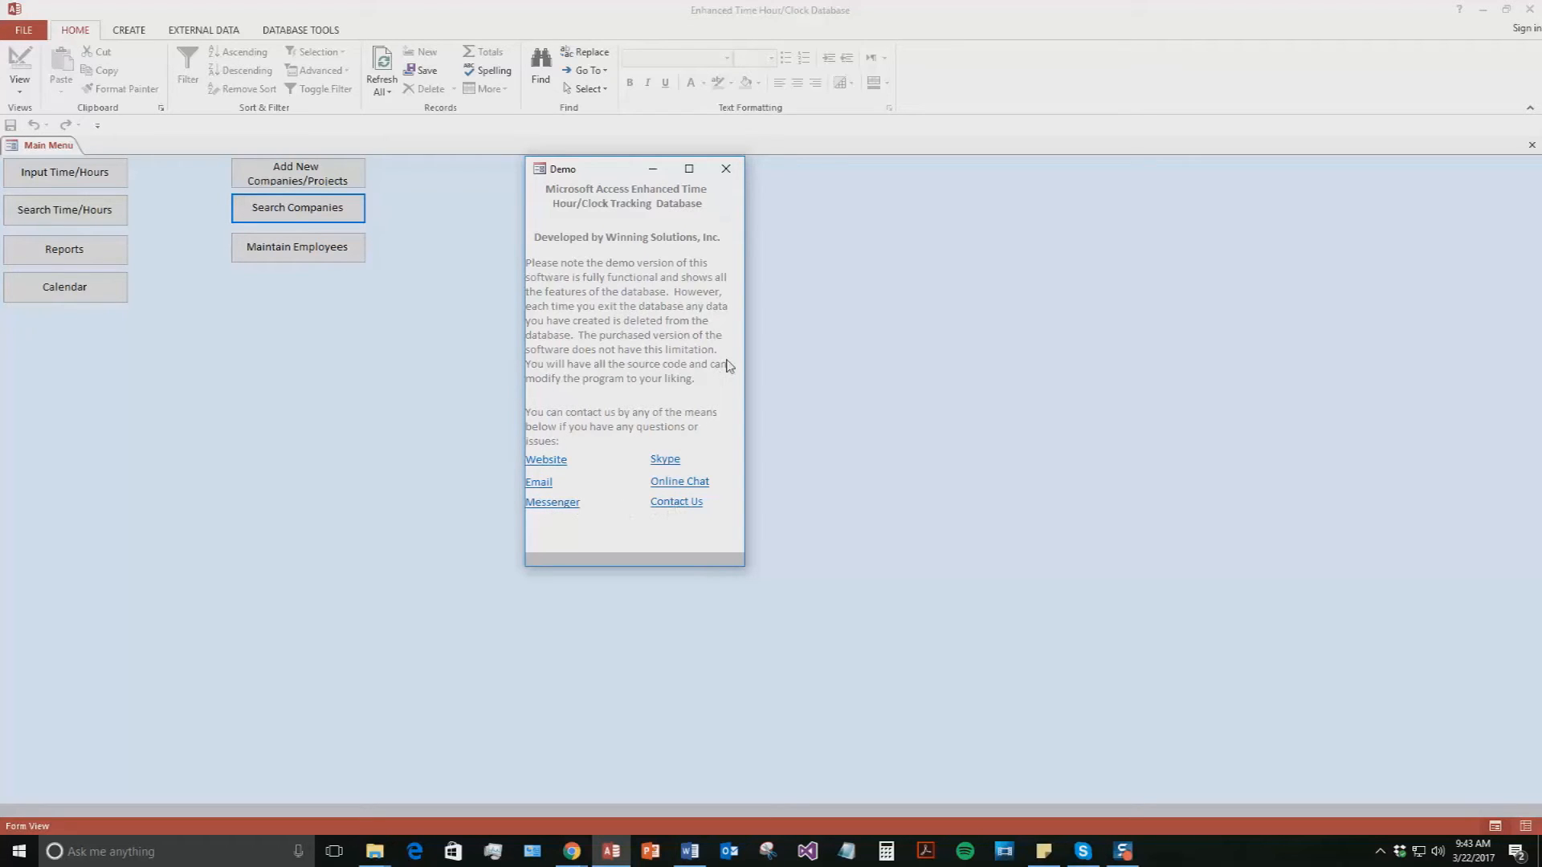
pyautogui.moveTo(726, 169)
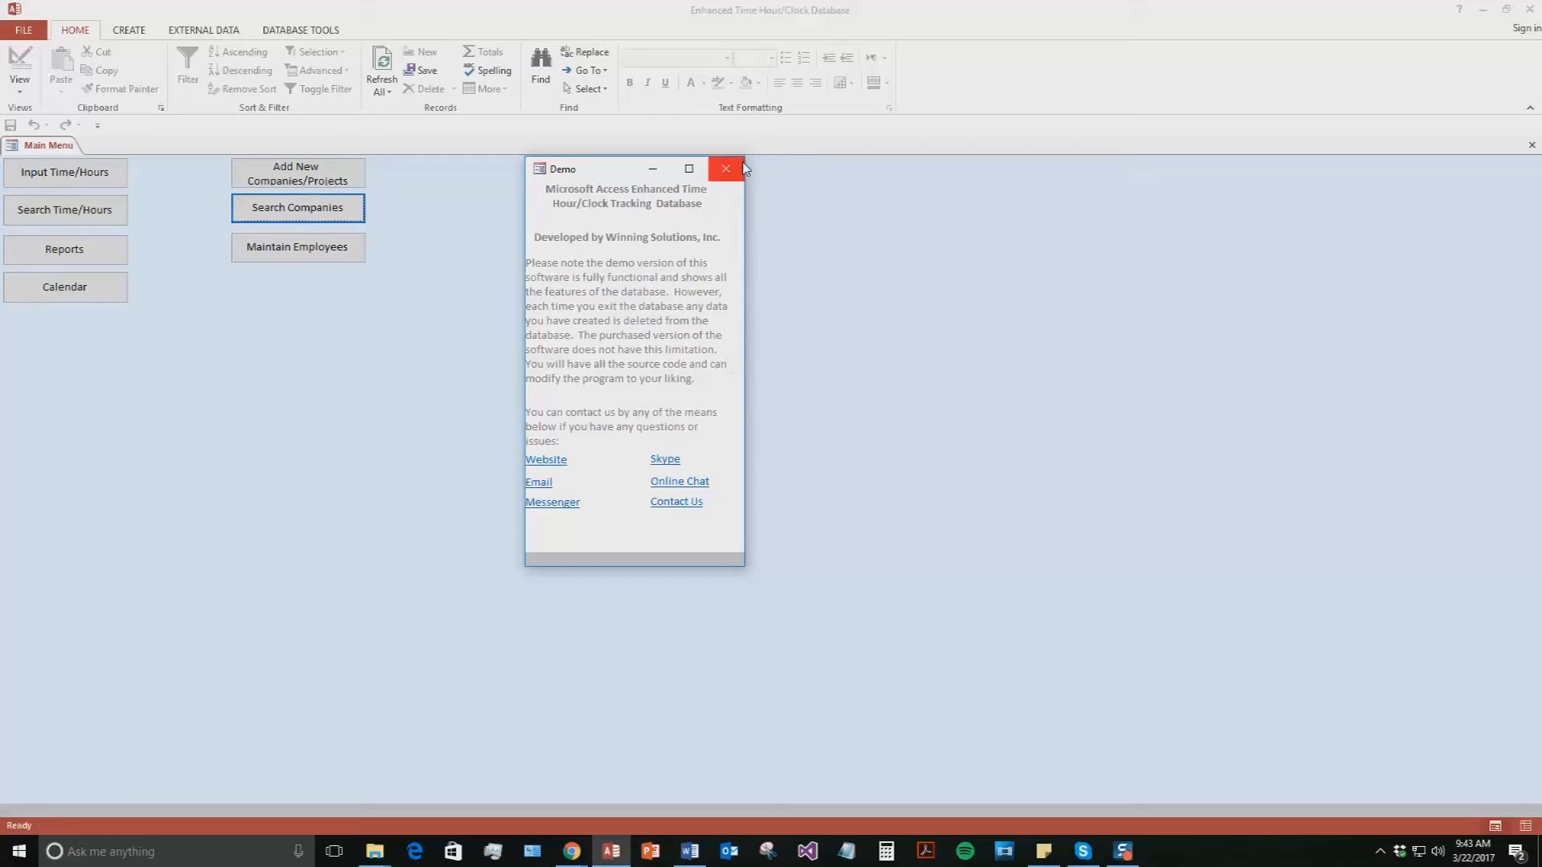
pyautogui.click(726, 169)
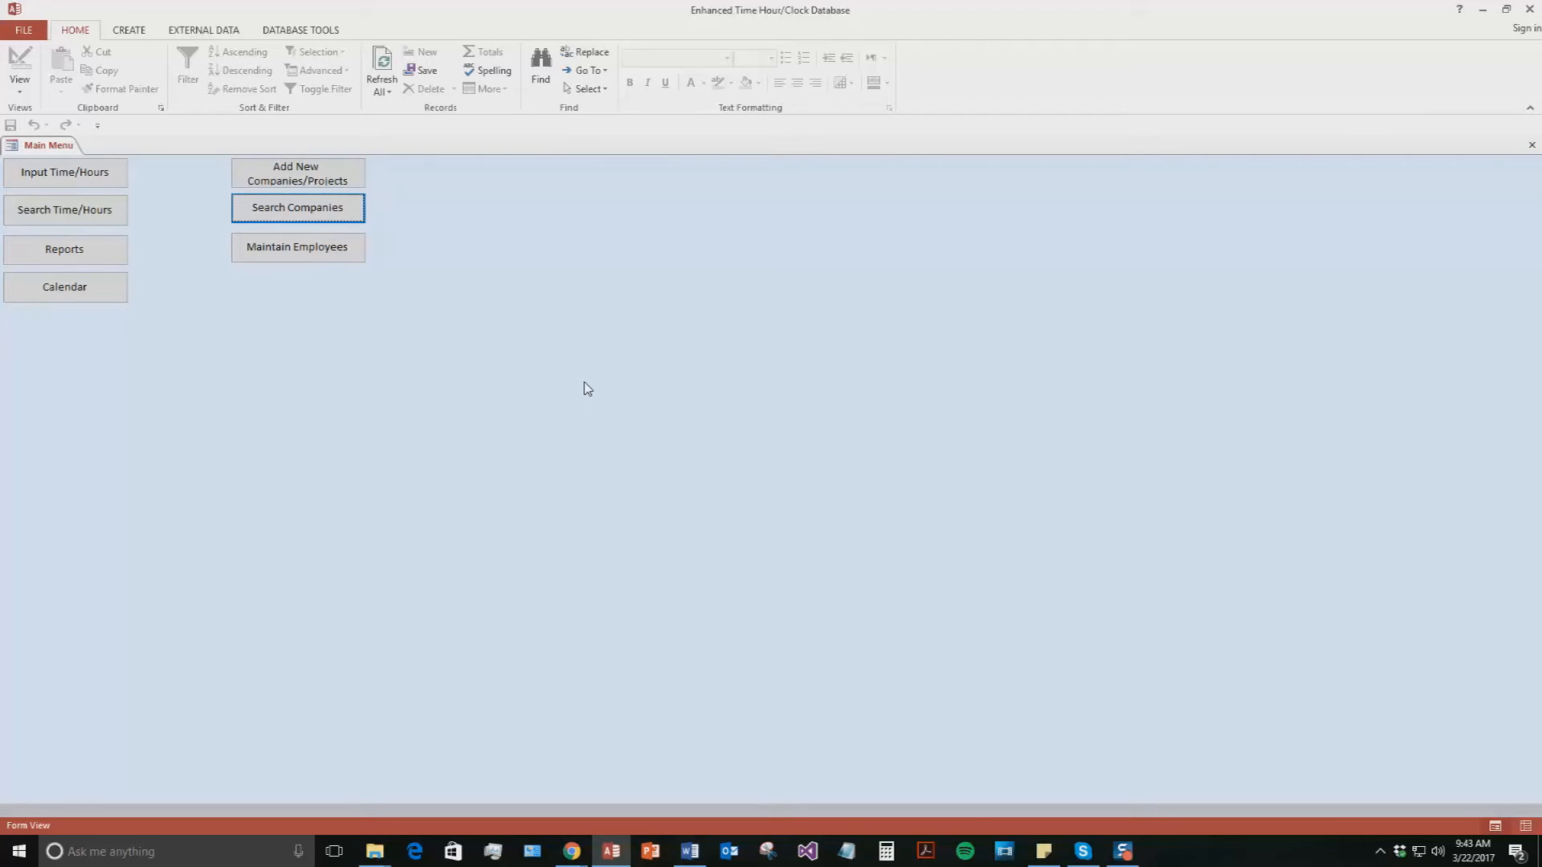
pyautogui.moveTo(609, 425)
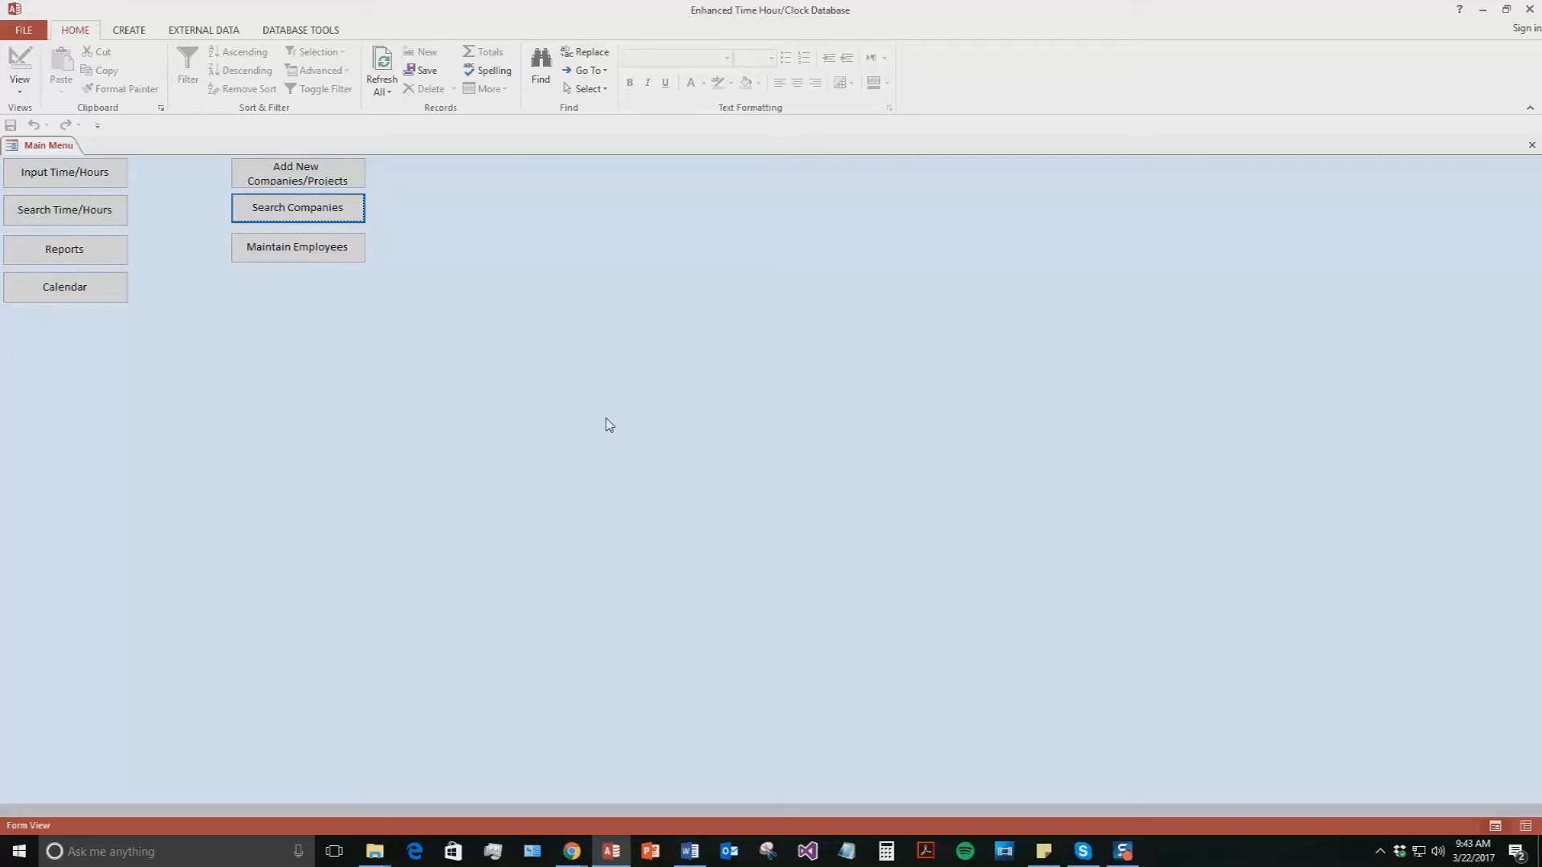
pyautogui.moveTo(620, 425)
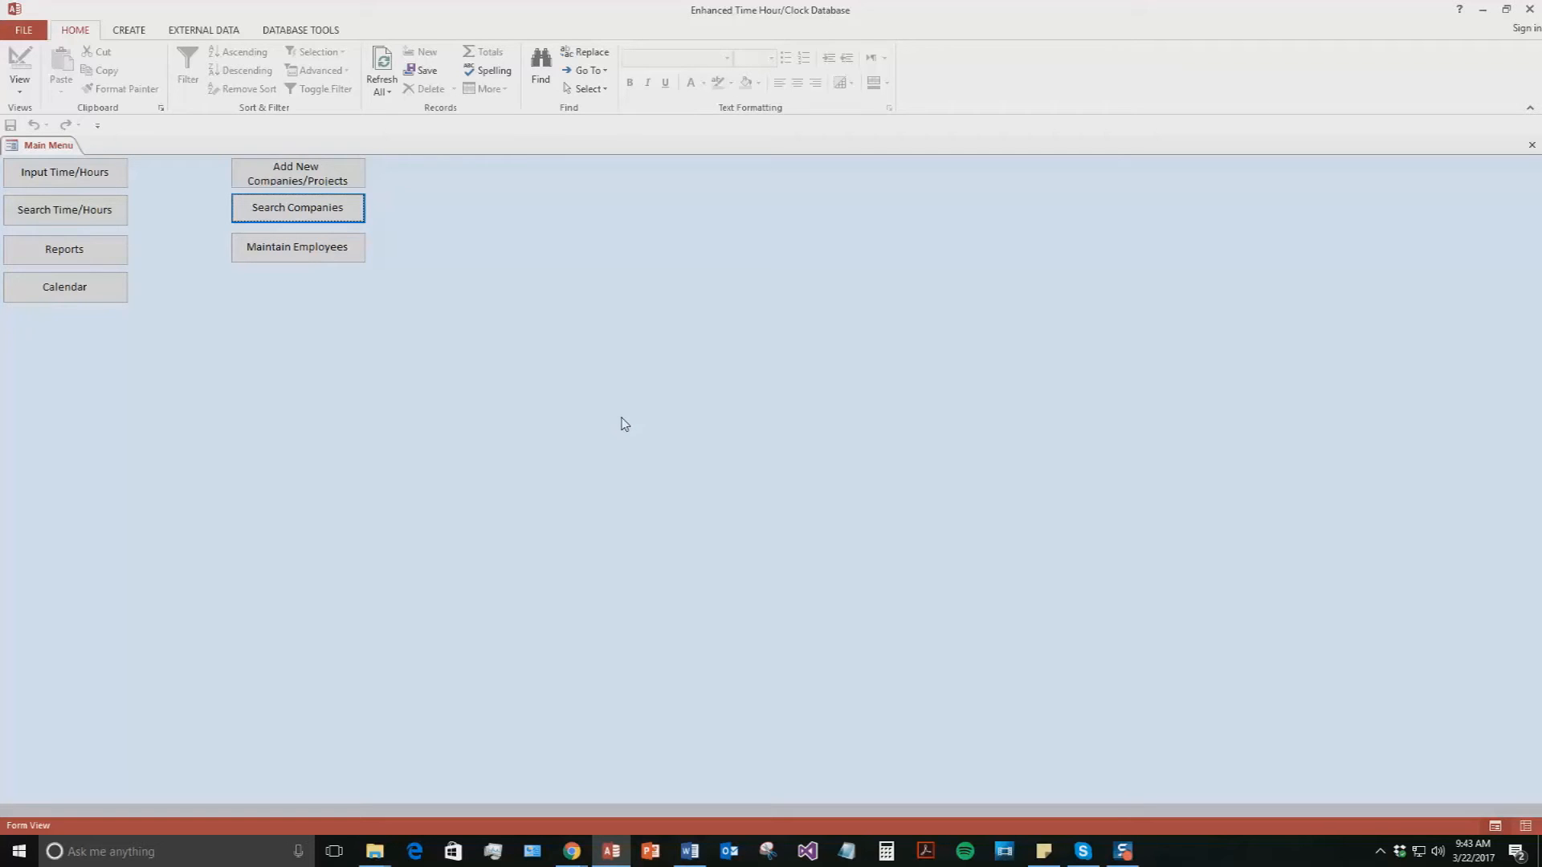
pyautogui.click(297, 174)
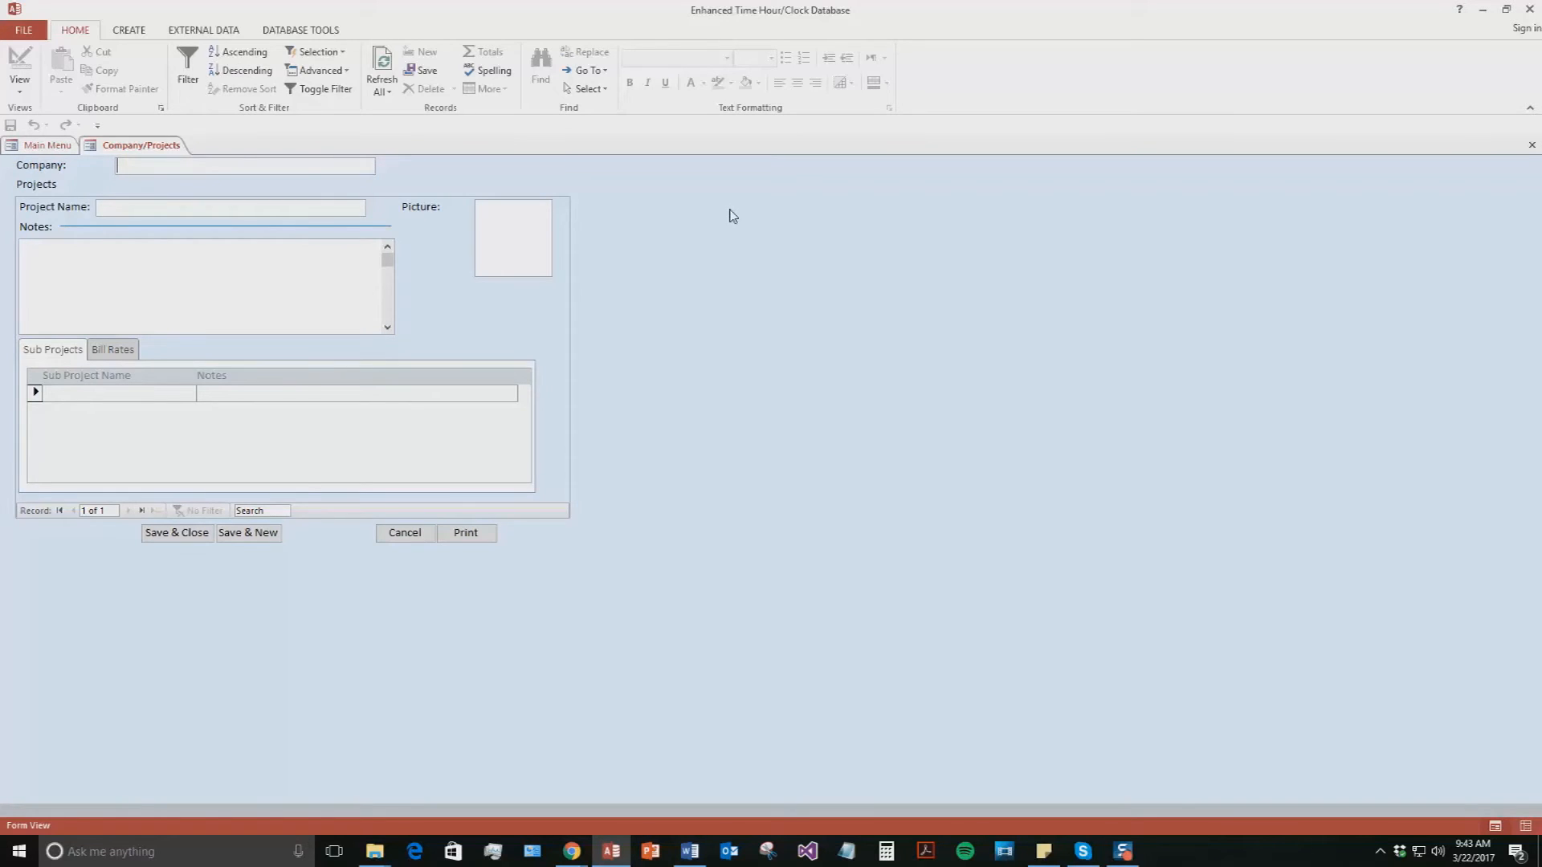
# Step: Enter company name WSI and project name Website Dev
pyautogui.write('WSI')
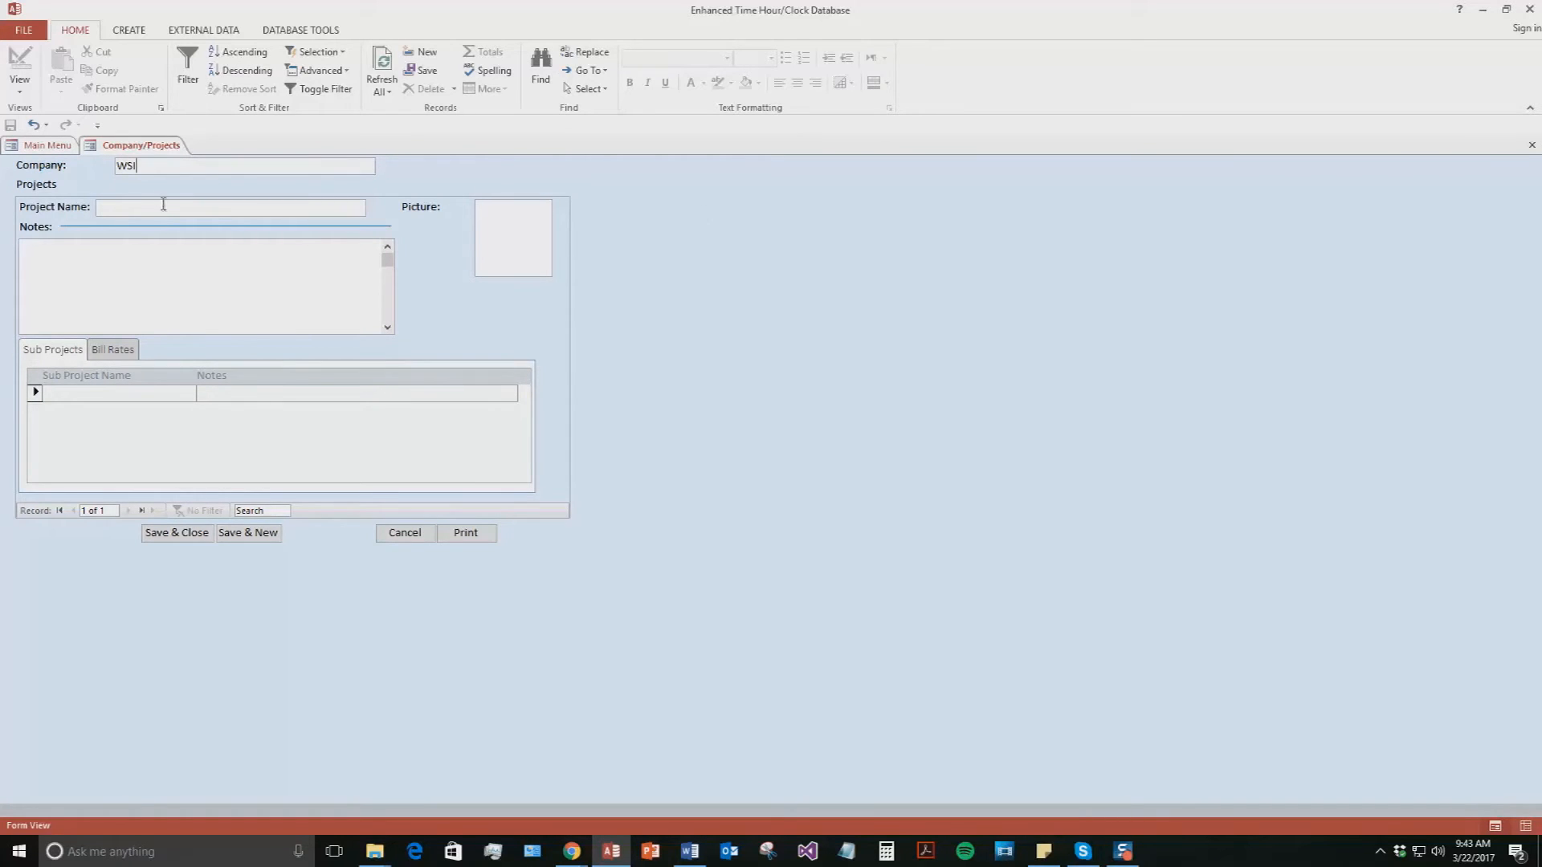
pyautogui.click(231, 207)
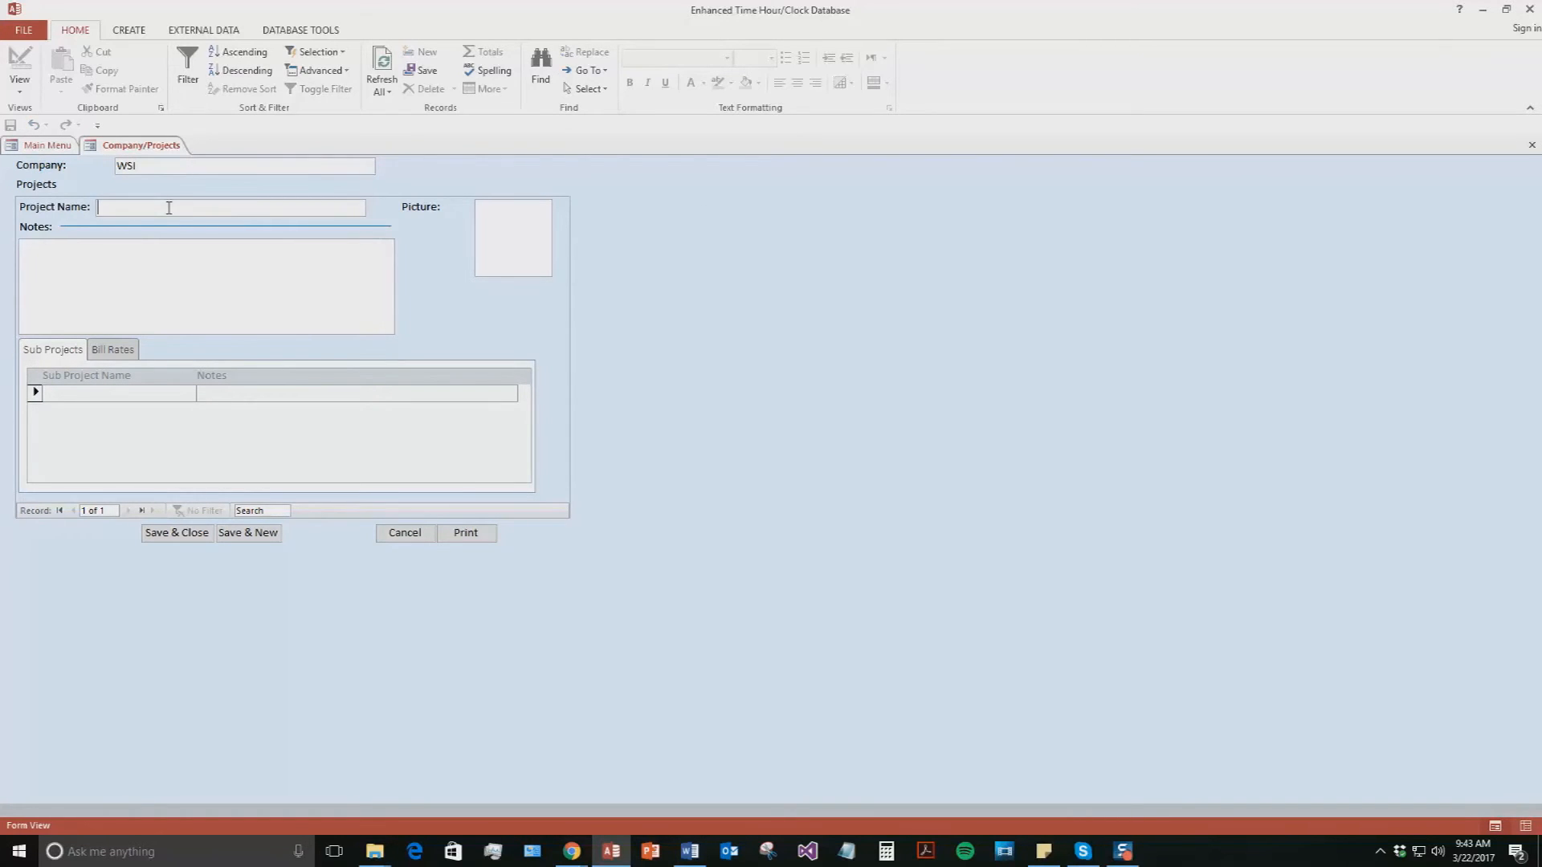
pyautogui.write('Website D')
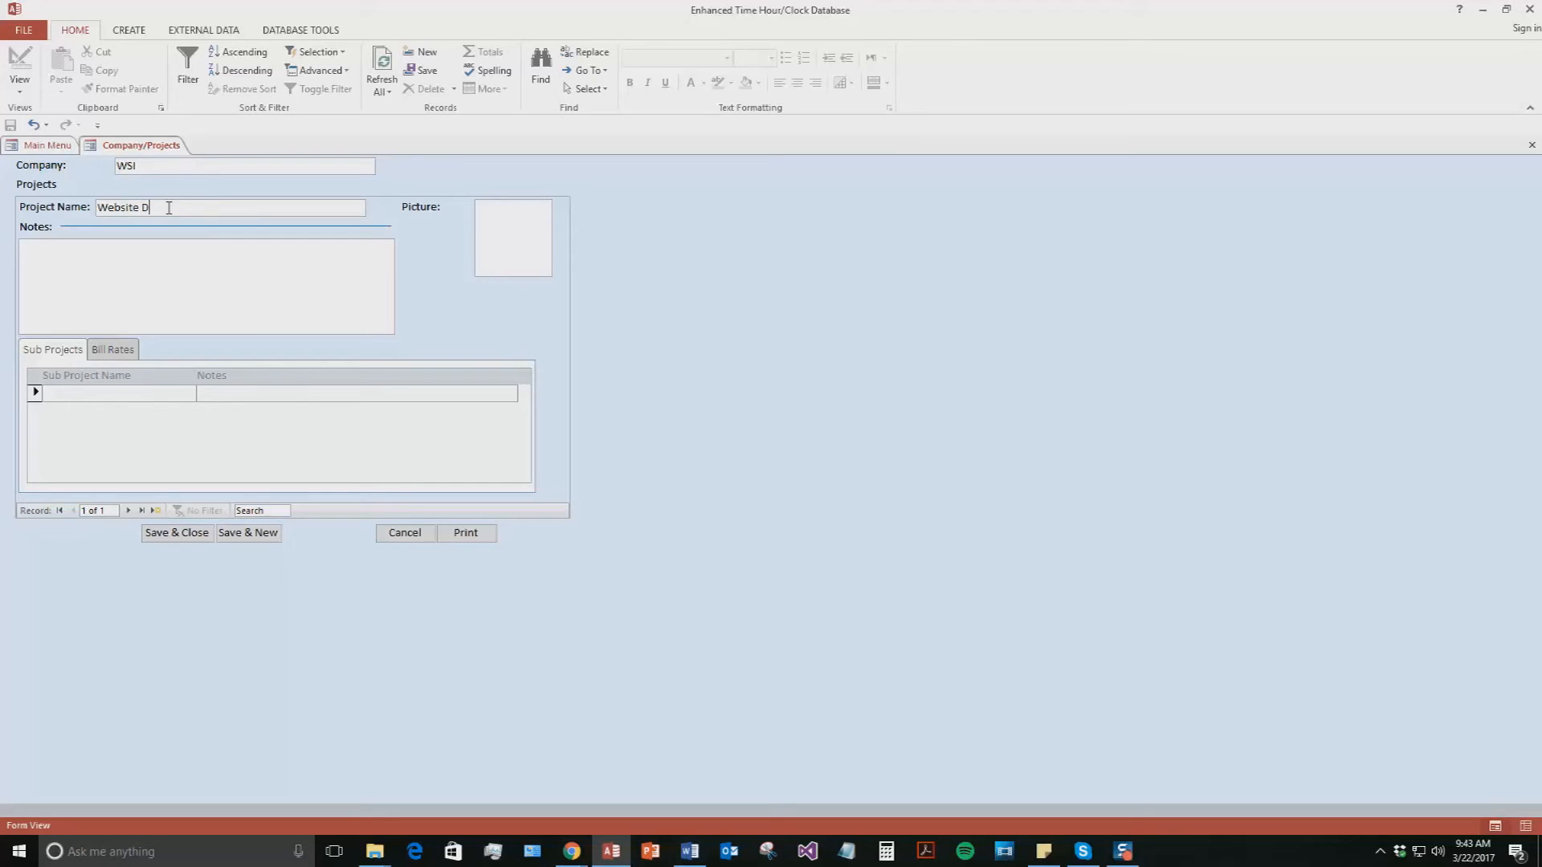
pyautogui.write('ev')
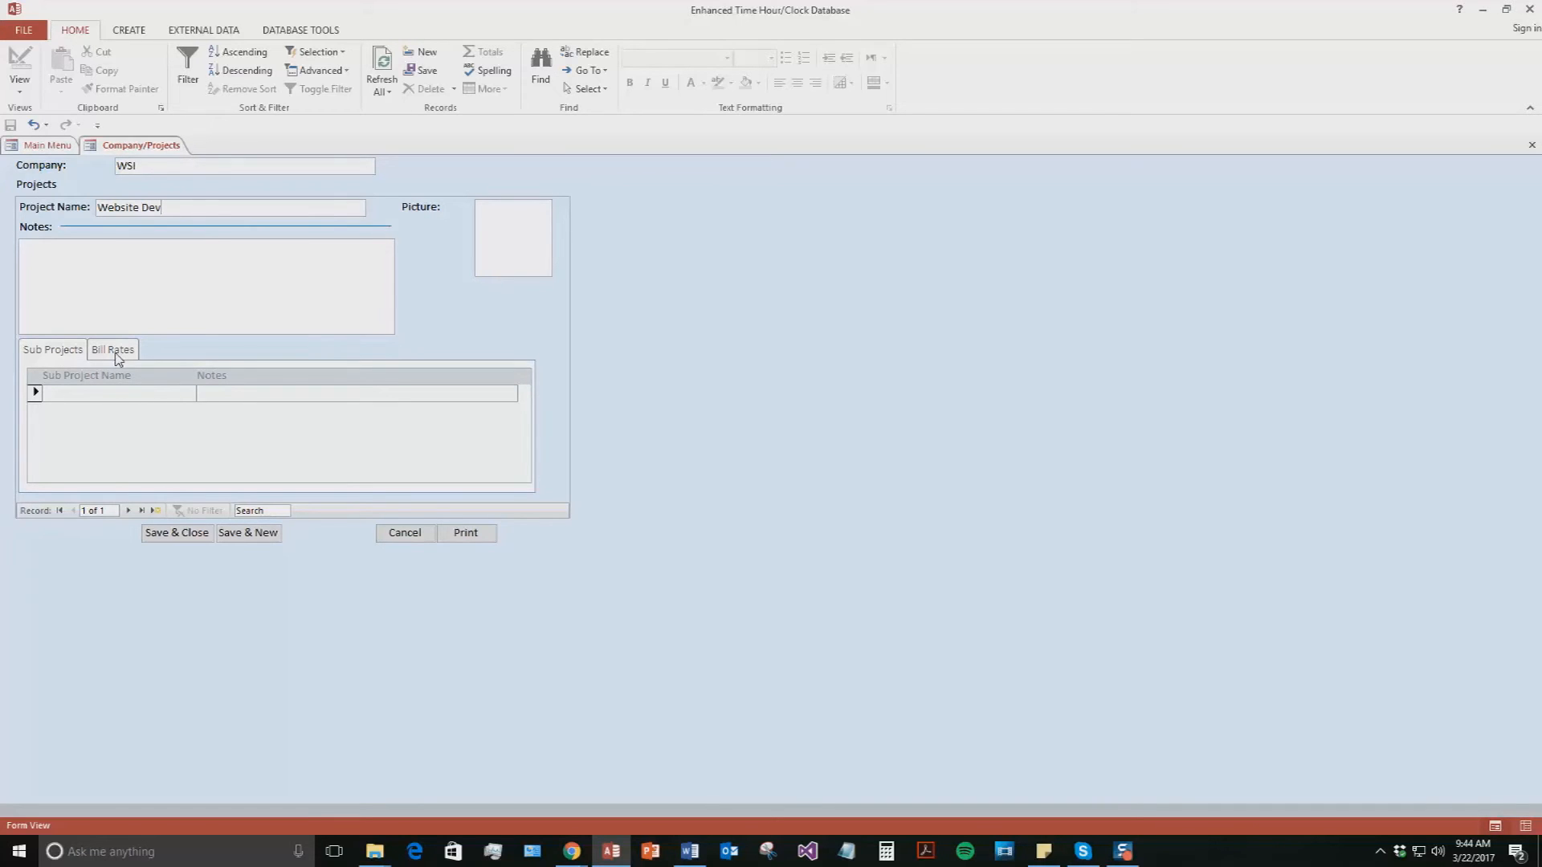
# Step: Give the project a Position 1 bill rate of $25.00, then save and close the company
pyautogui.click(113, 348)
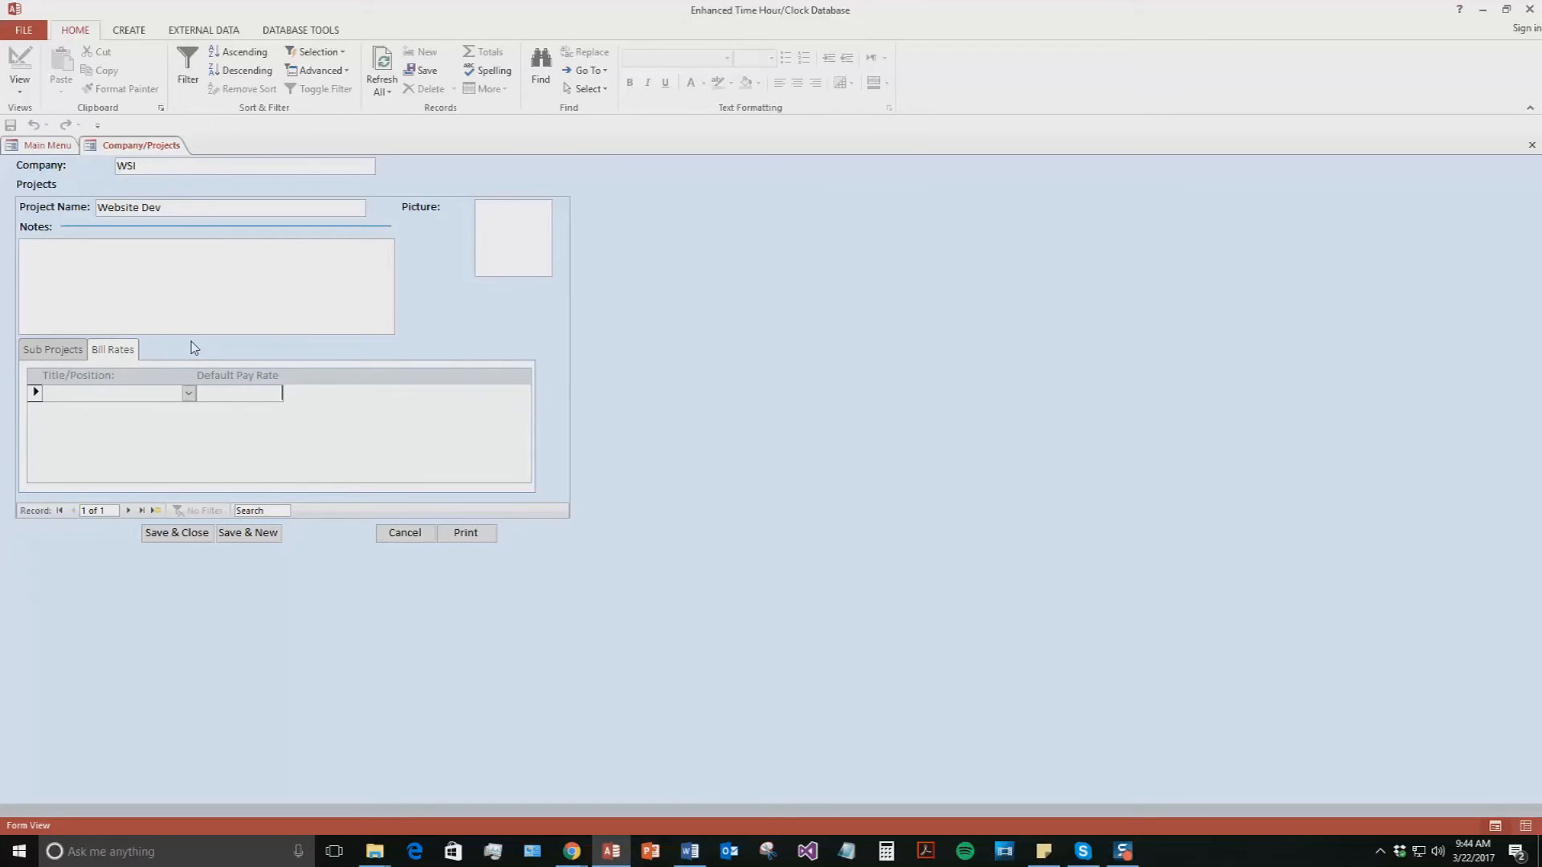
pyautogui.click(186, 392)
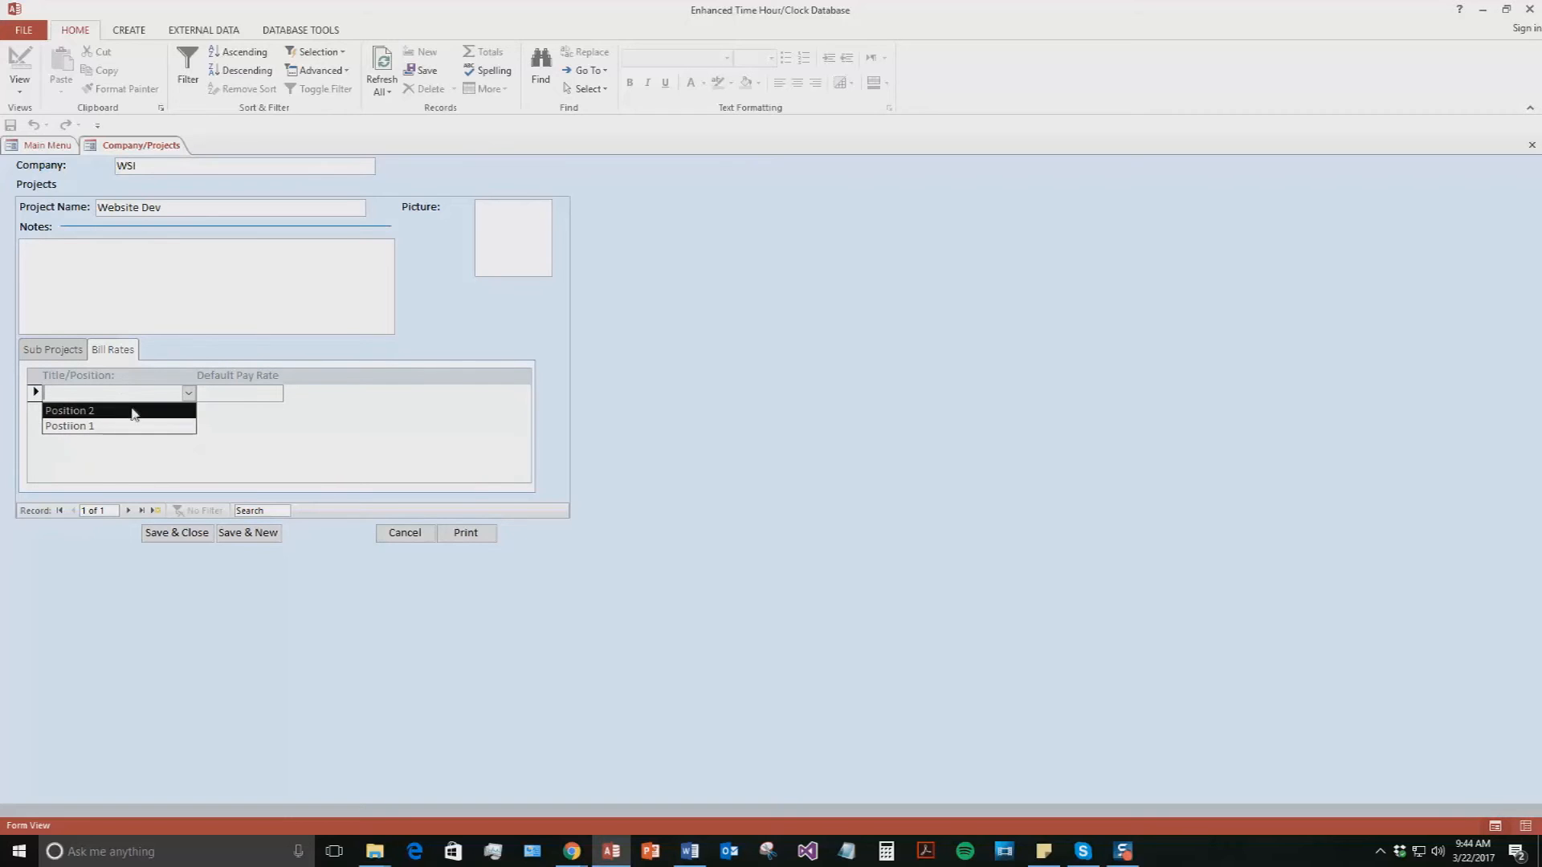
pyautogui.click(69, 426)
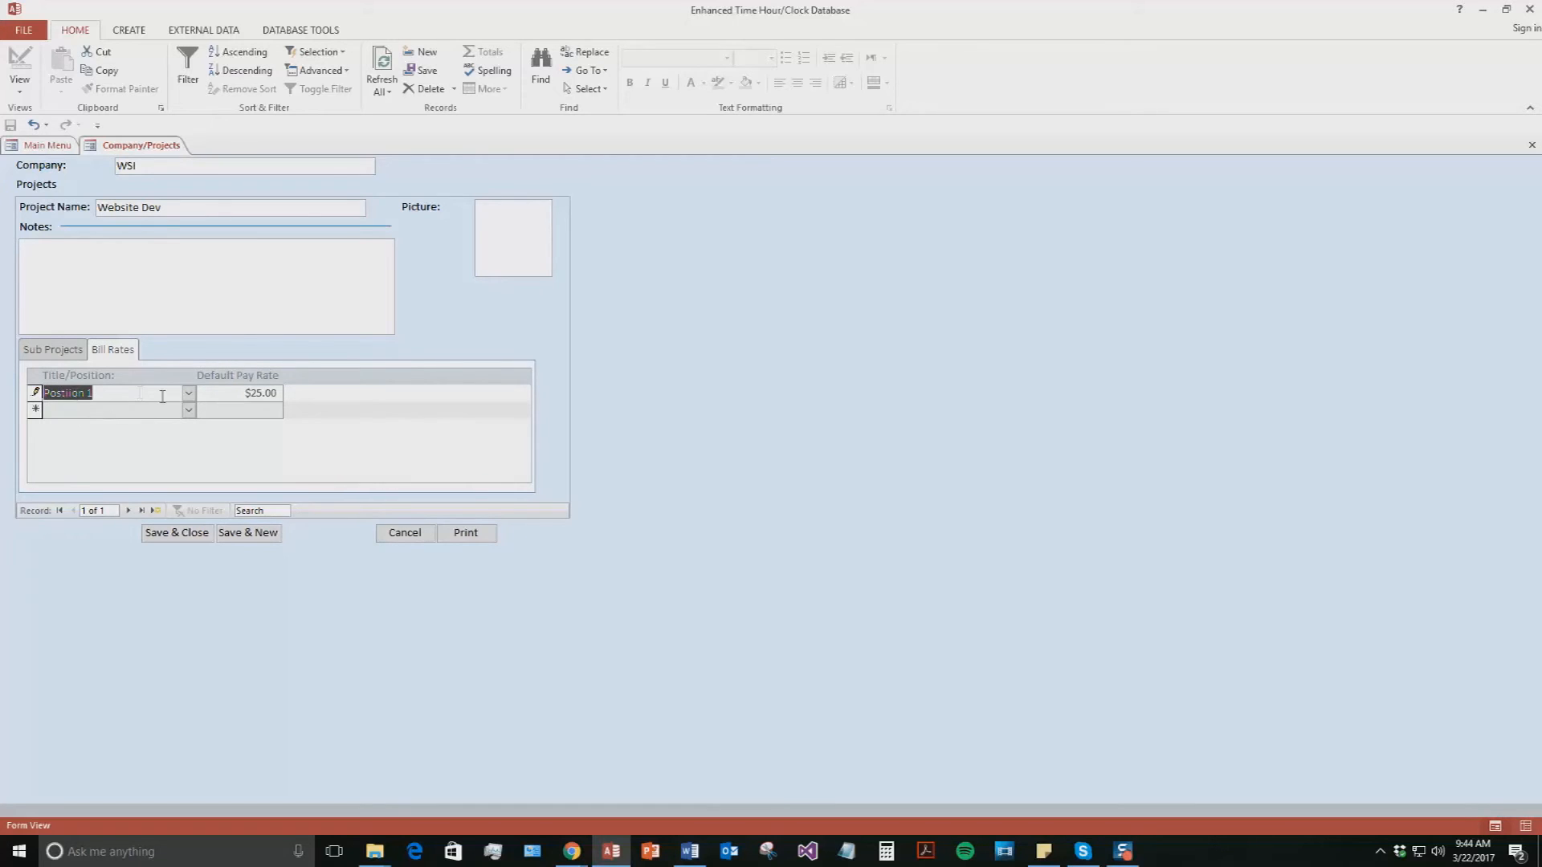
pyautogui.moveTo(295, 364)
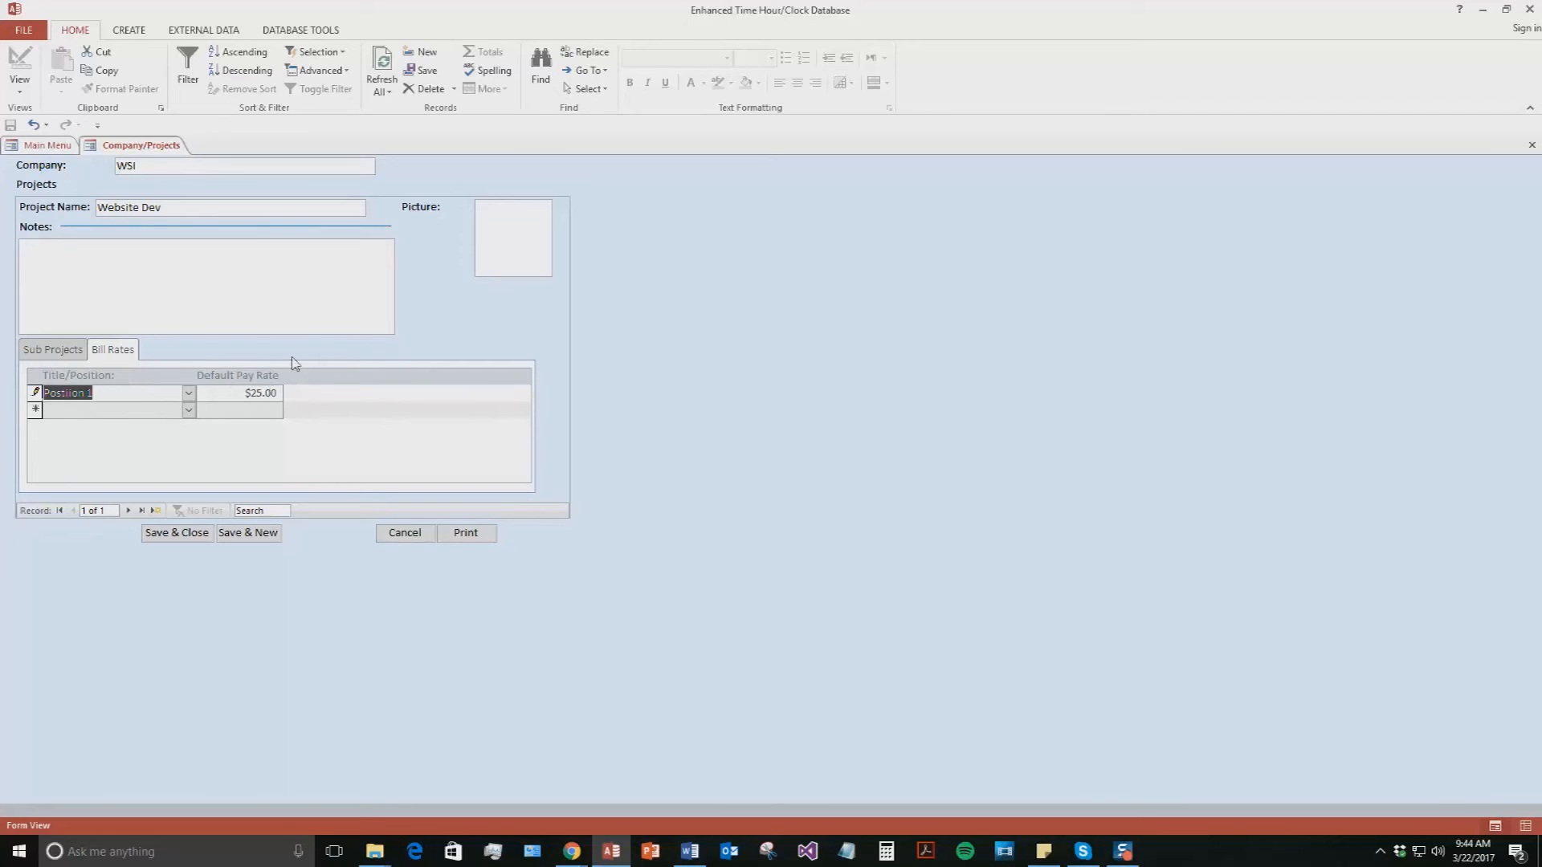
pyautogui.moveTo(541, 673)
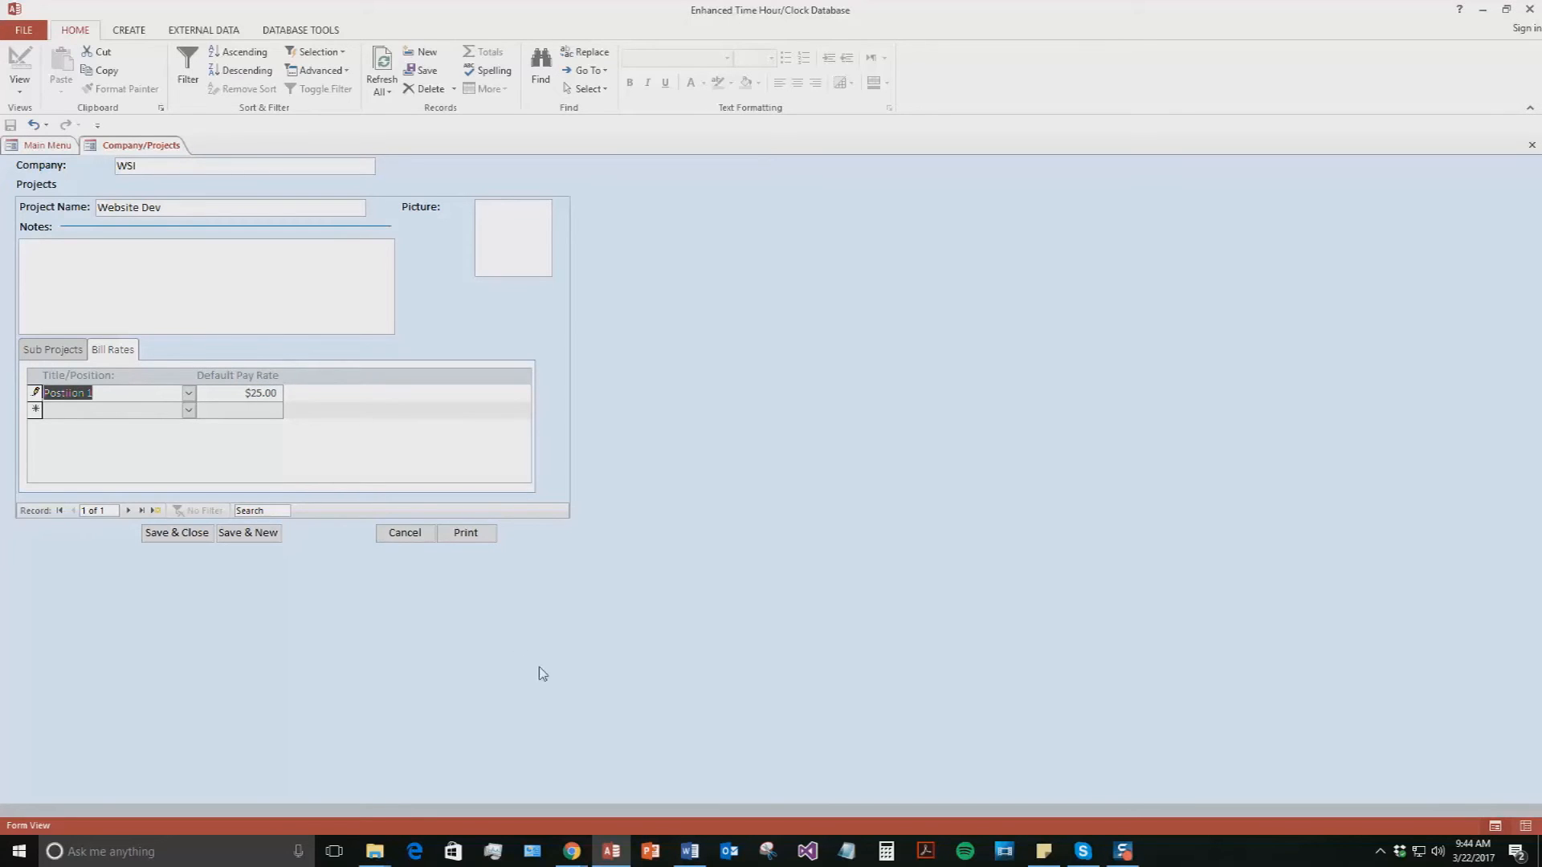
pyautogui.moveTo(176, 531)
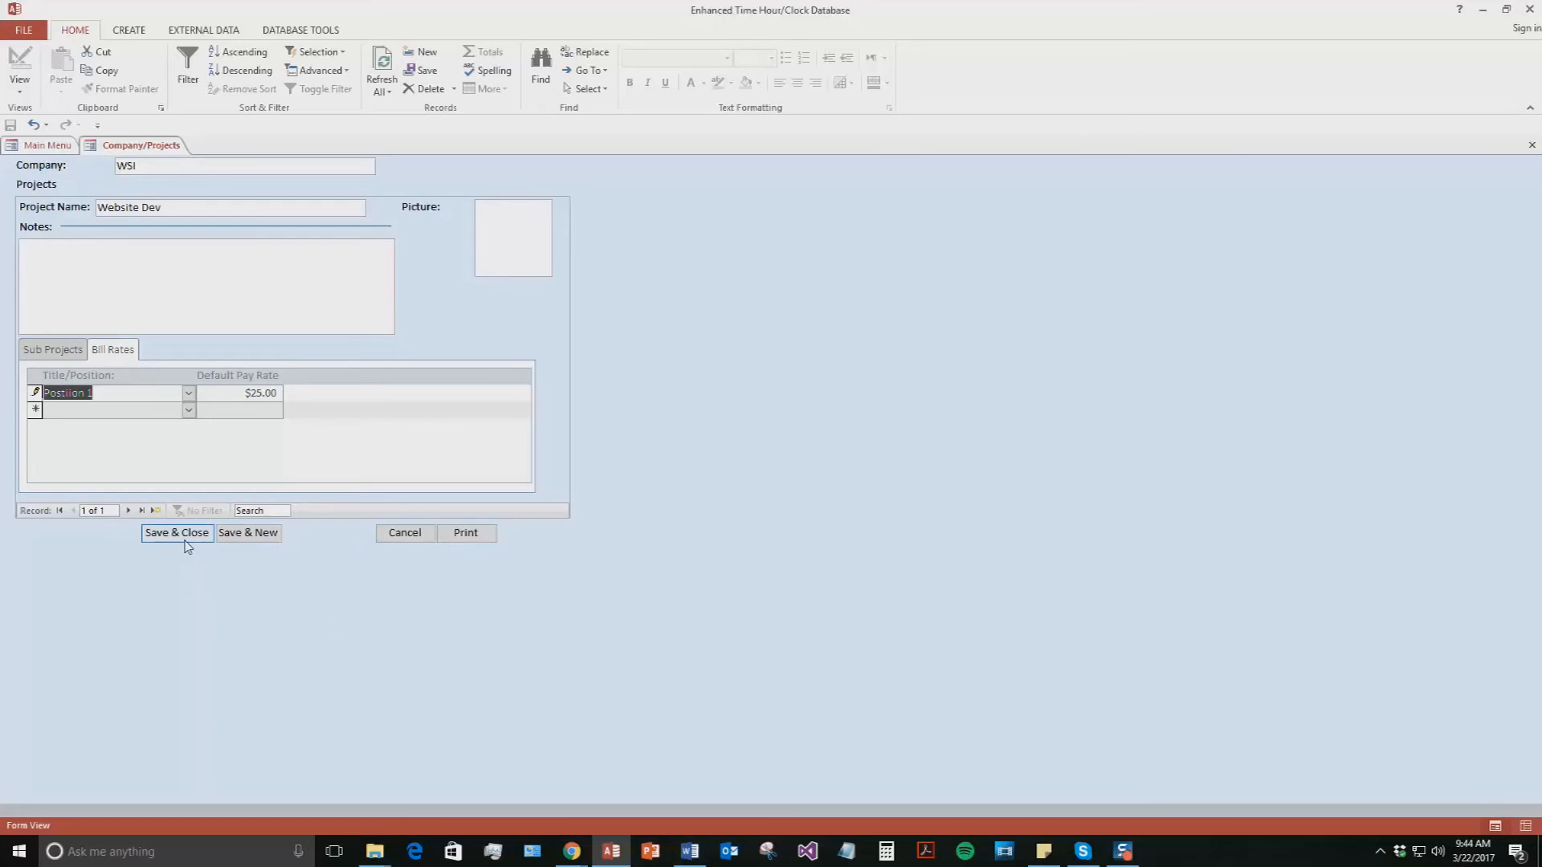
pyautogui.click(177, 532)
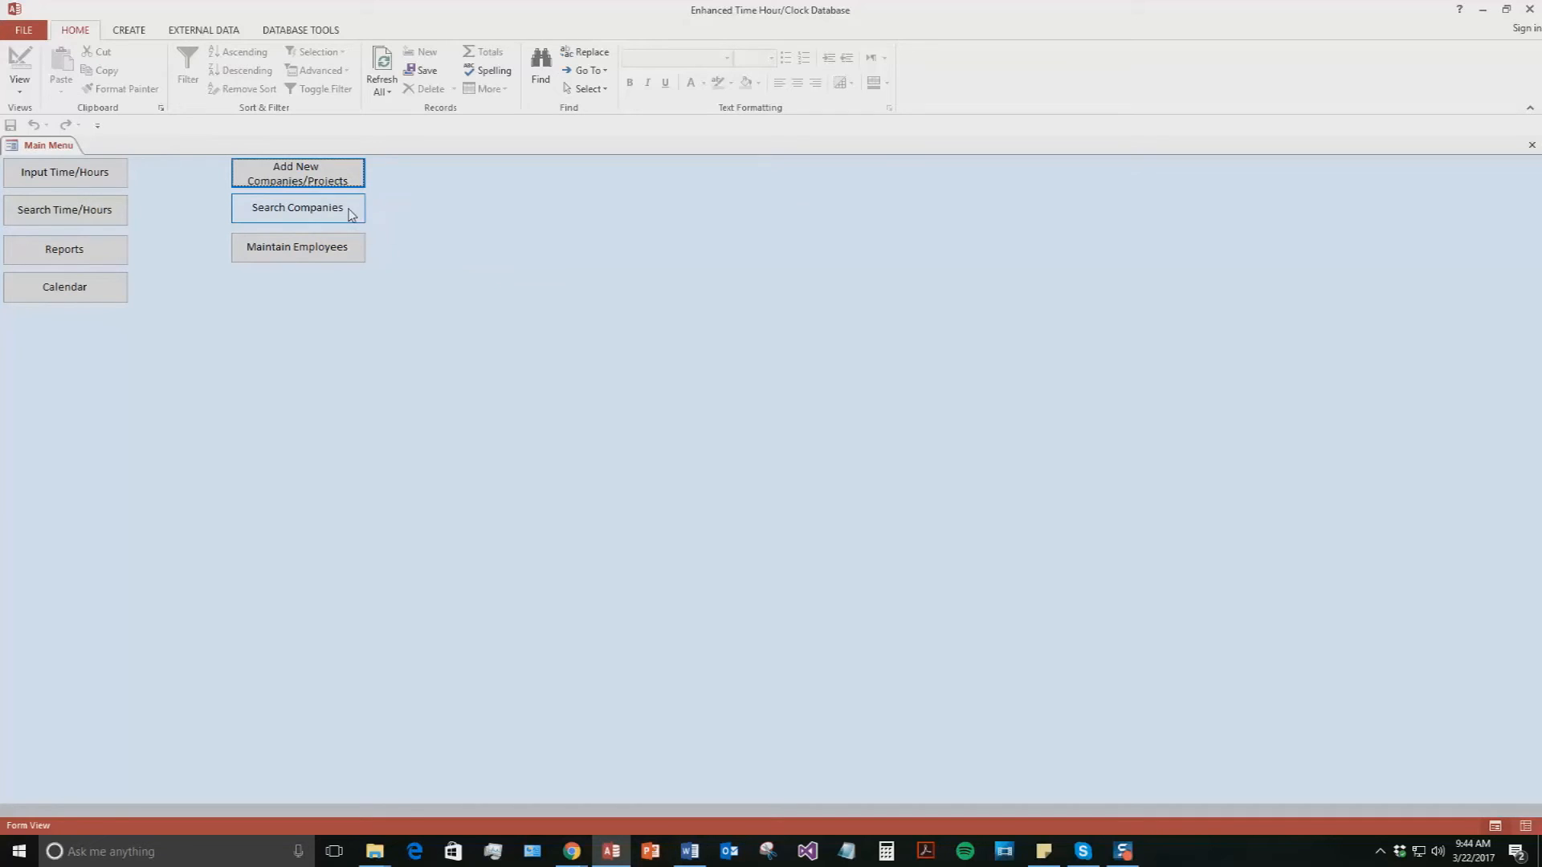
pyautogui.click(297, 207)
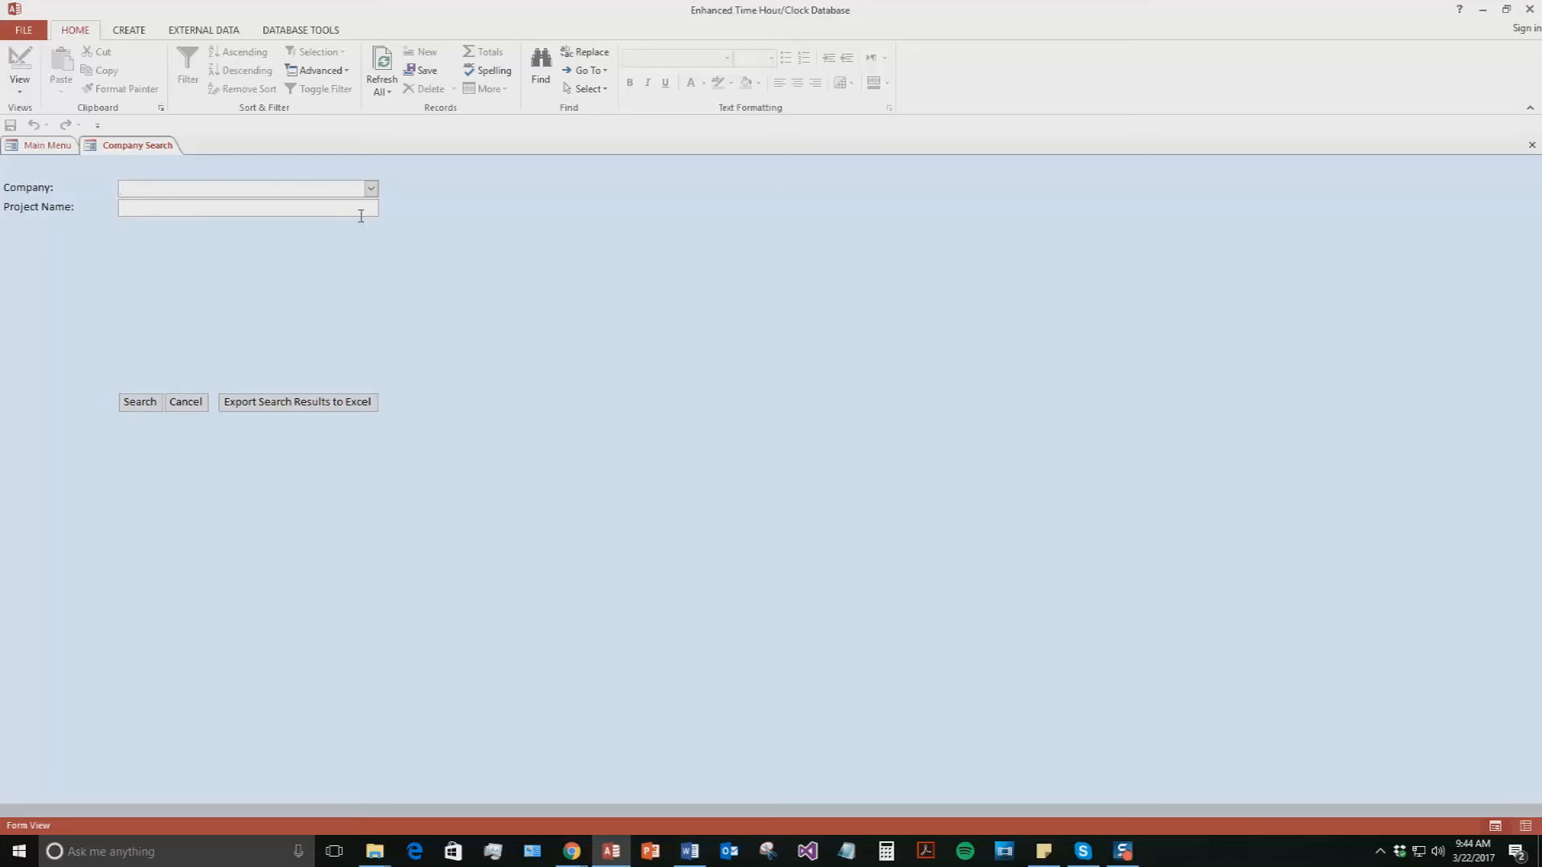
# Step: Search for project Website Dev, confirm it lists under WSI, and return to the main menu
pyautogui.write('W')
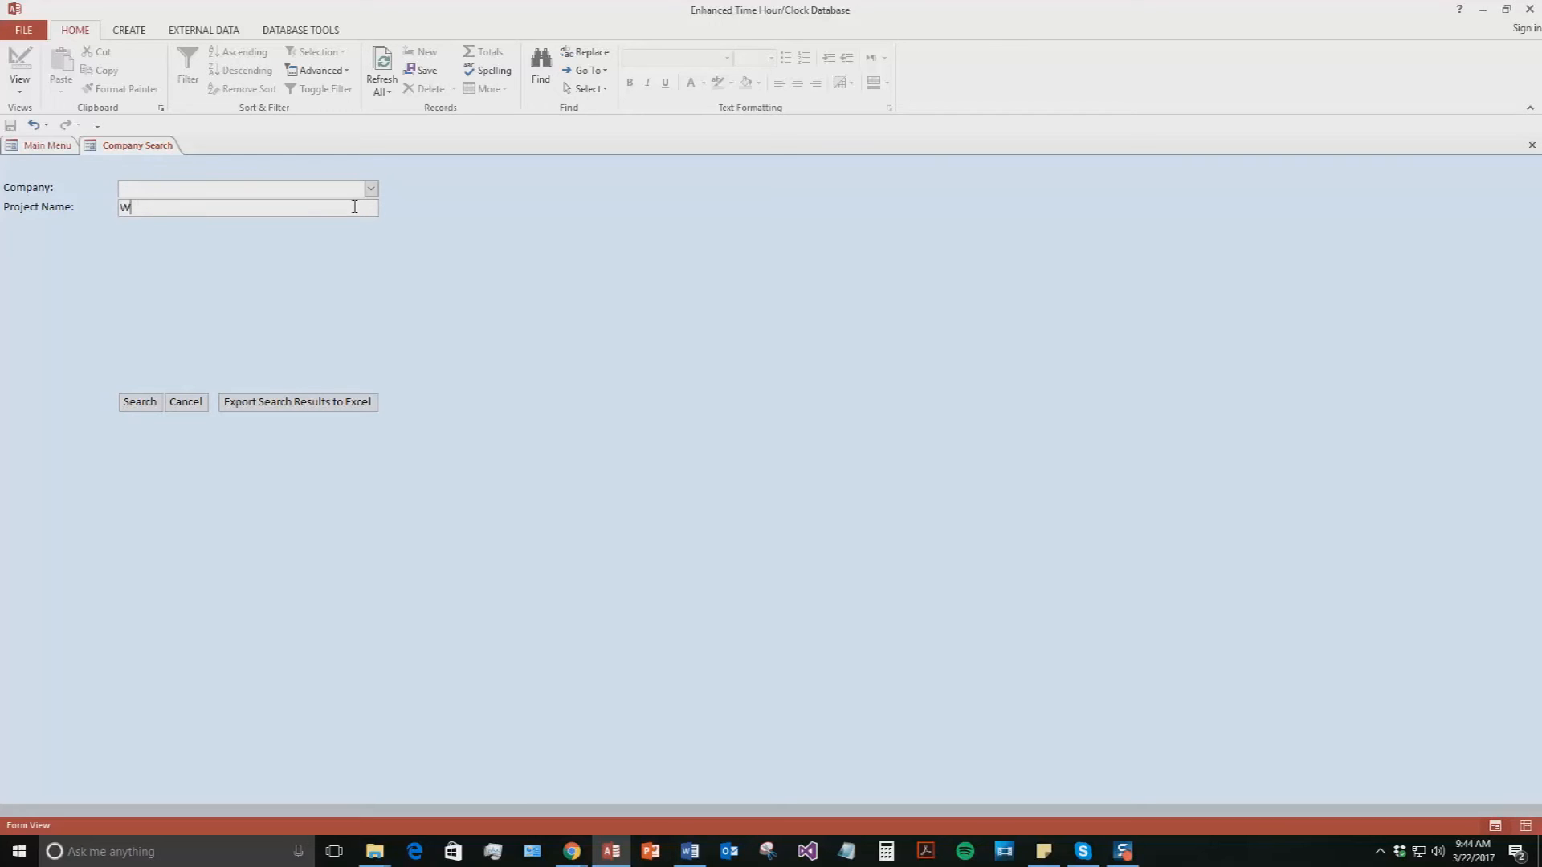
pyautogui.write('ebsite De')
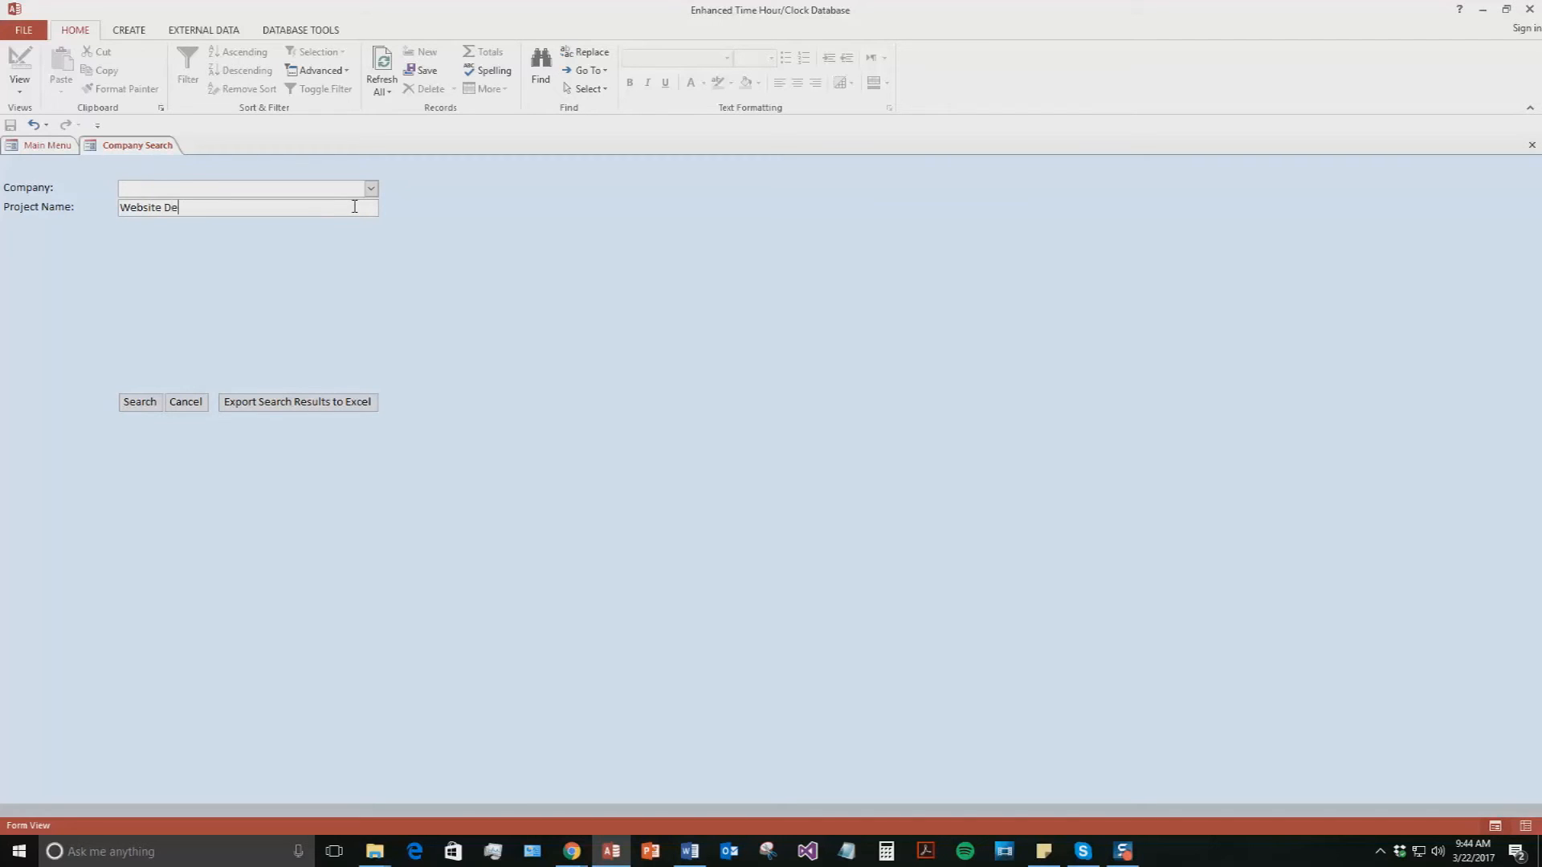
pyautogui.click(138, 402)
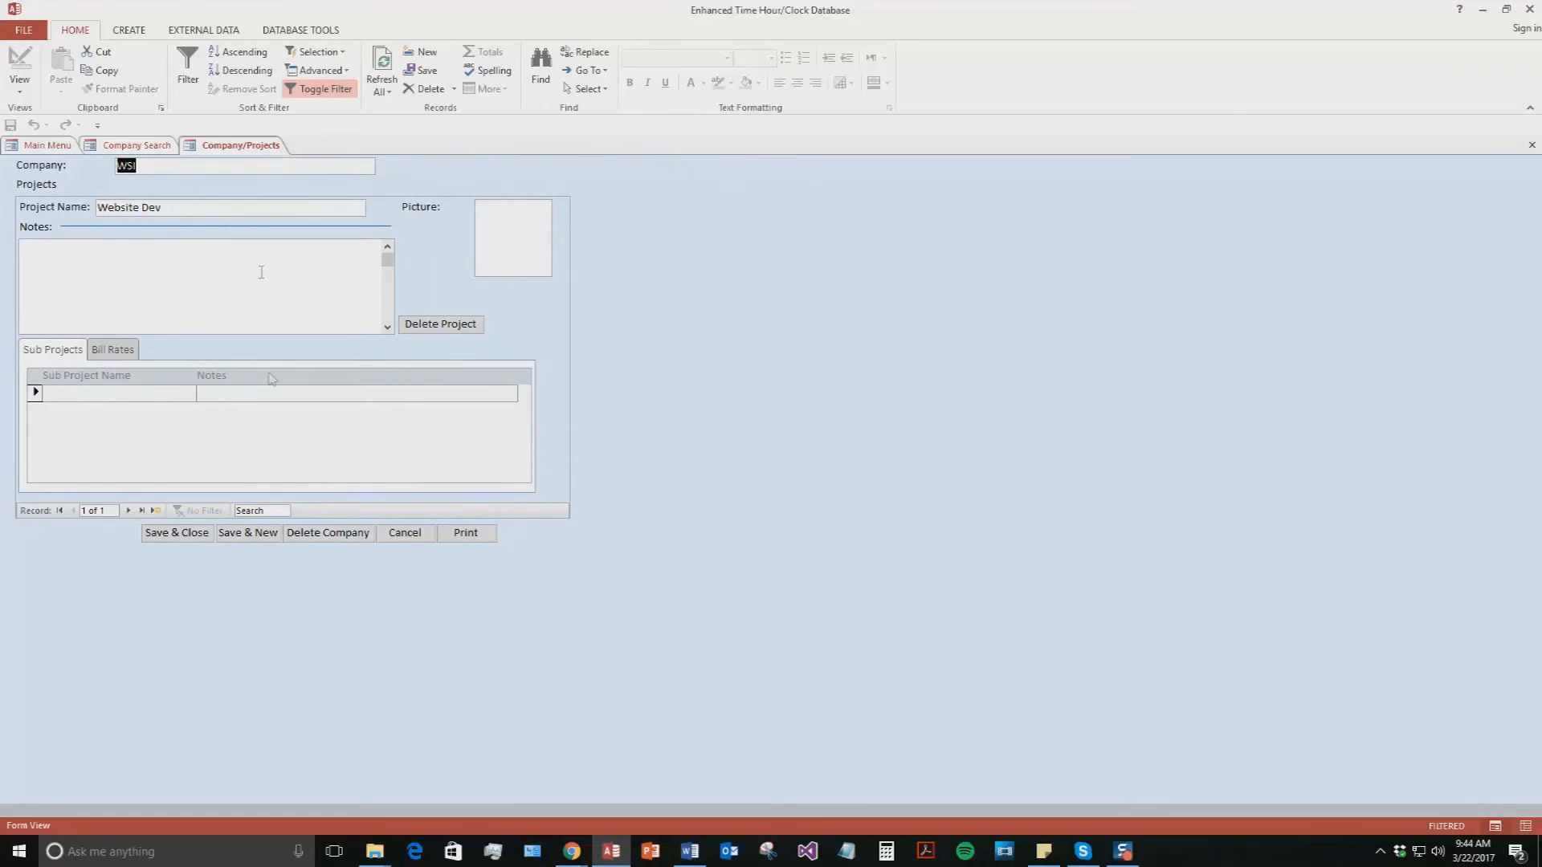
pyautogui.moveTo(135, 366)
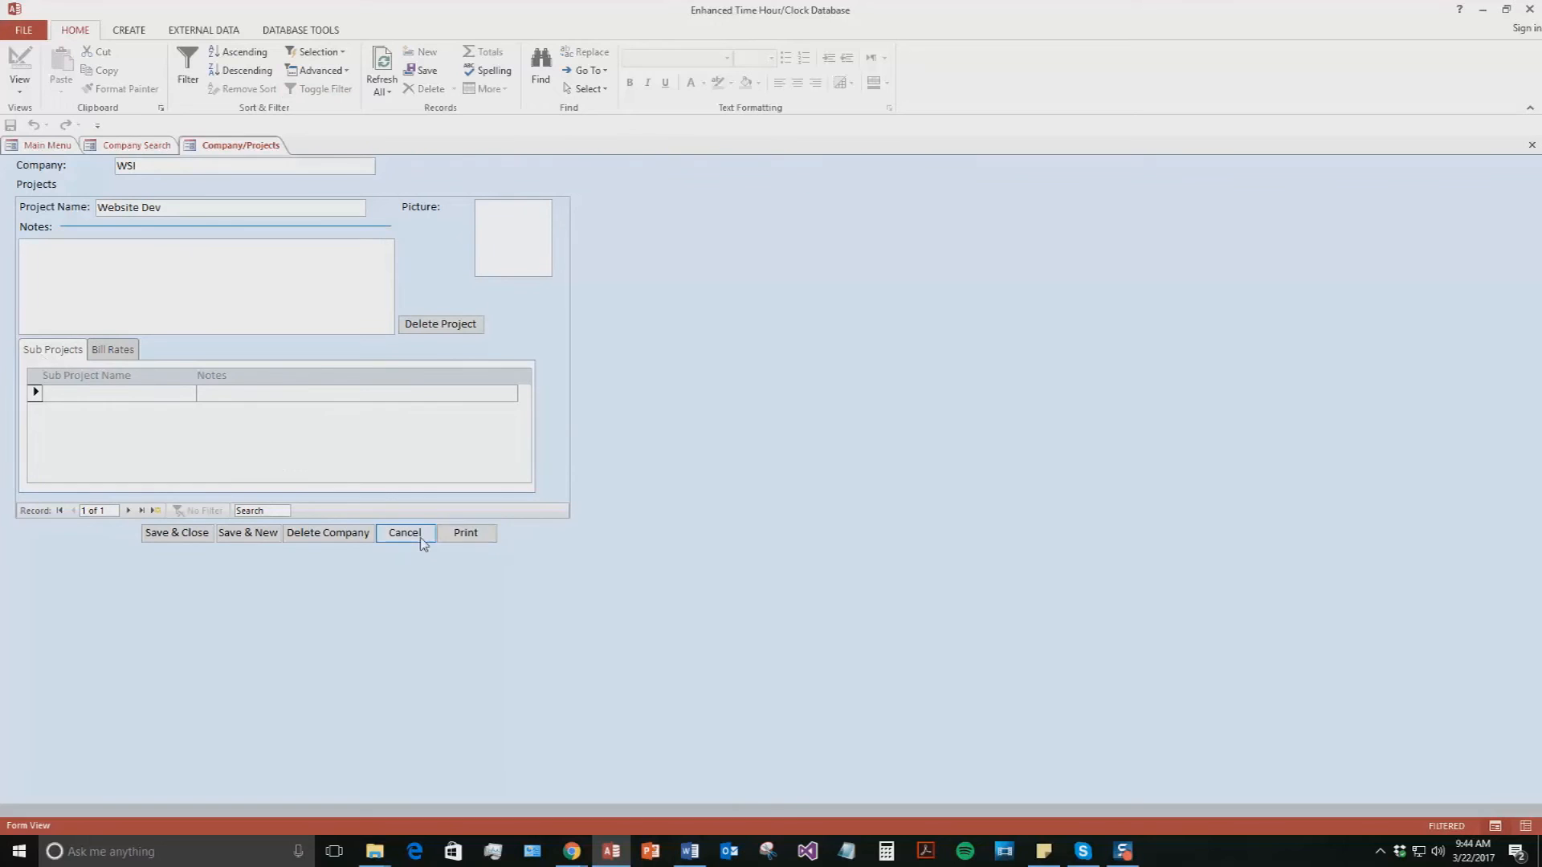
pyautogui.click(404, 531)
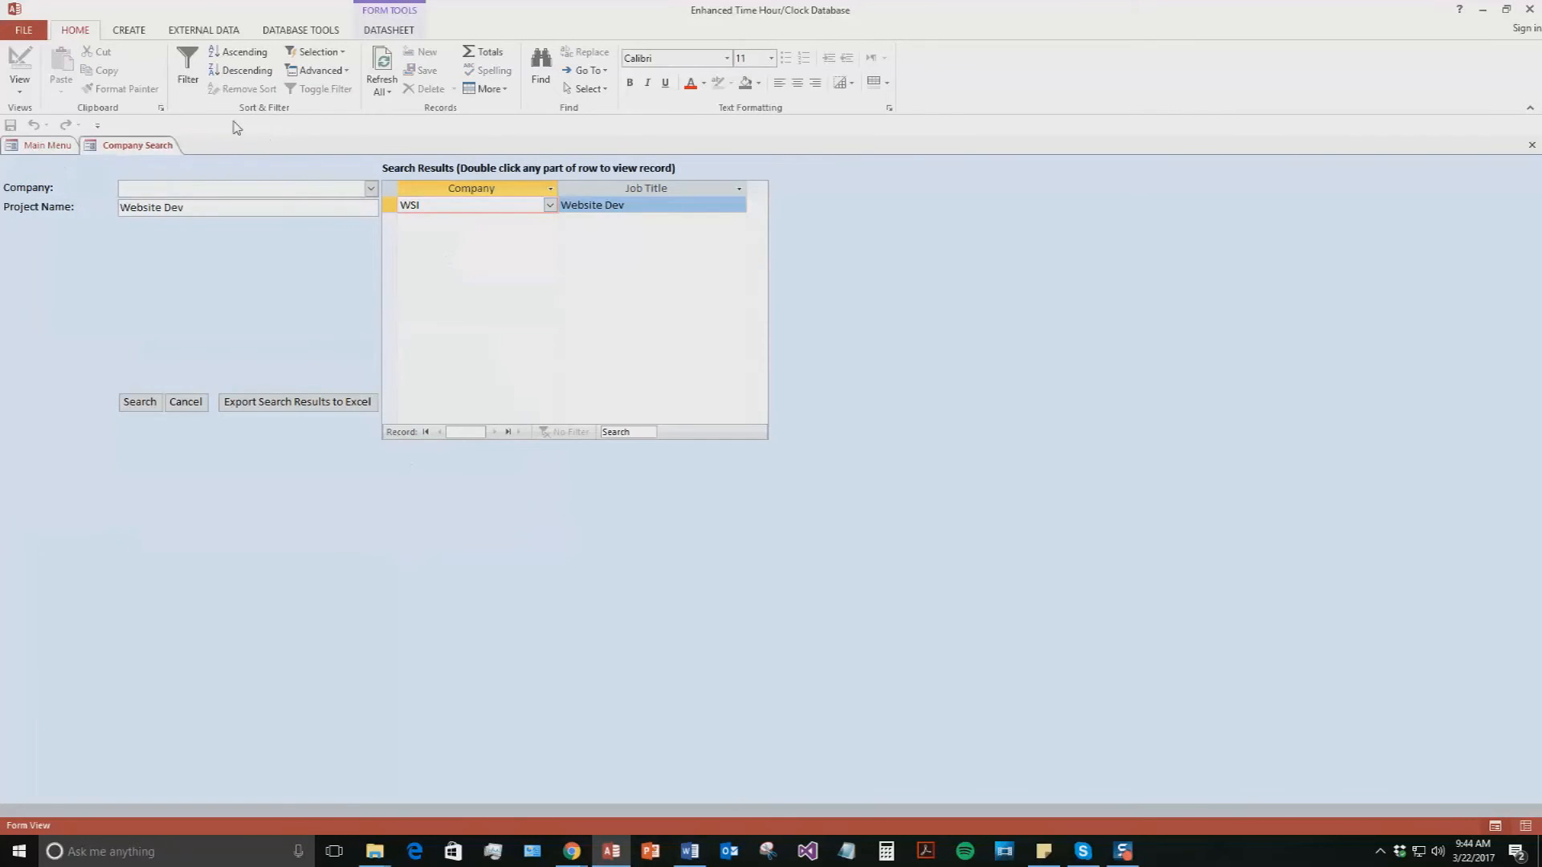
pyautogui.click(185, 402)
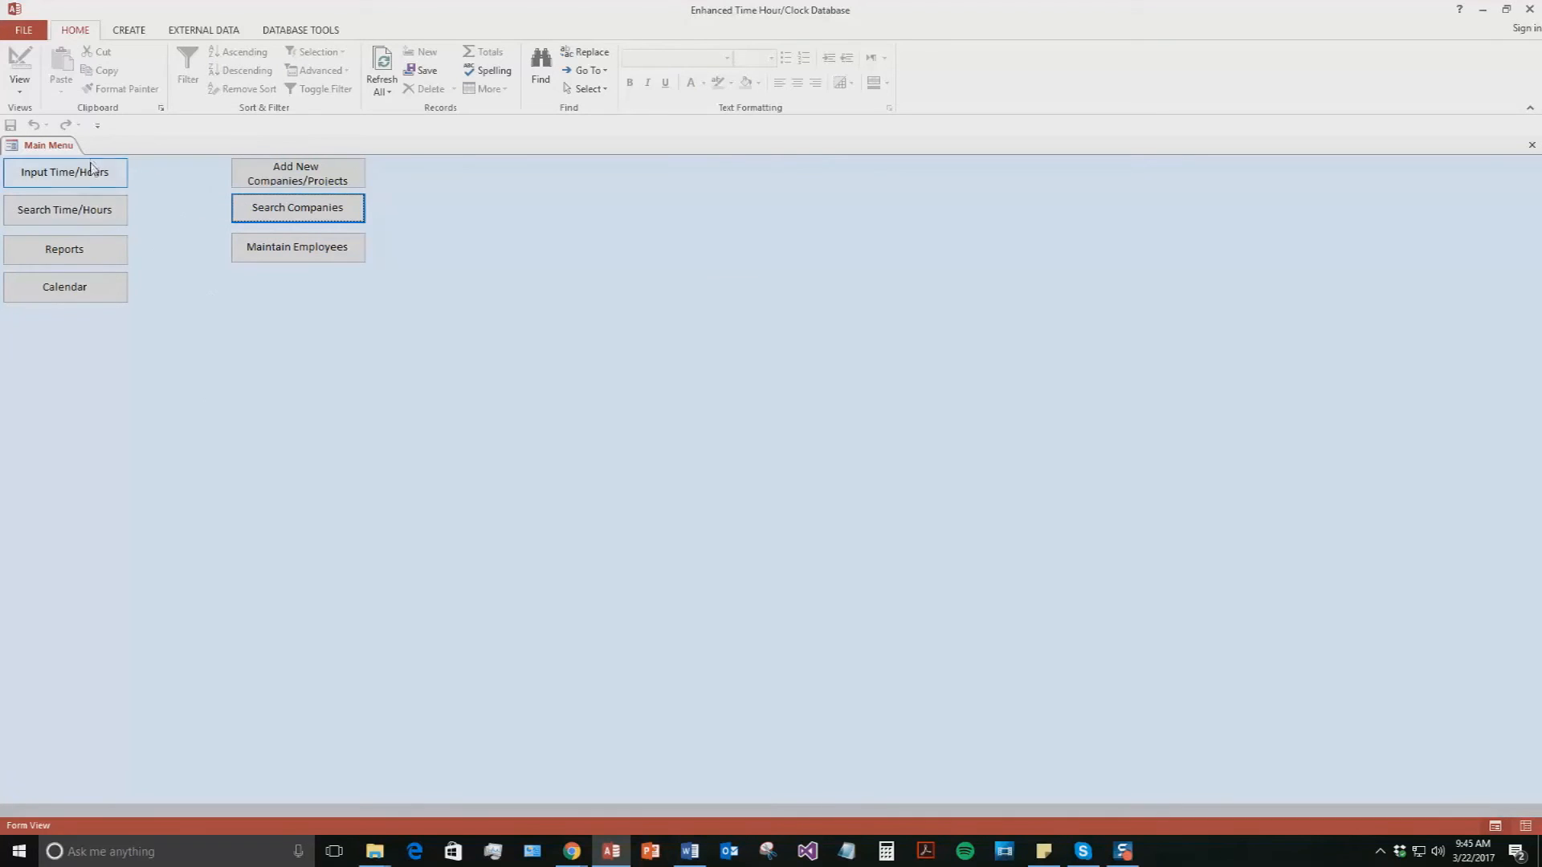
pyautogui.click(65, 171)
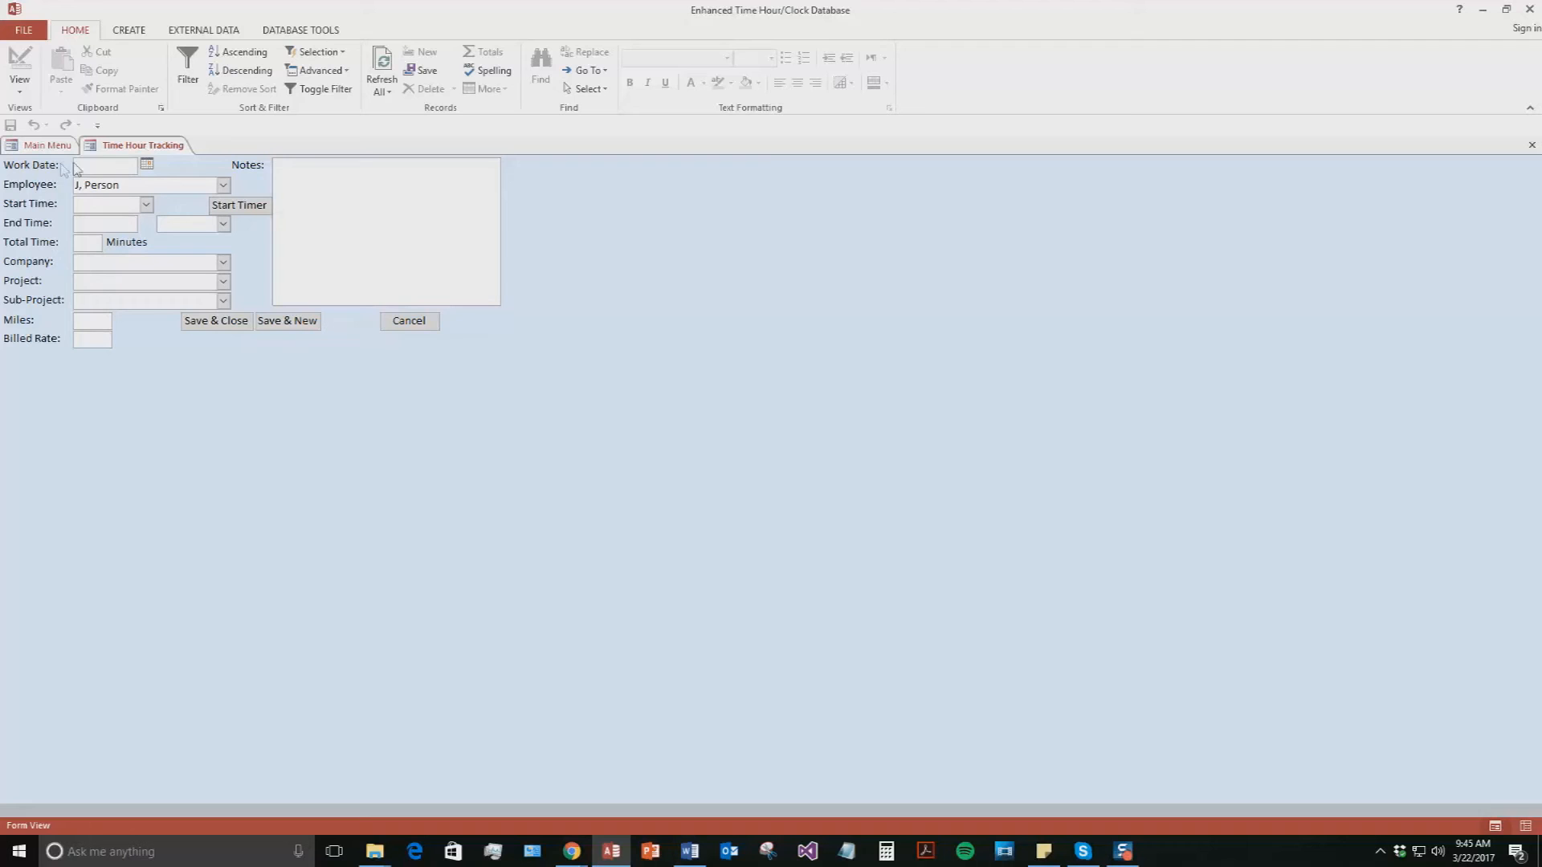
# Step: Set the work date to 3/22/2017 and assign the entry to R, Person
pyautogui.click(146, 164)
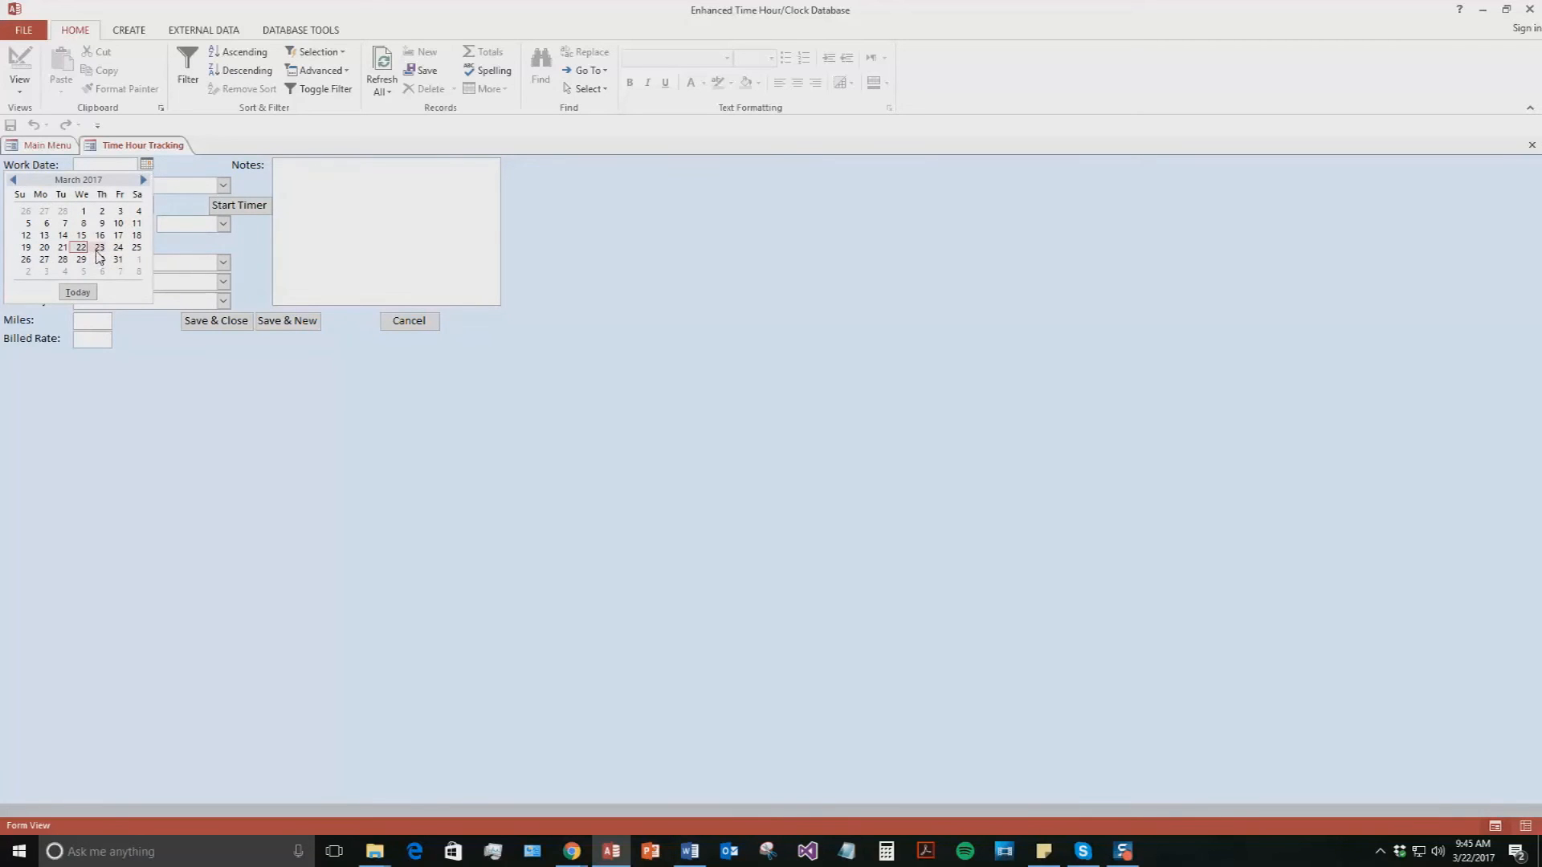
pyautogui.click(81, 248)
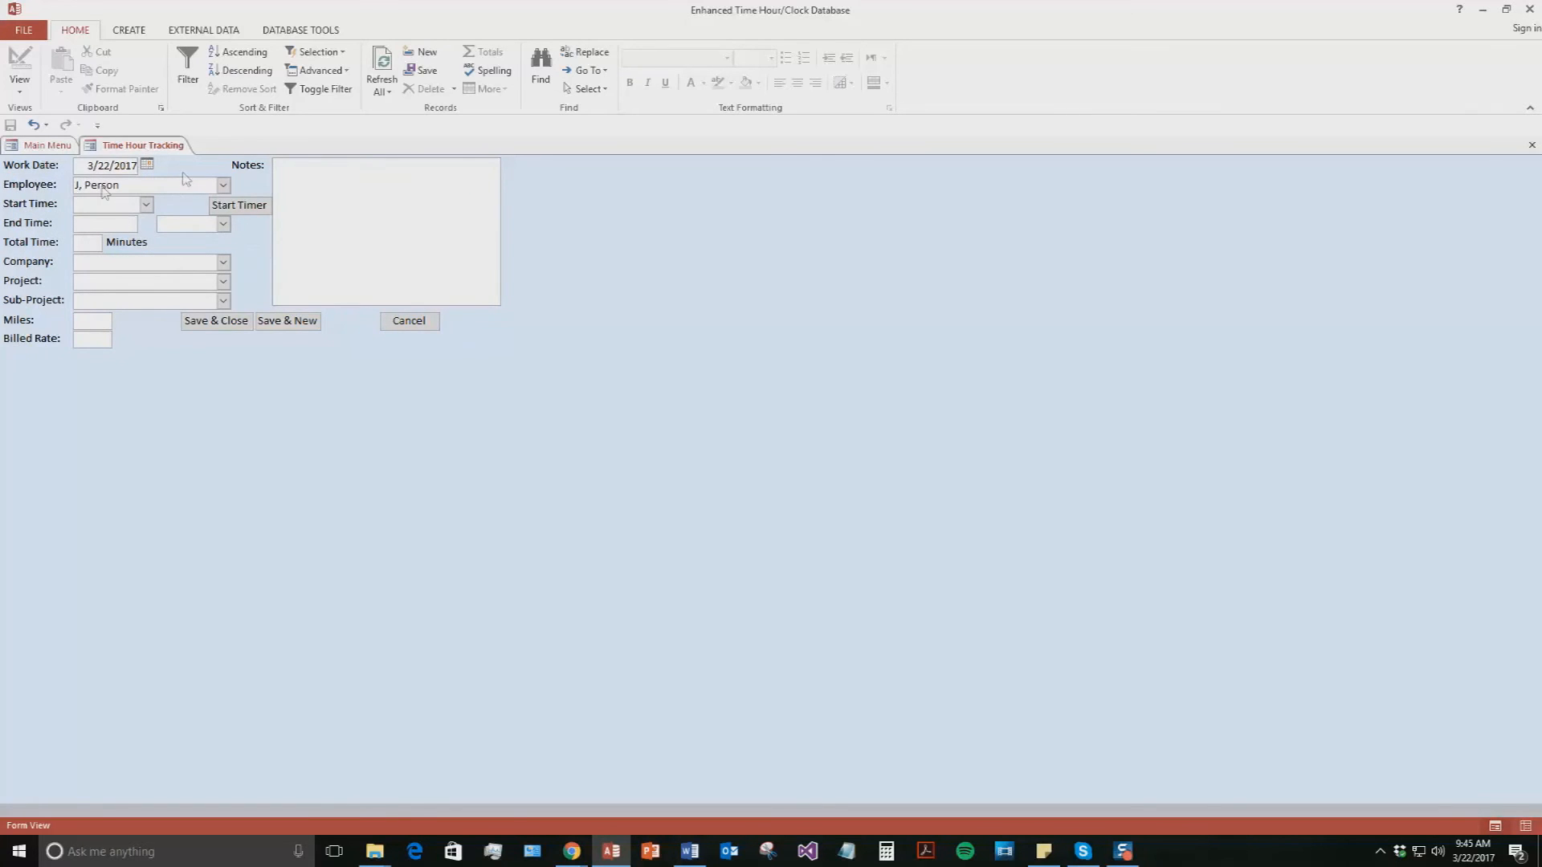
pyautogui.click(222, 185)
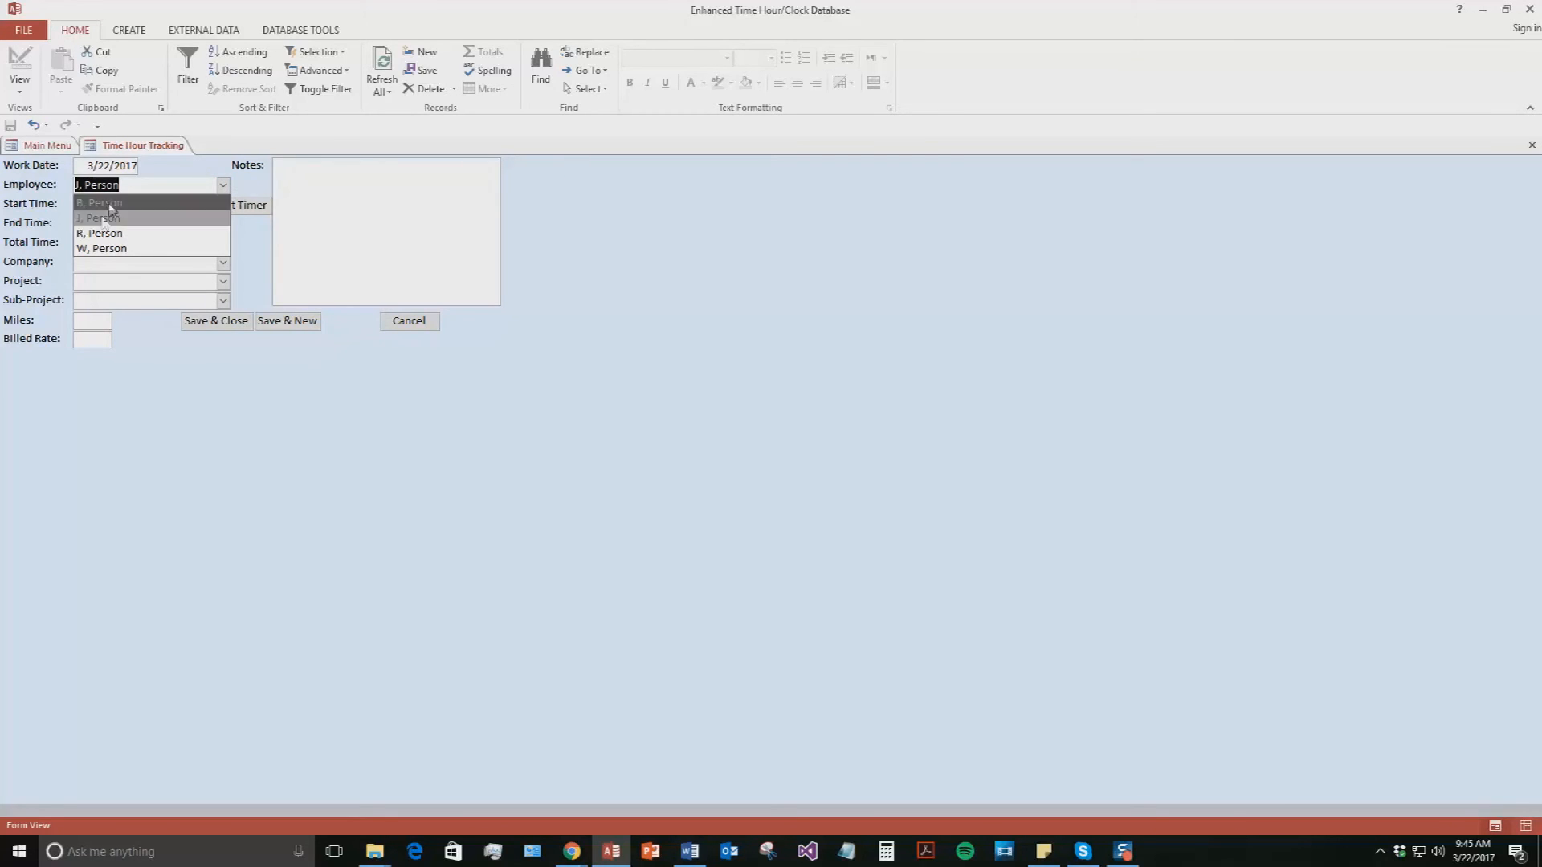
pyautogui.click(99, 233)
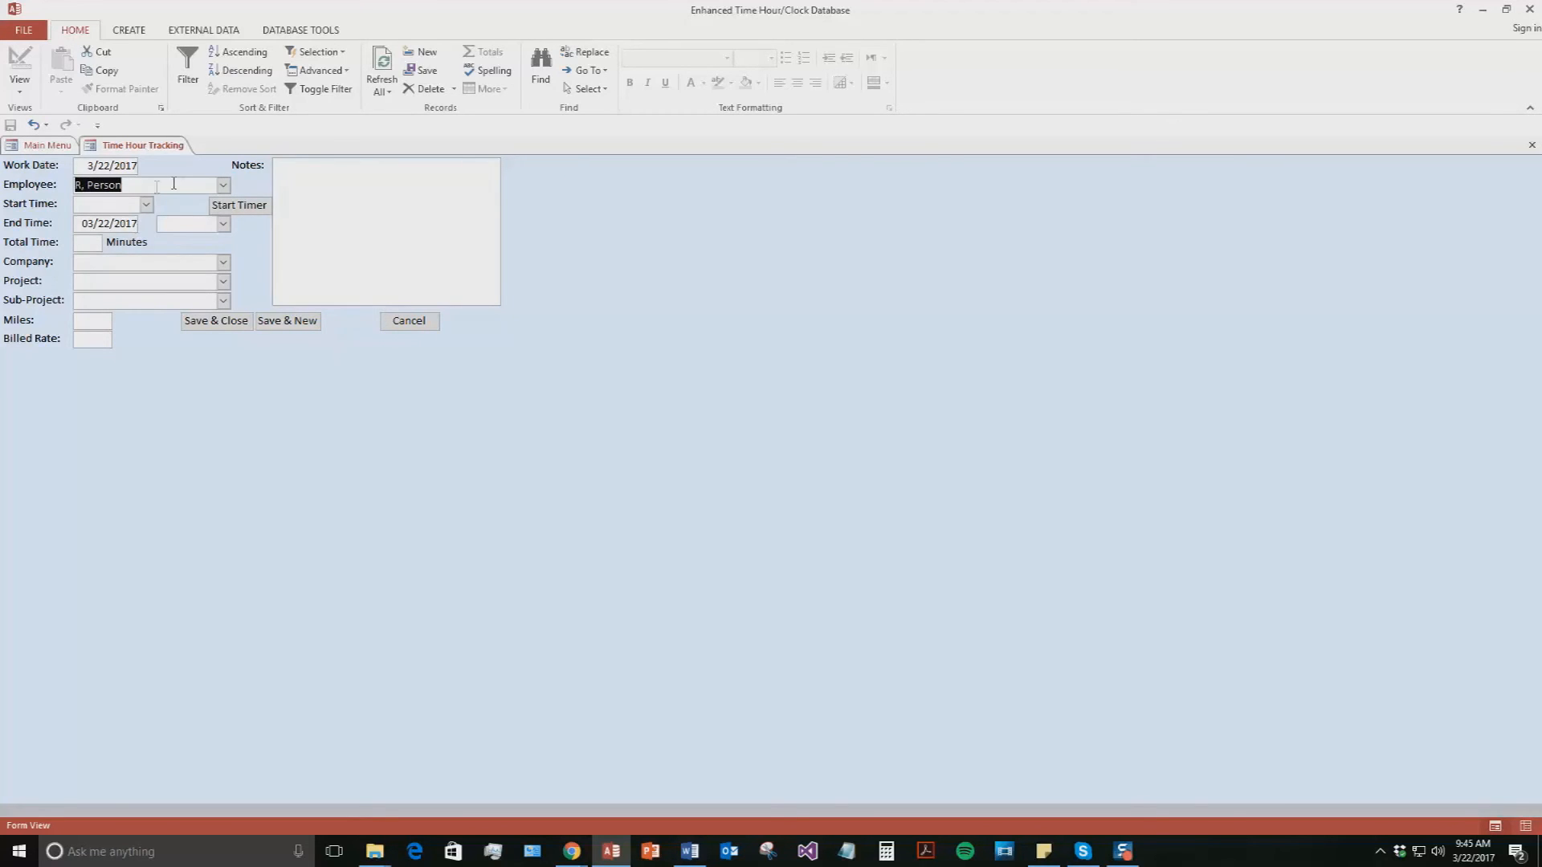
# Step: Set start 7:00 AM and end 06:00 PM for WSI's Website Dev project, amount 155.00
pyautogui.click(146, 204)
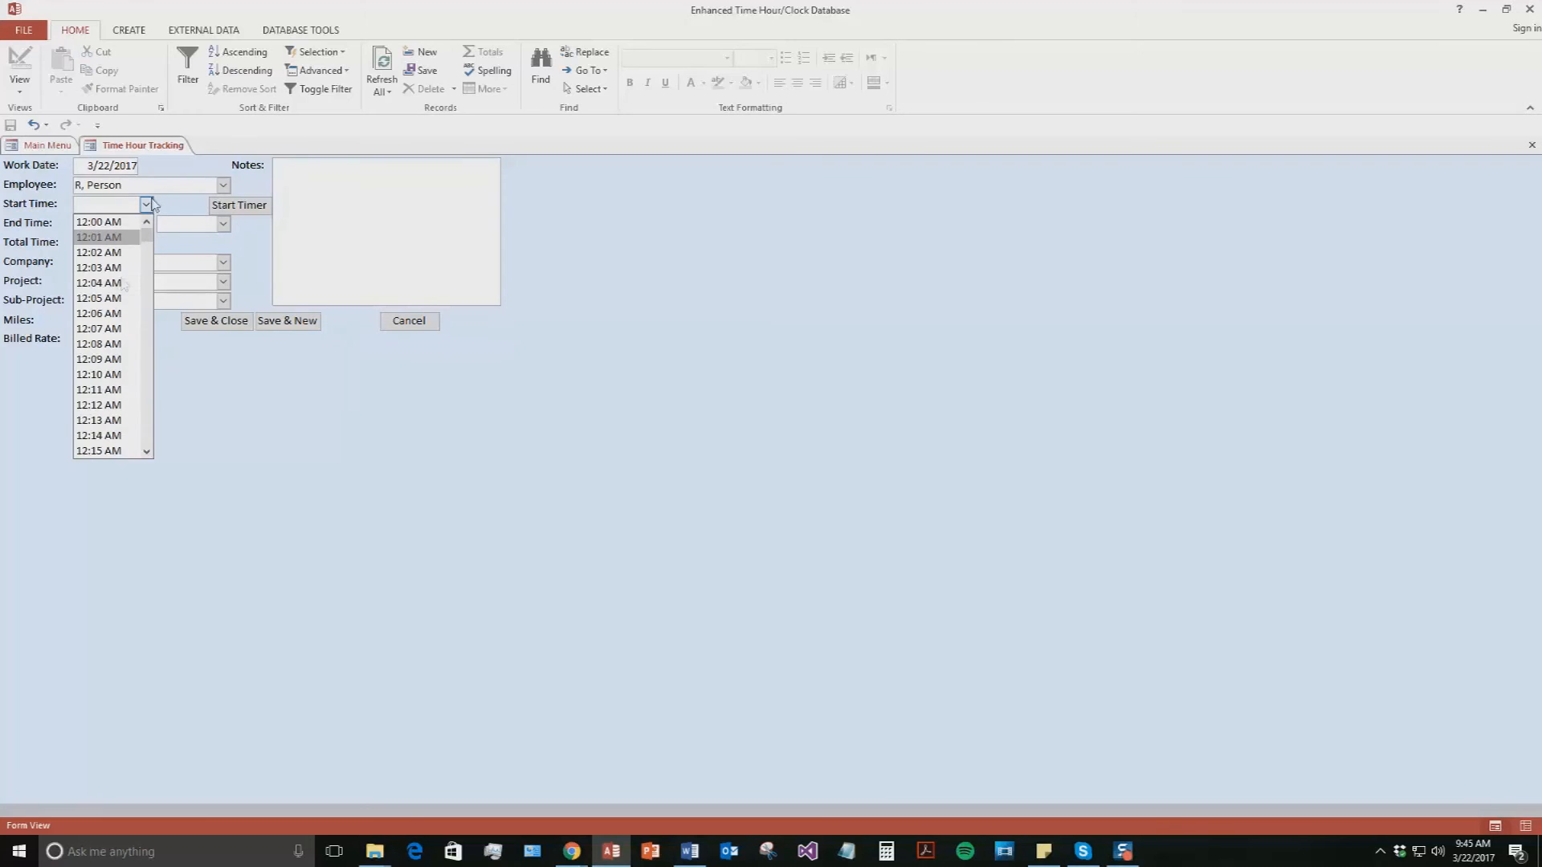
pyautogui.write('7:00 AM')
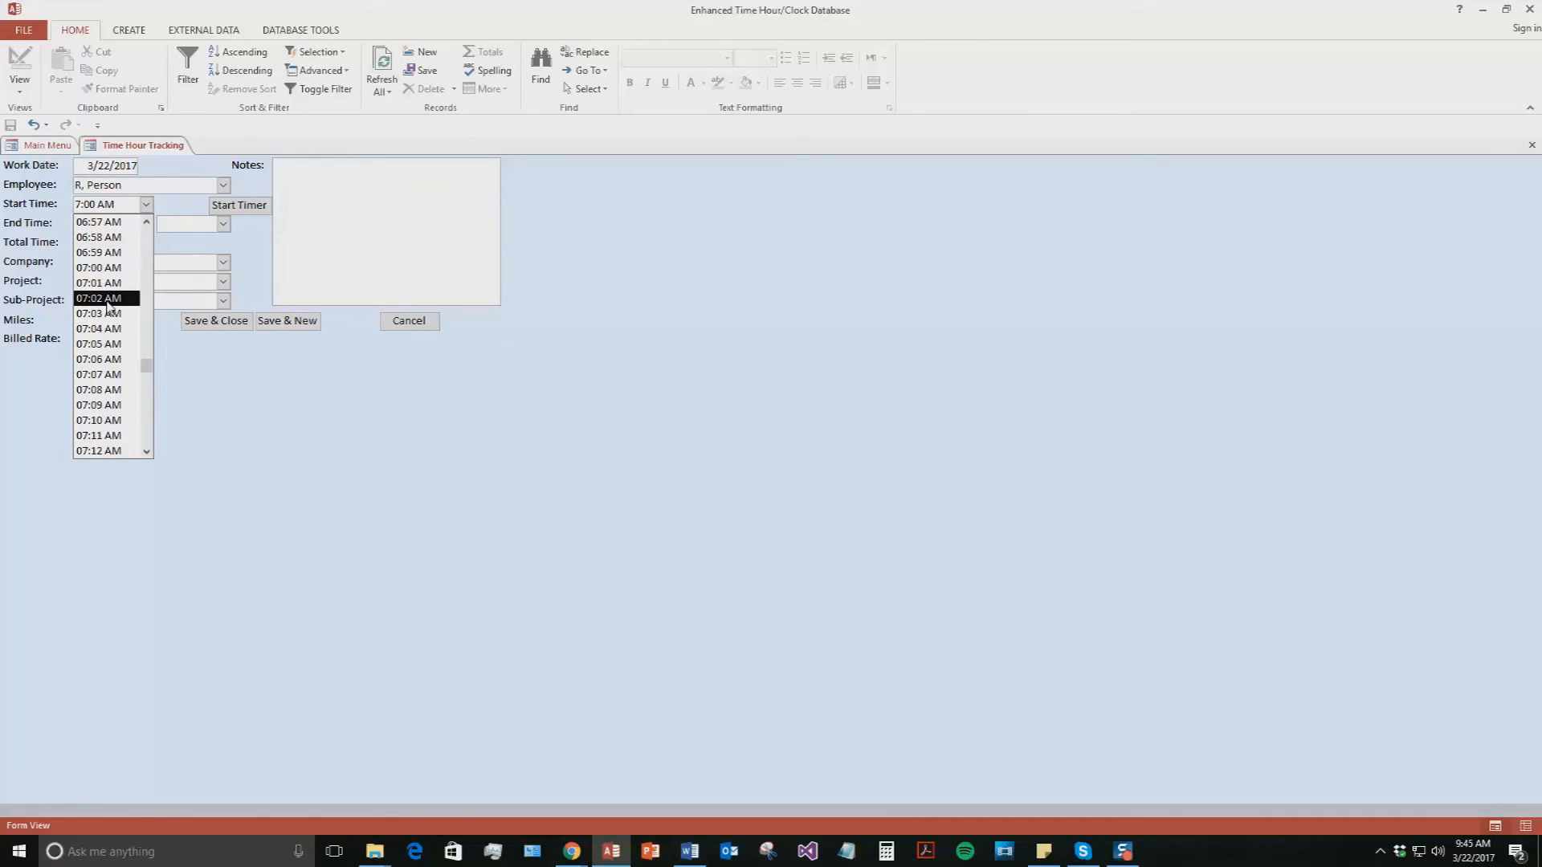
pyautogui.click(98, 268)
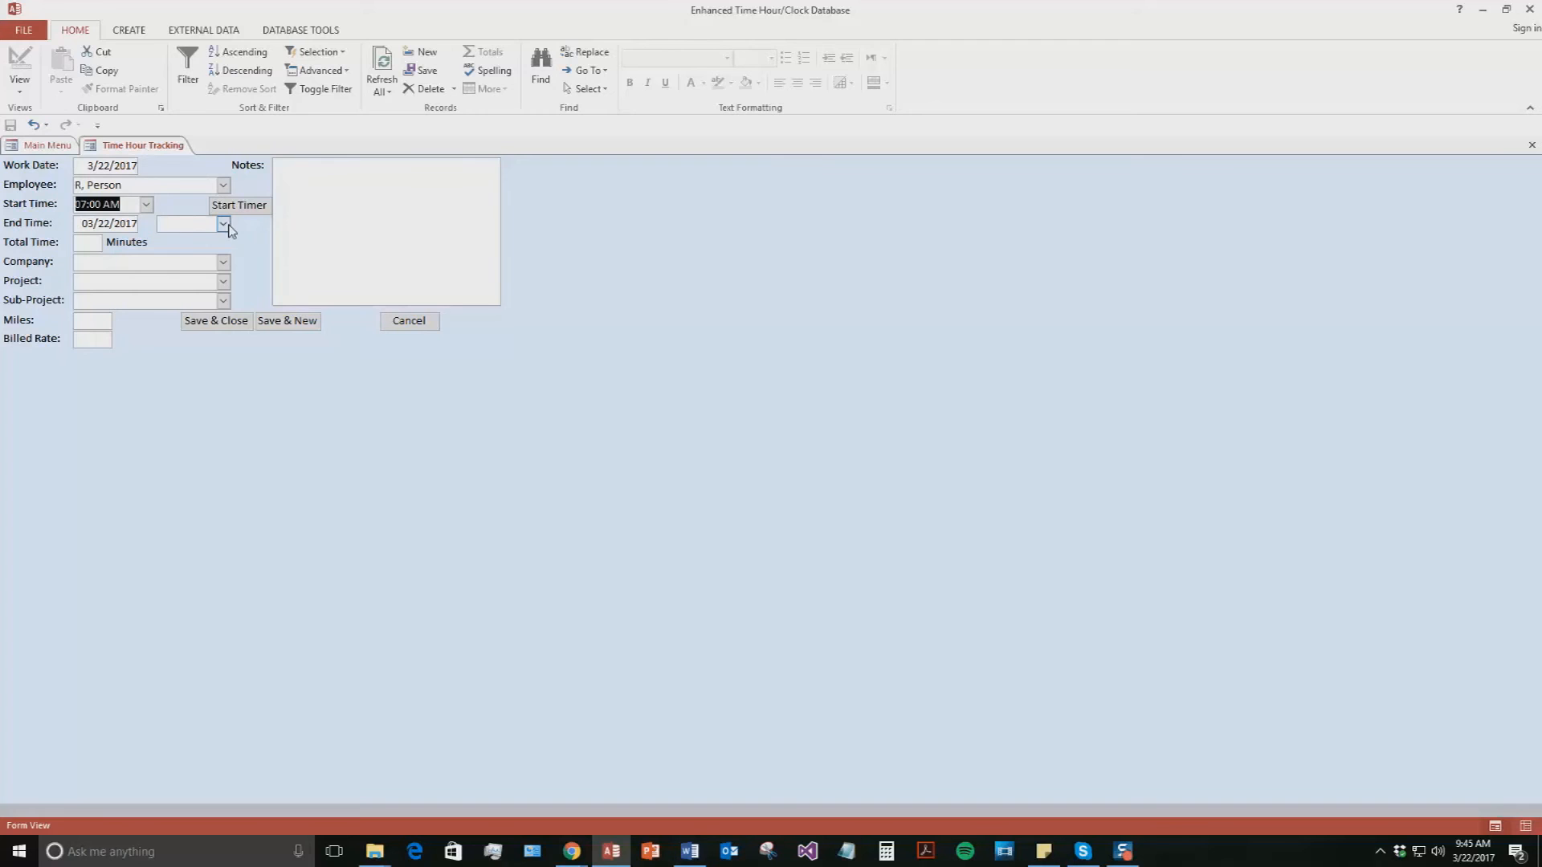
pyautogui.click(223, 224)
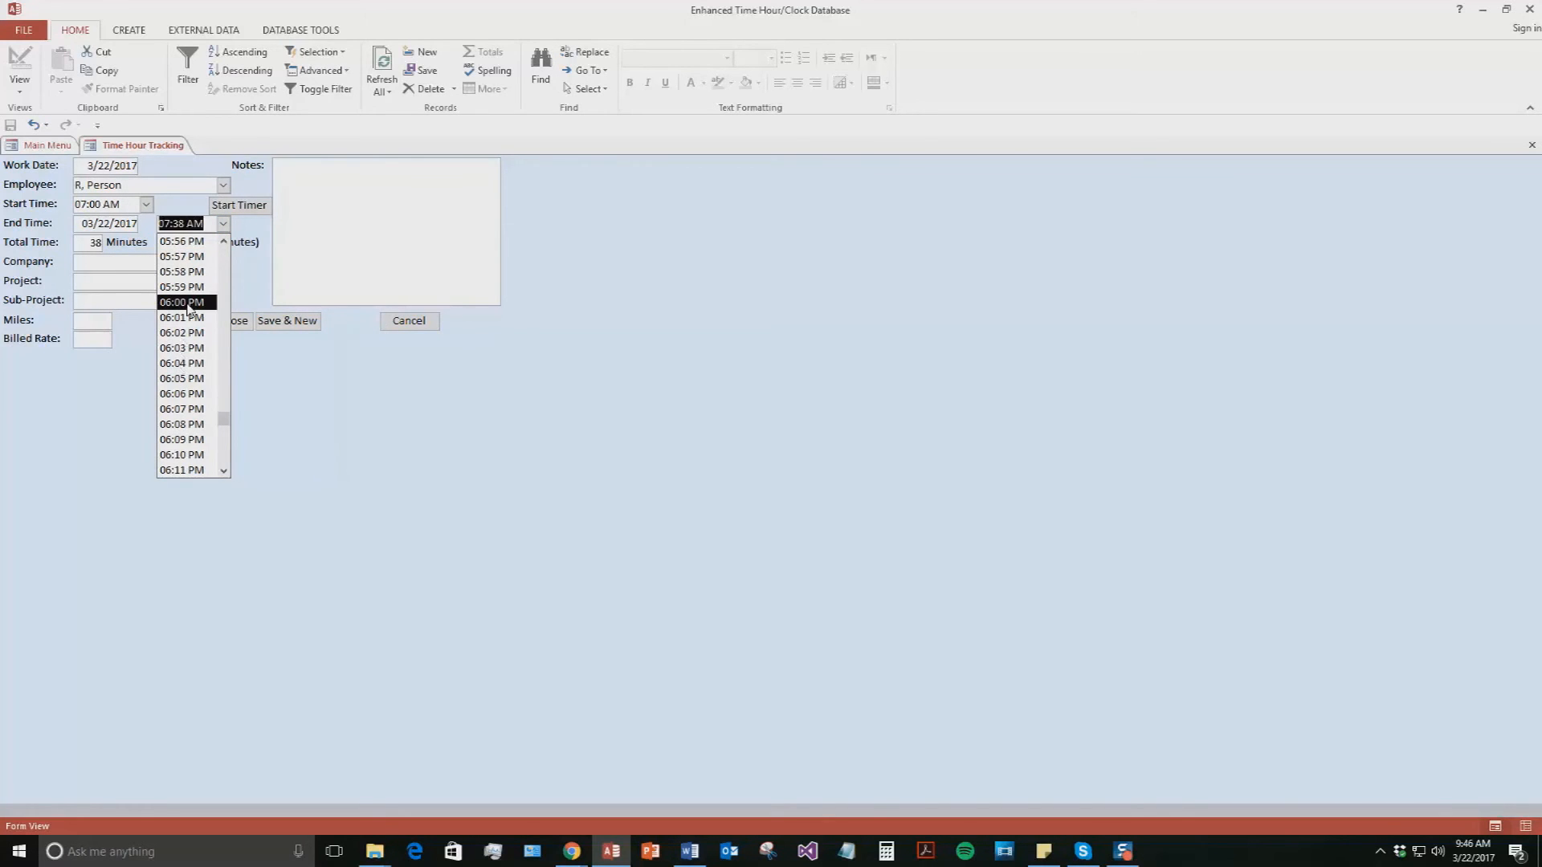
pyautogui.click(181, 302)
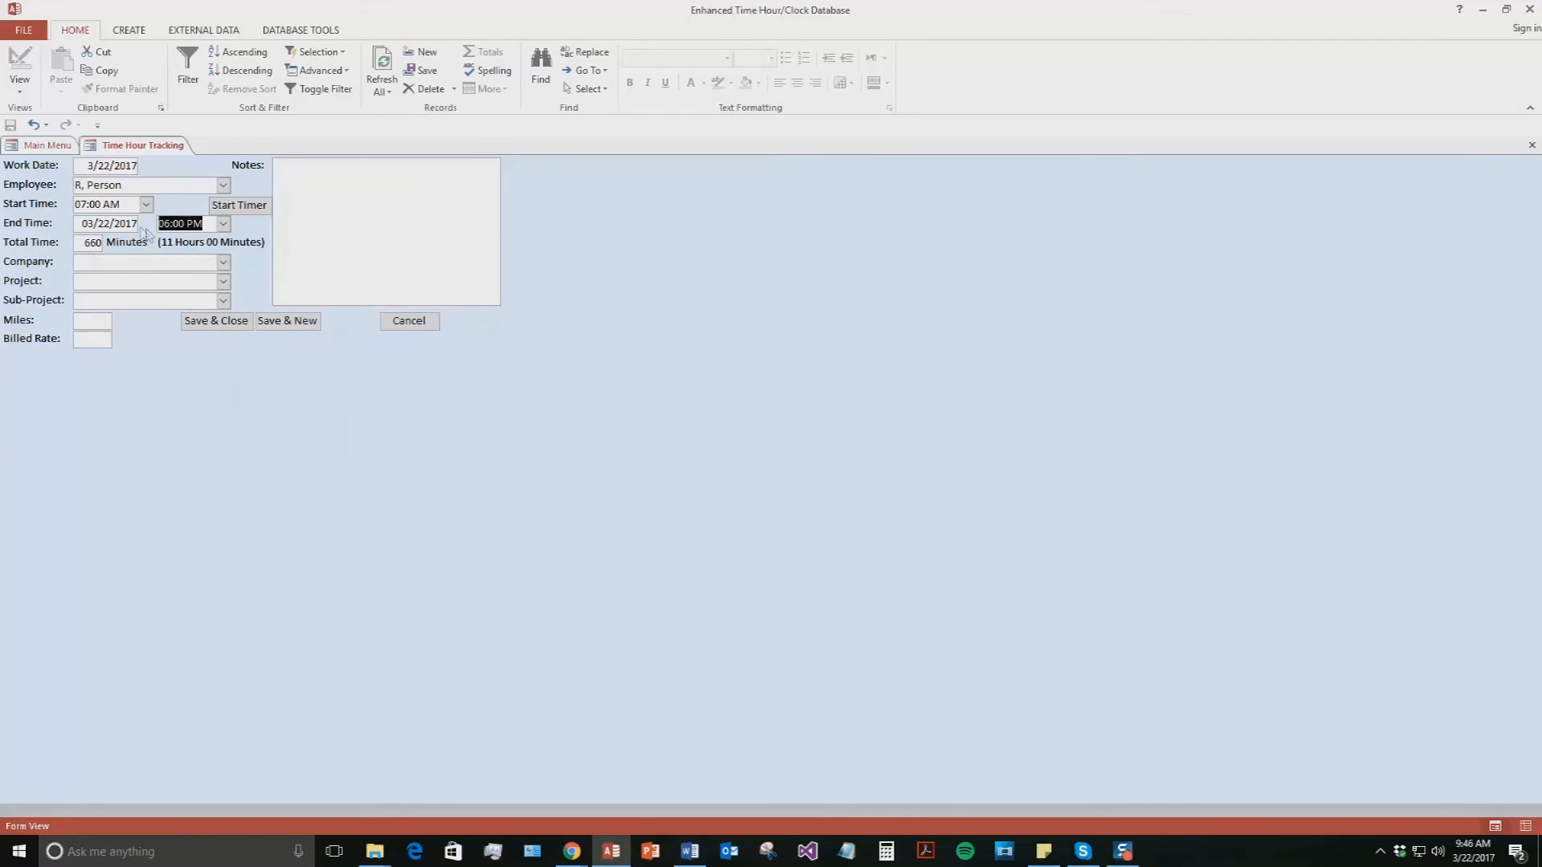
pyautogui.moveTo(190, 248)
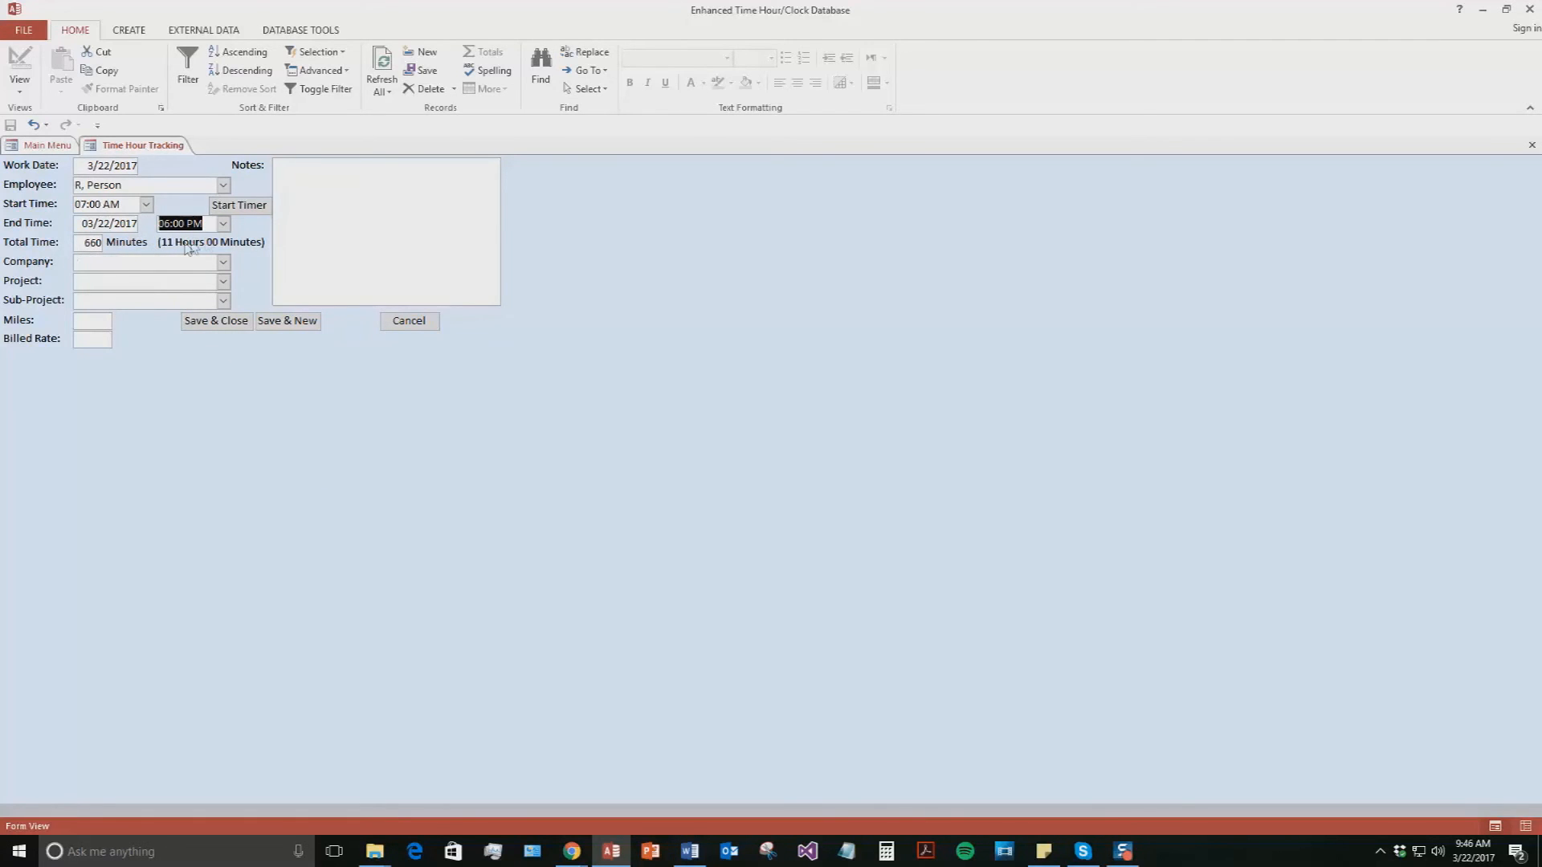
pyautogui.click(223, 280)
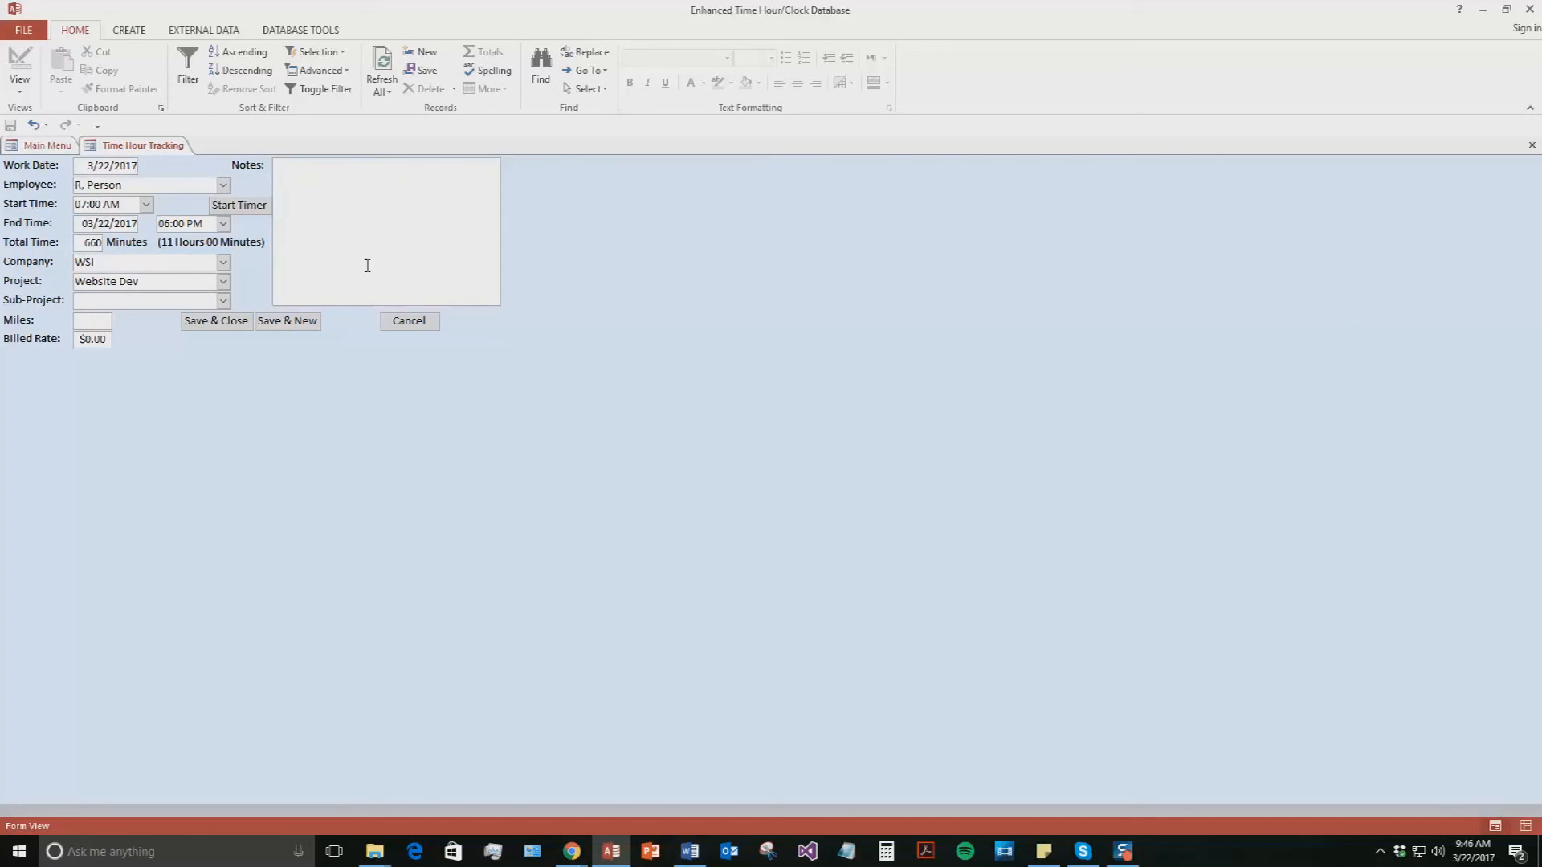
pyautogui.moveTo(331, 352)
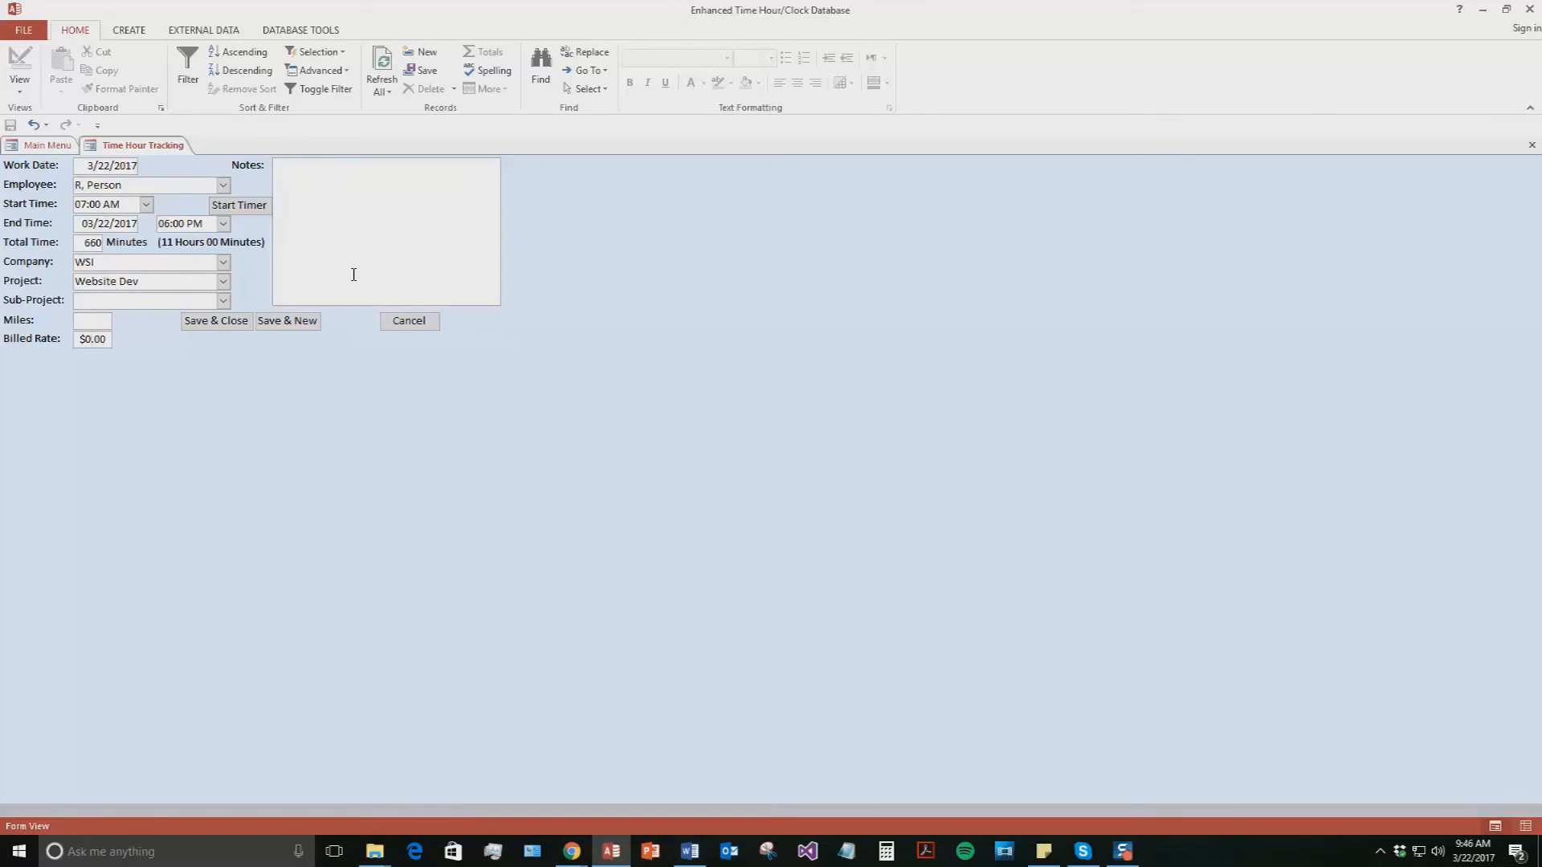
pyautogui.write('155.00')
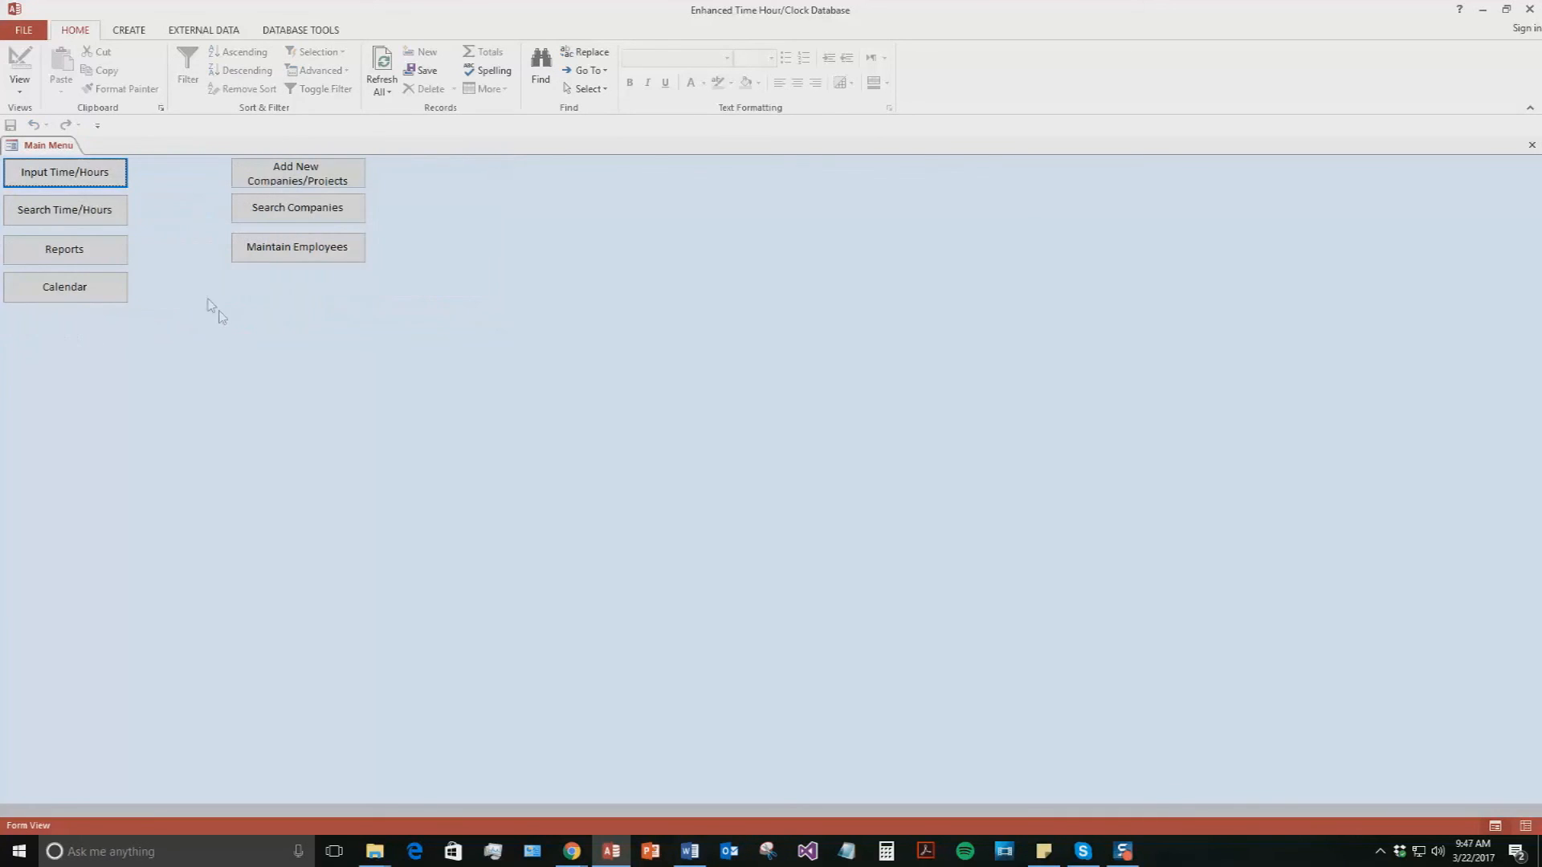
# Step: Search time entries for employee R, Person and view the found 660-minute WSI Website Dev record
pyautogui.click(64, 208)
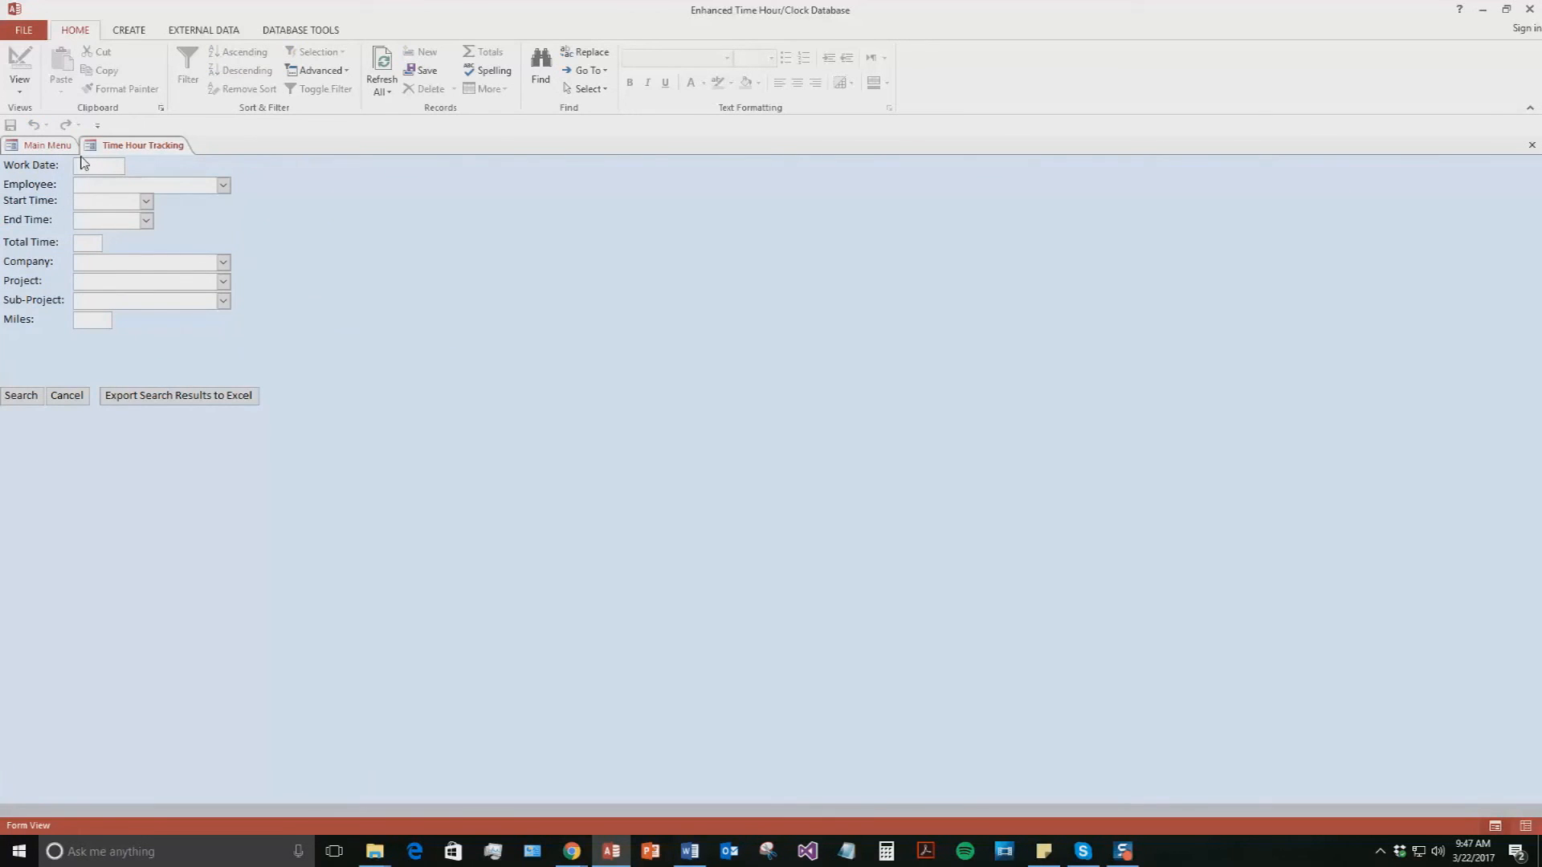
pyautogui.click(224, 185)
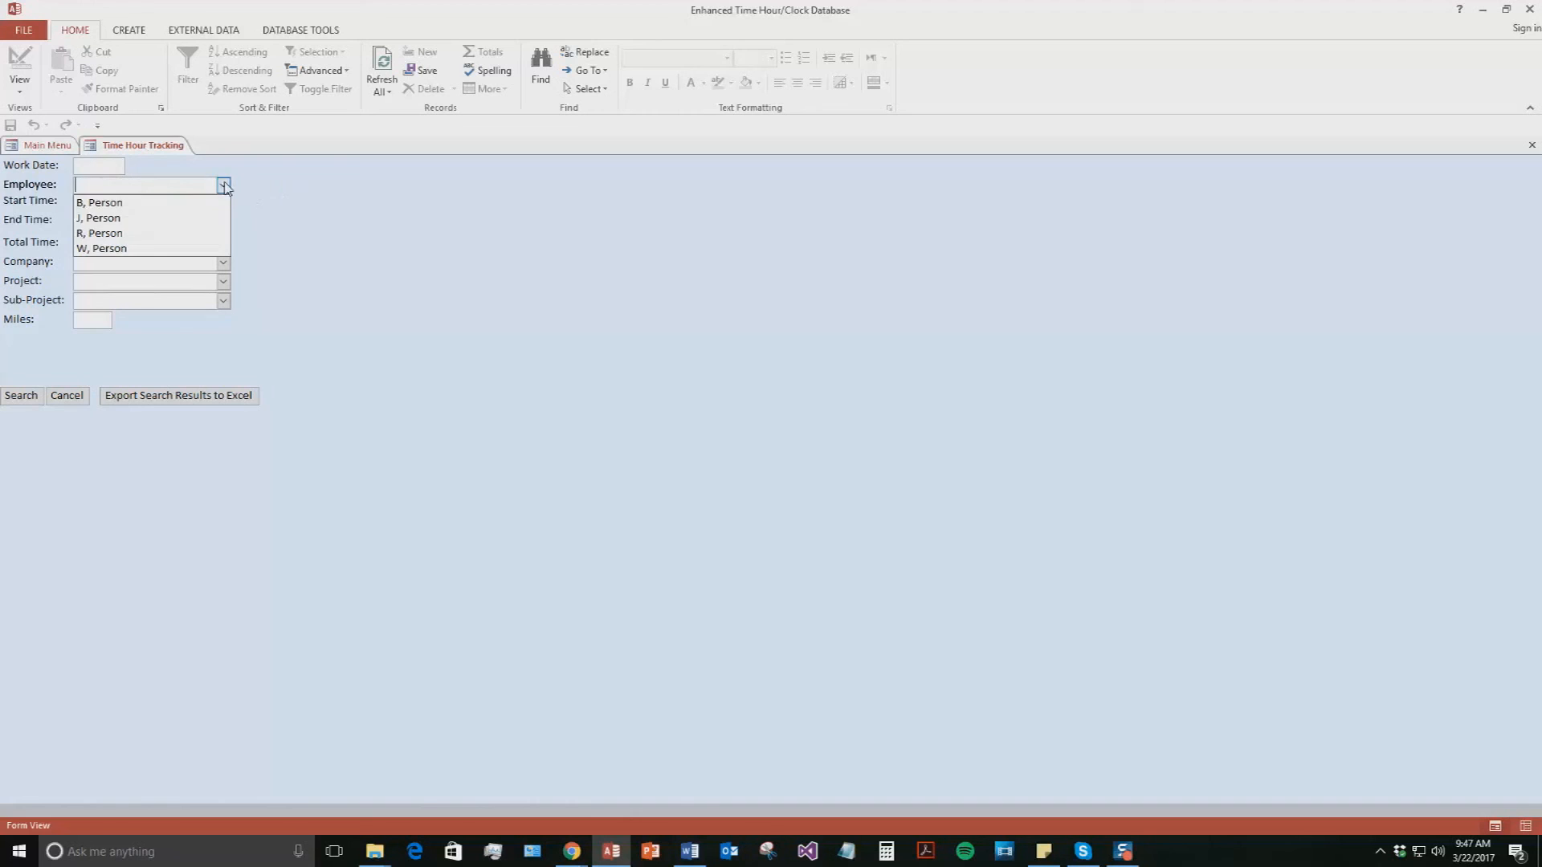
pyautogui.click(98, 233)
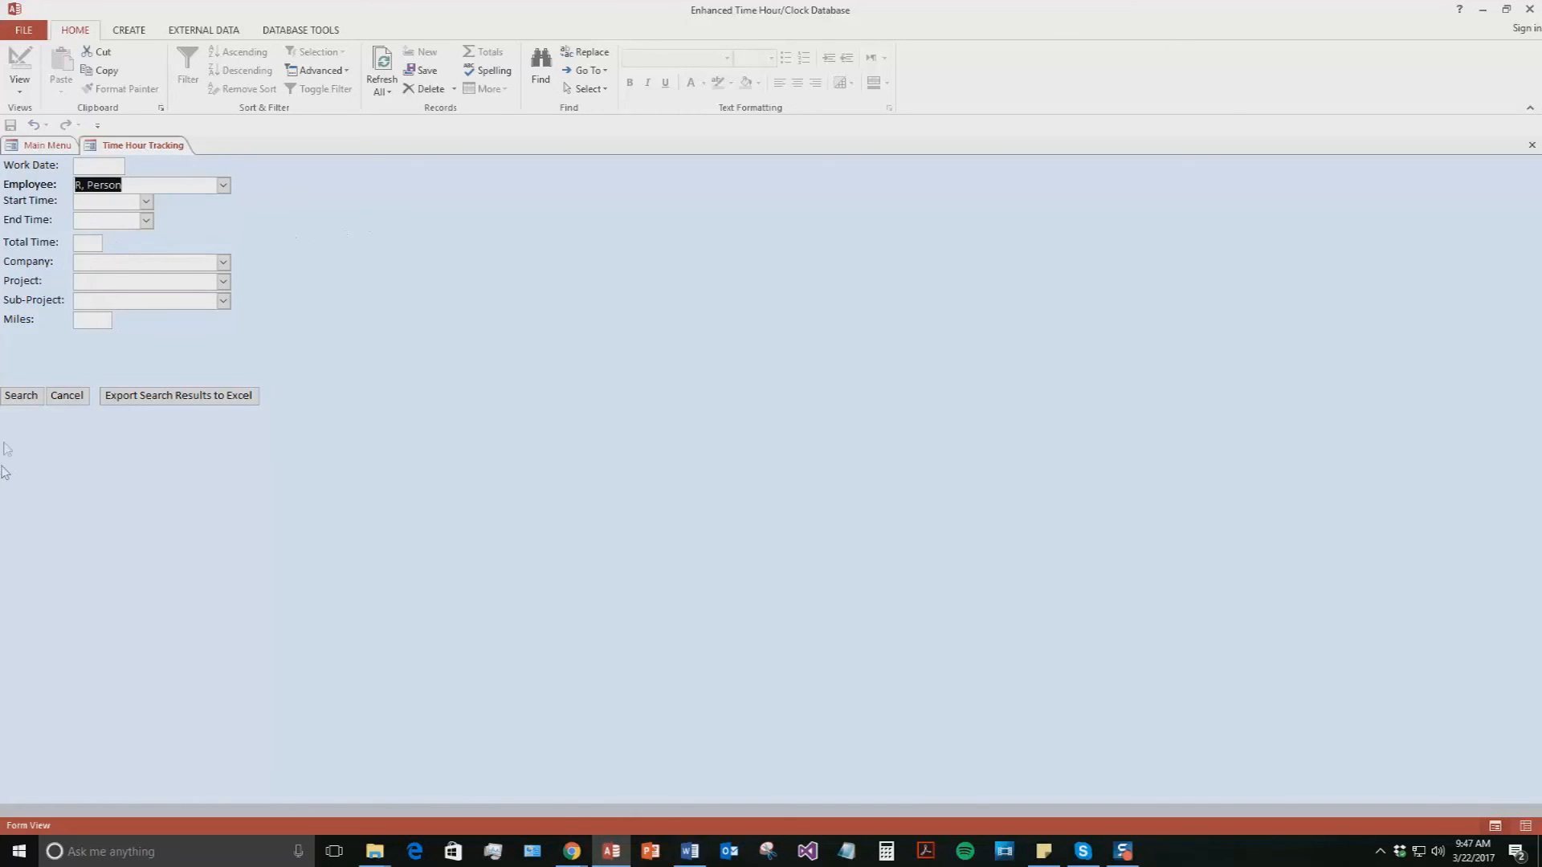
pyautogui.click(21, 395)
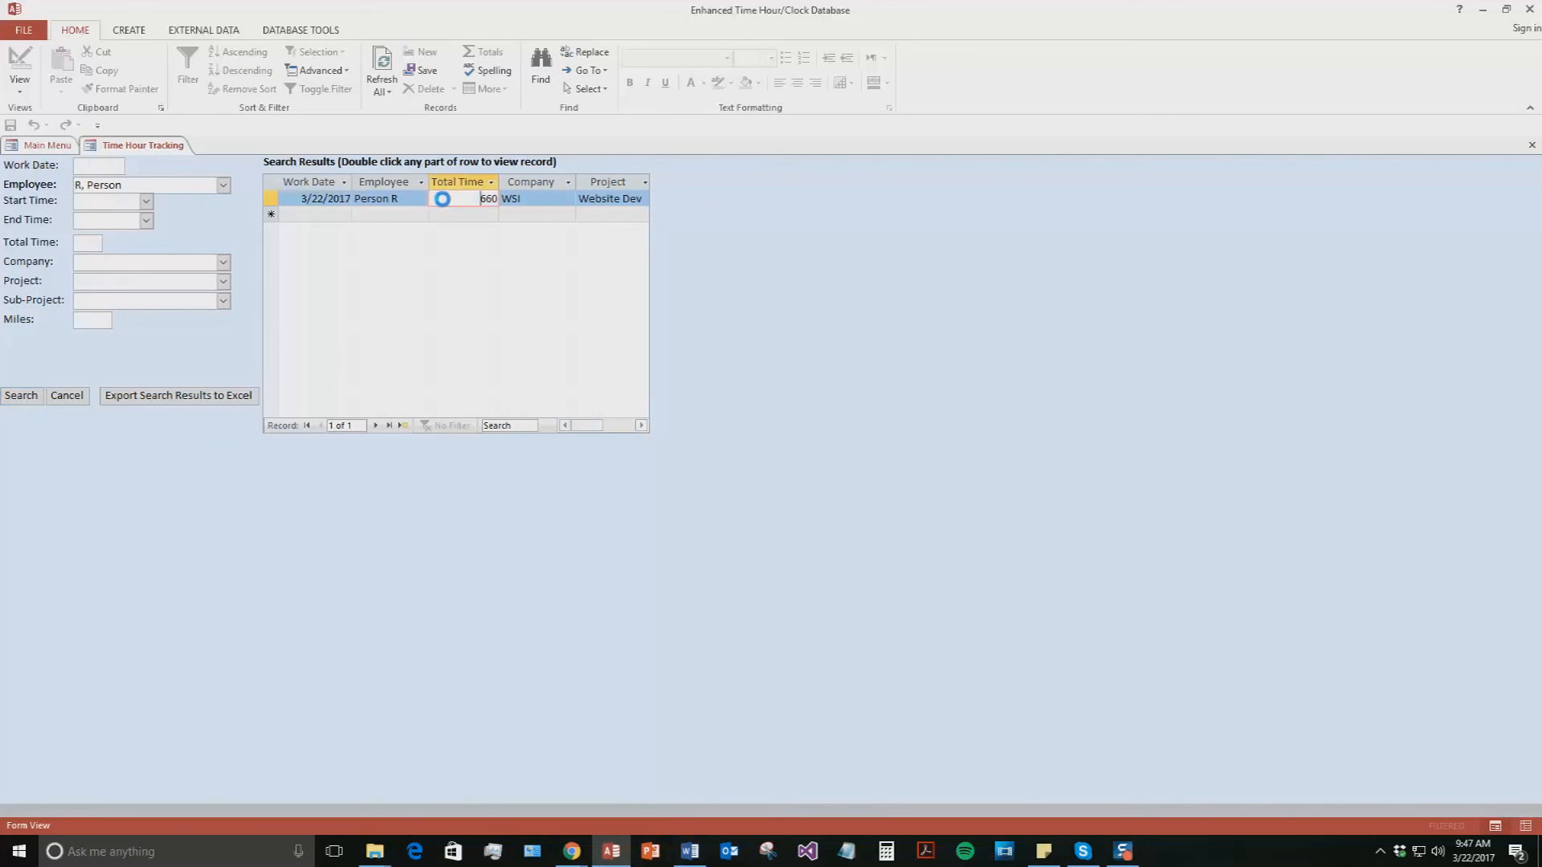
pyautogui.doubleClick(375, 198)
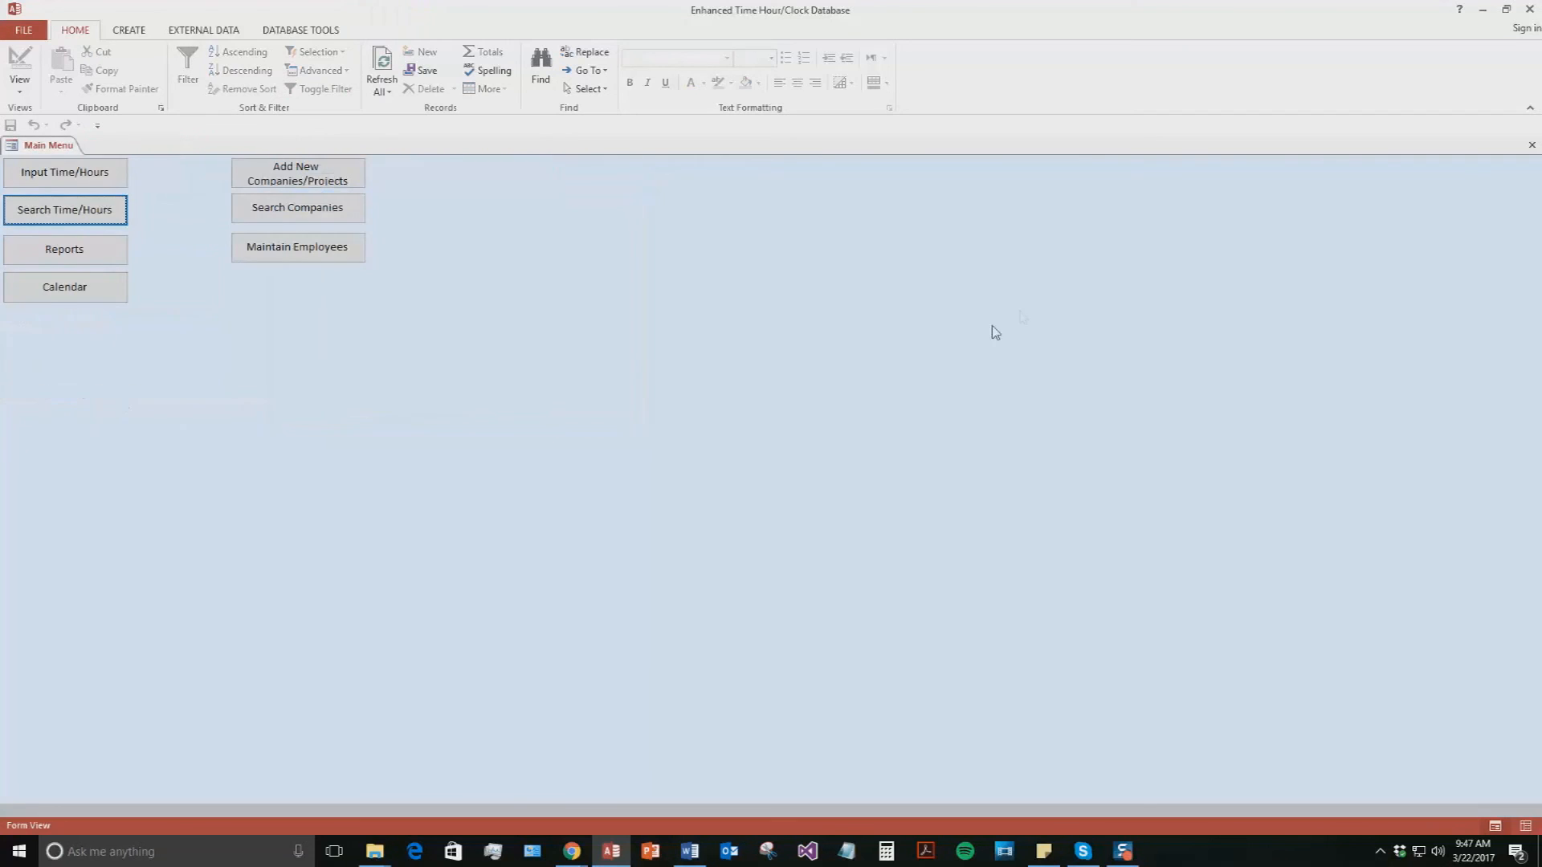
pyautogui.moveTo(1023, 317)
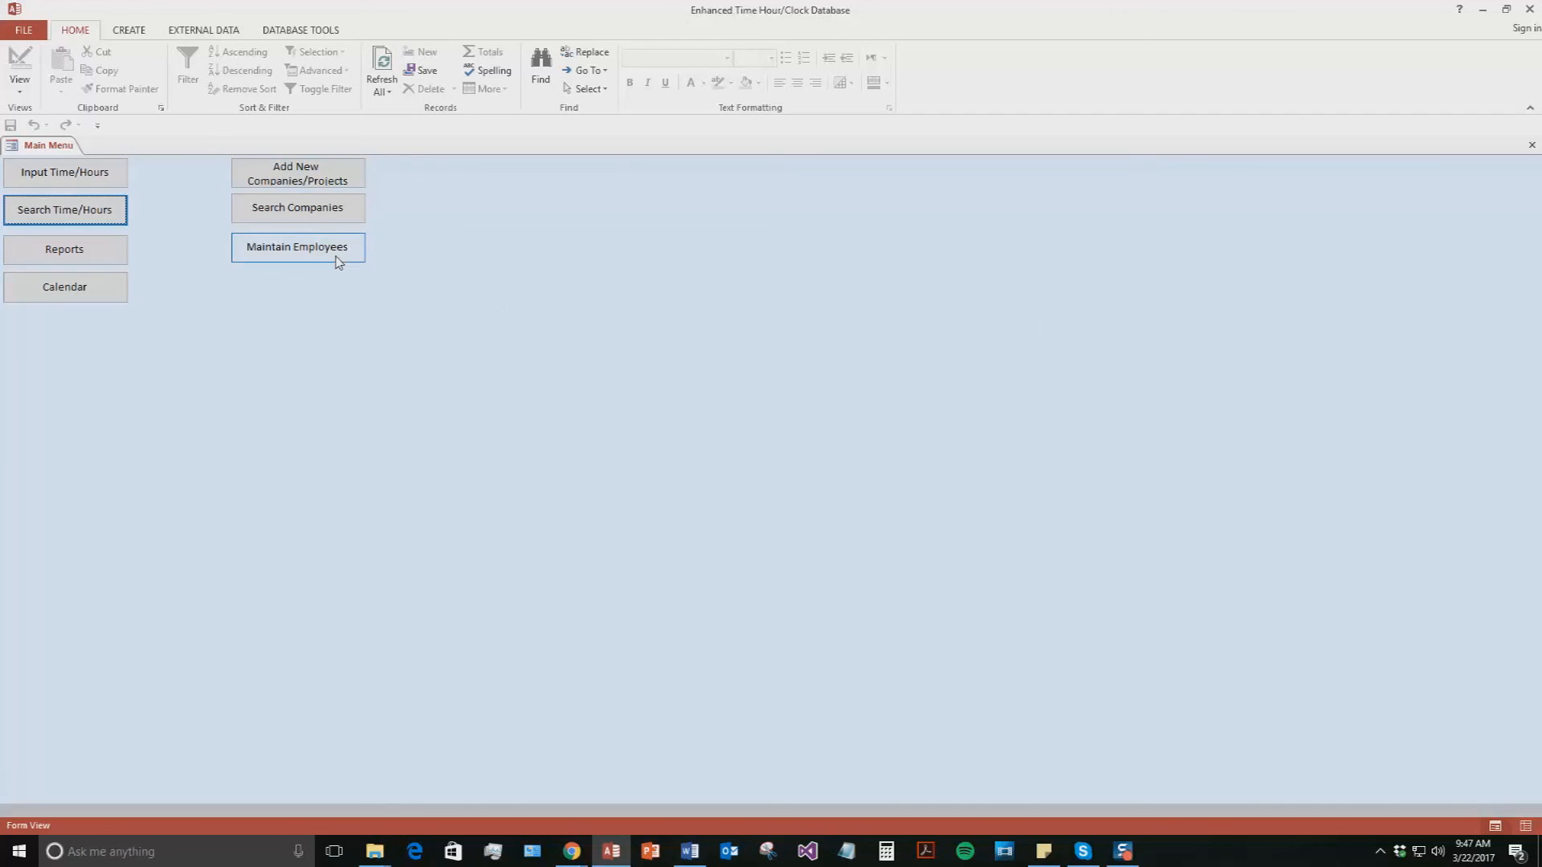
pyautogui.moveTo(578, 334)
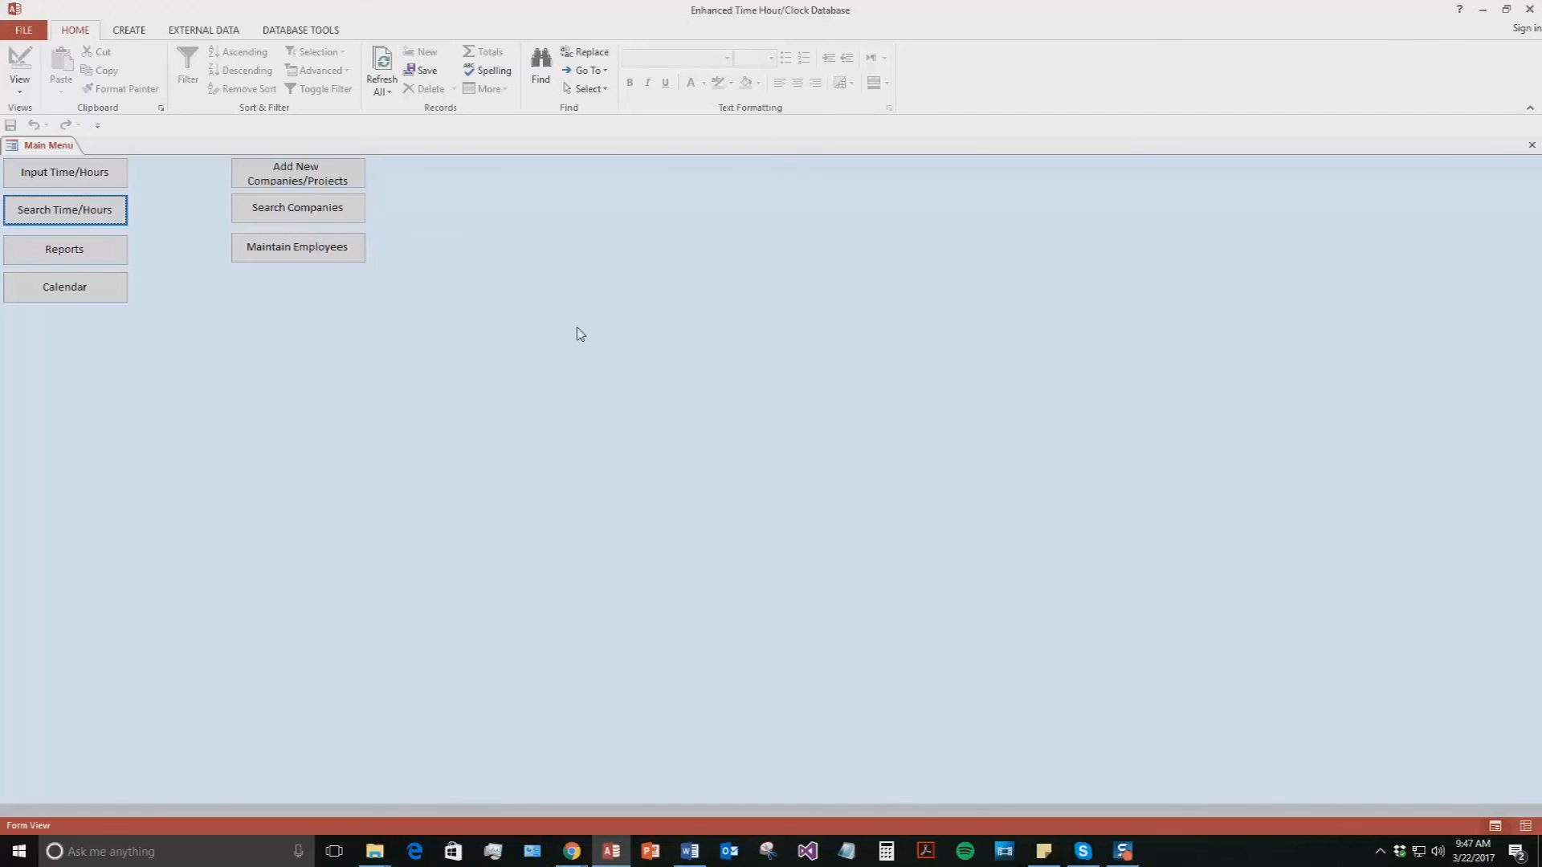
pyautogui.moveTo(584, 334)
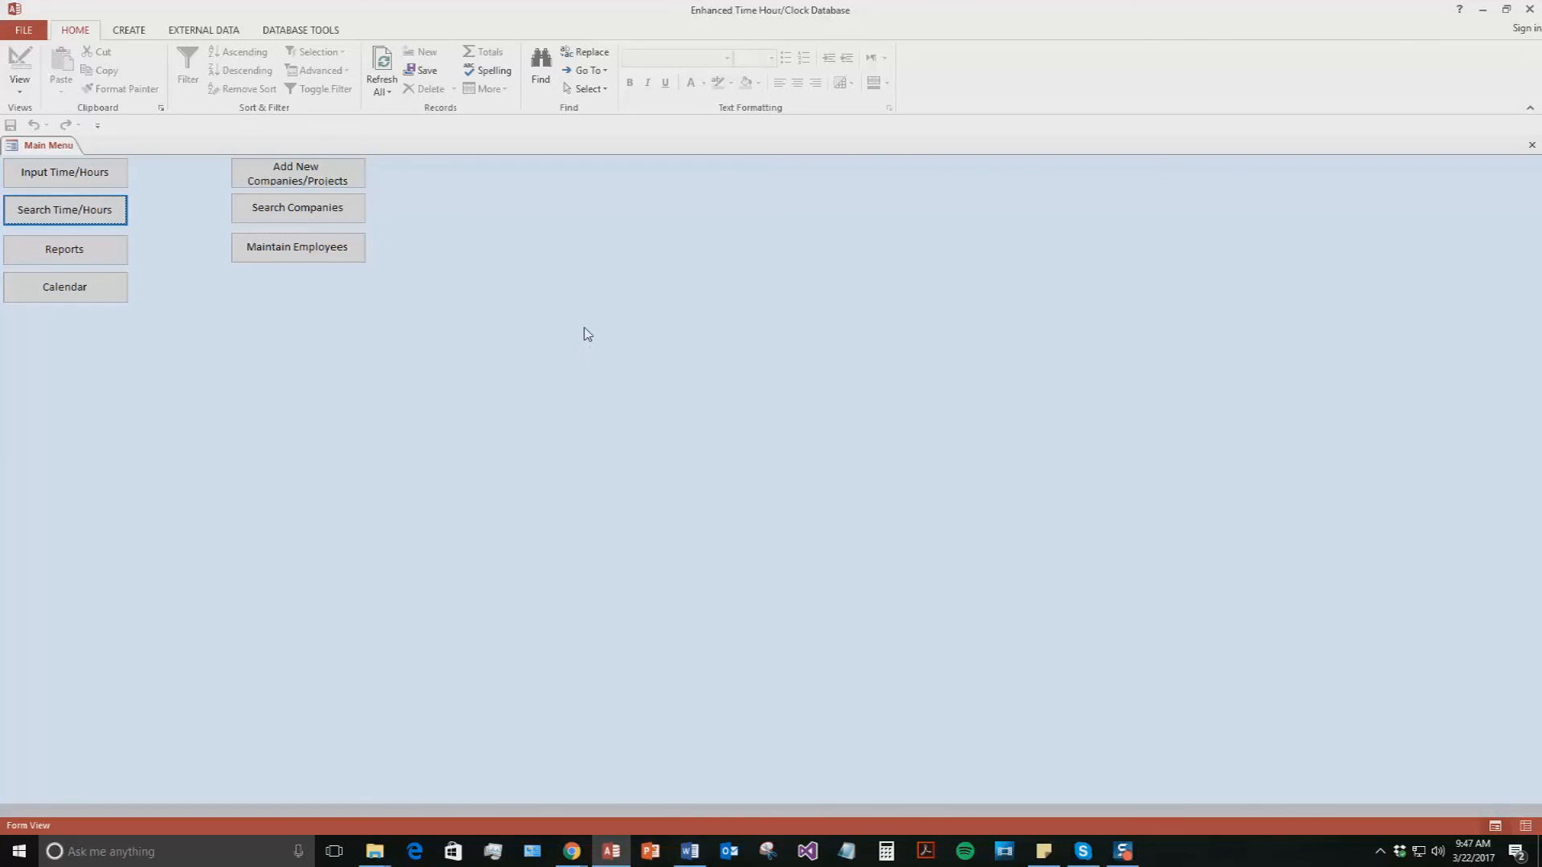